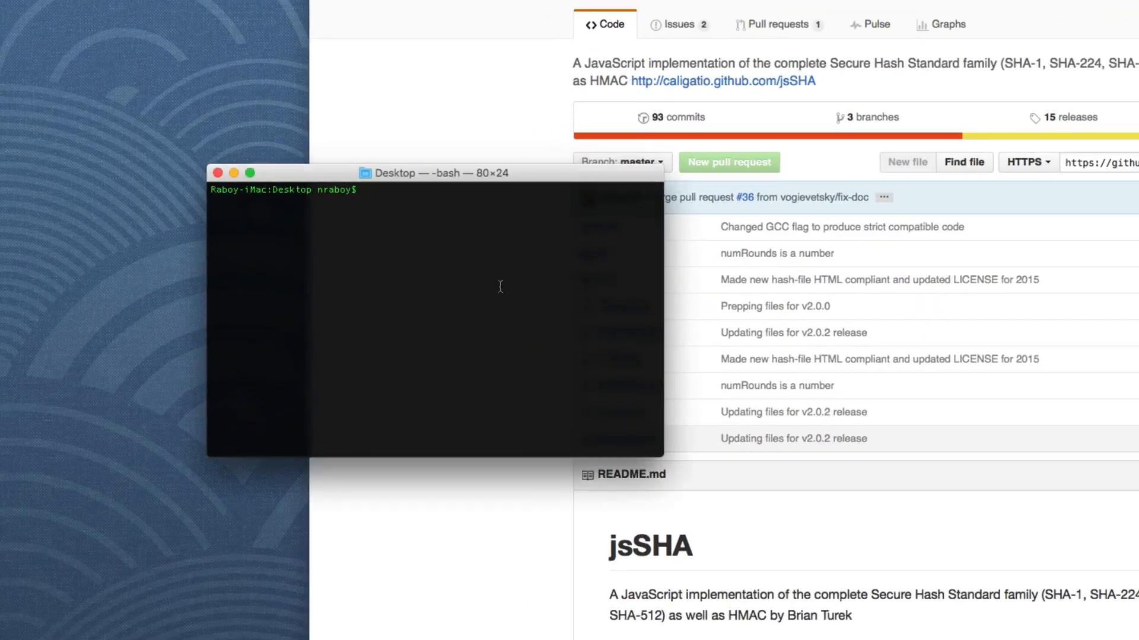
Create a MyProject directory and change into it.
{"action": "type", "text": "mk"}
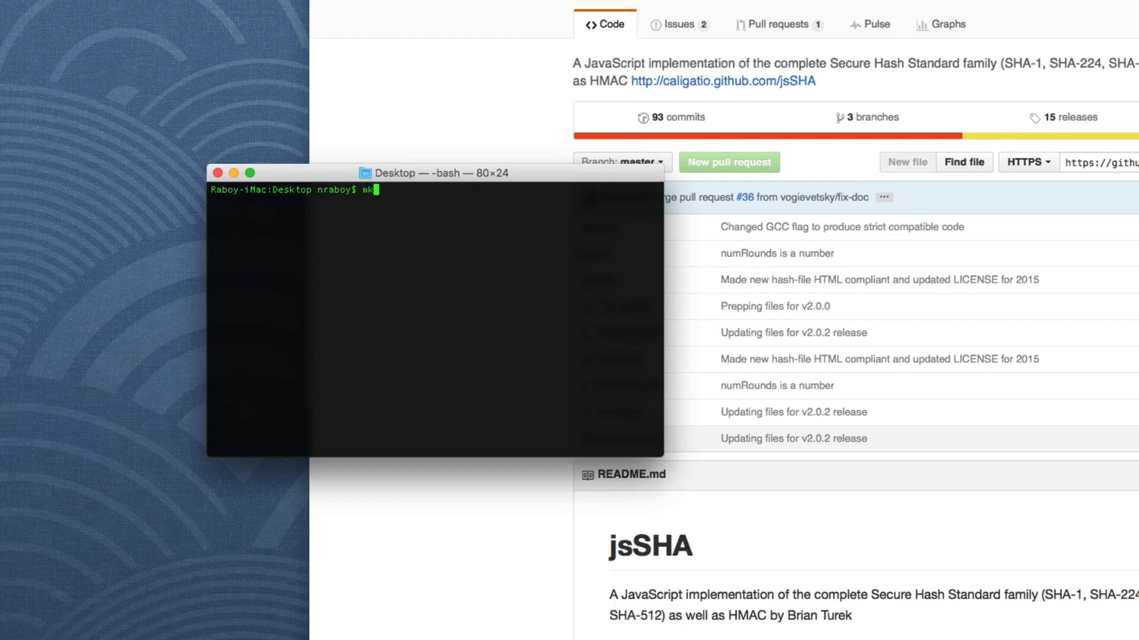
{"action": "type", "text": "dir M"}
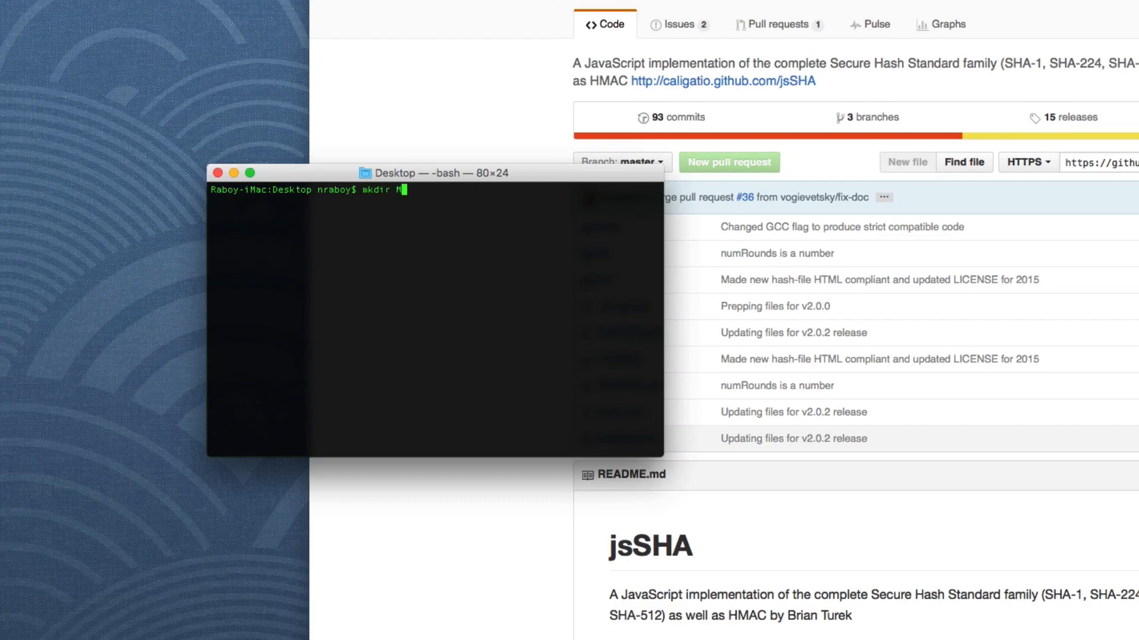
{"action": "type", "text": "yProject"}
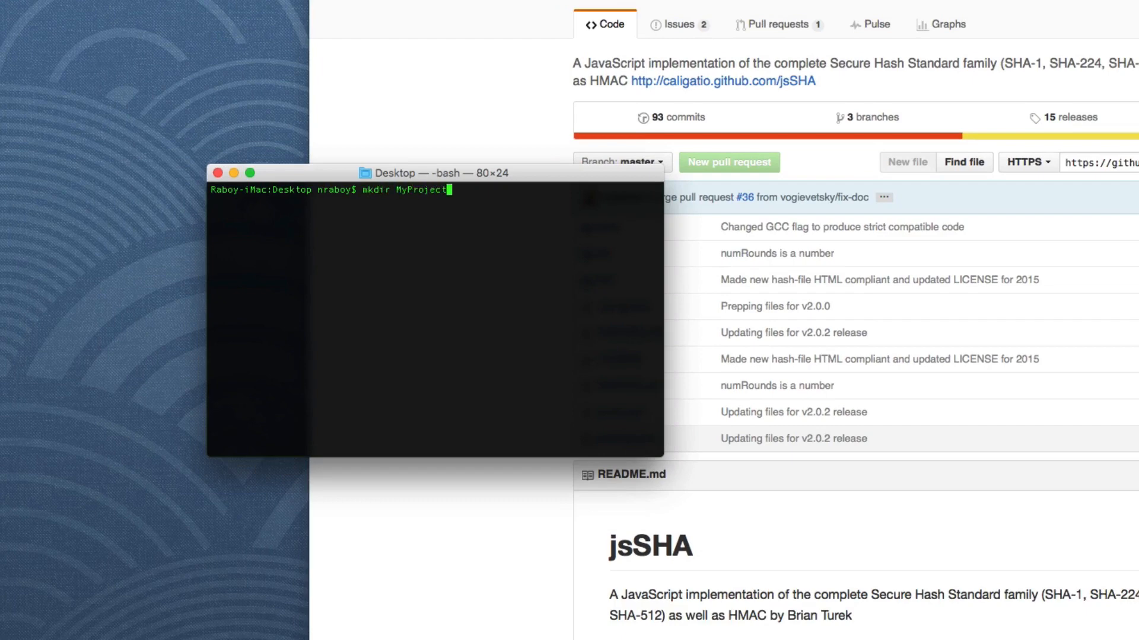
{"action": "type", "text": "cd"}
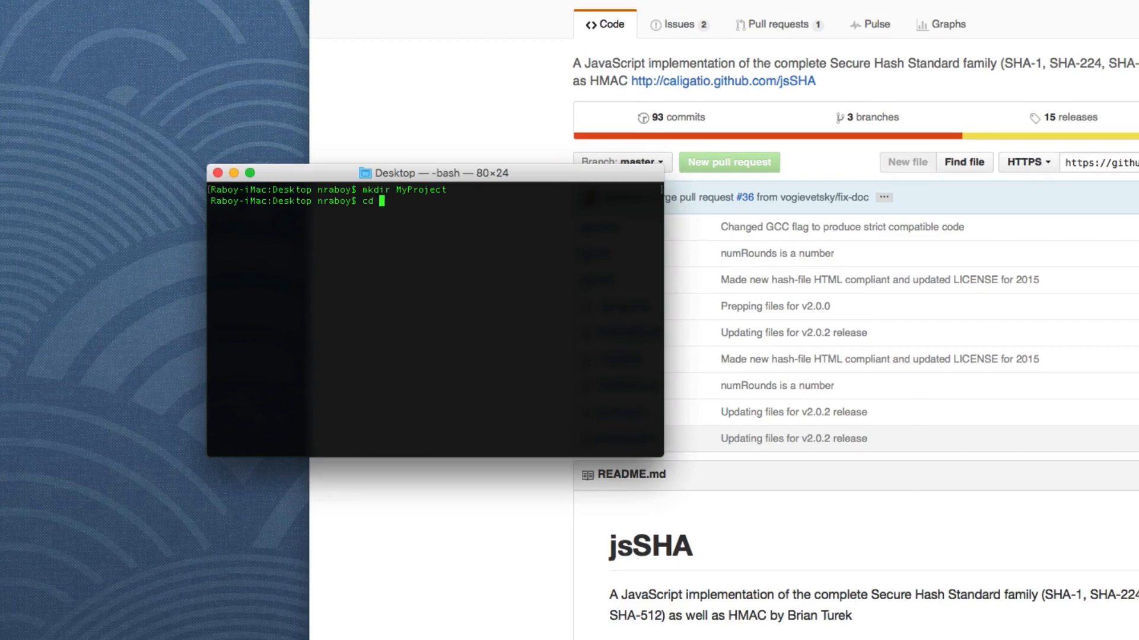
{"action": "type", "text": "MyProject/"}
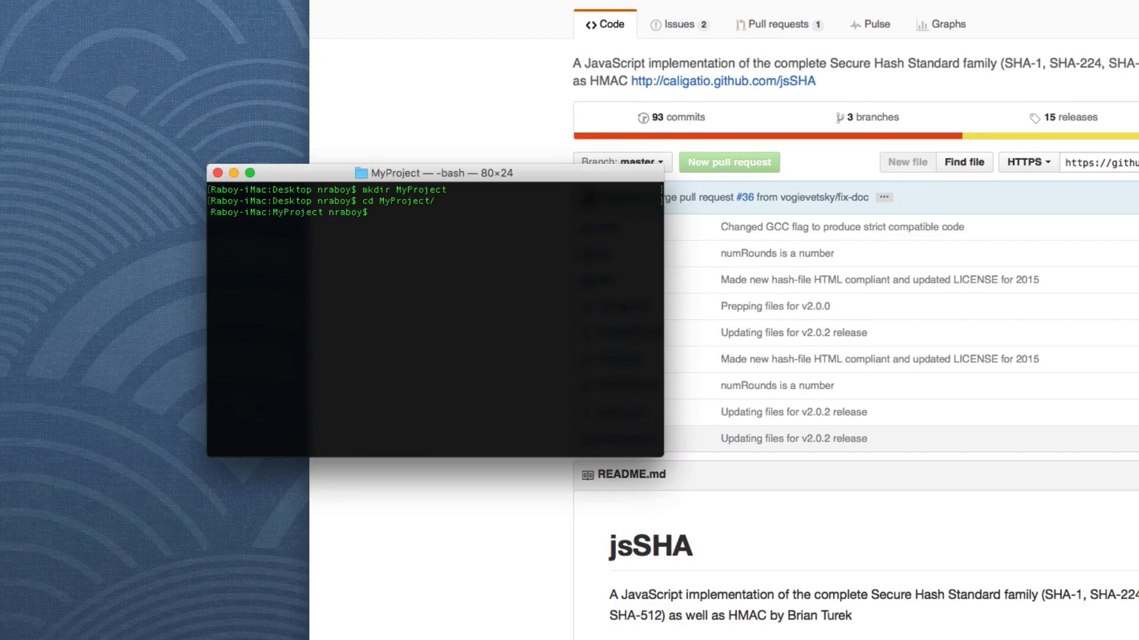
Create the src, src/js and src/app directories.
{"action": "type", "text": "mkdir"}
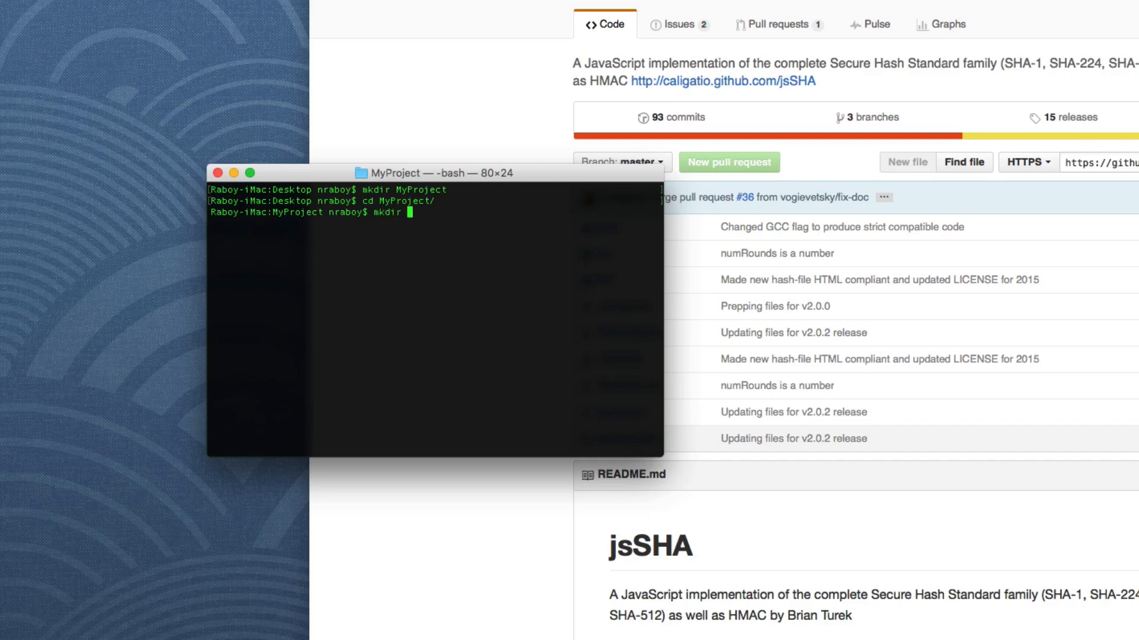
{"action": "type", "text": "src"}
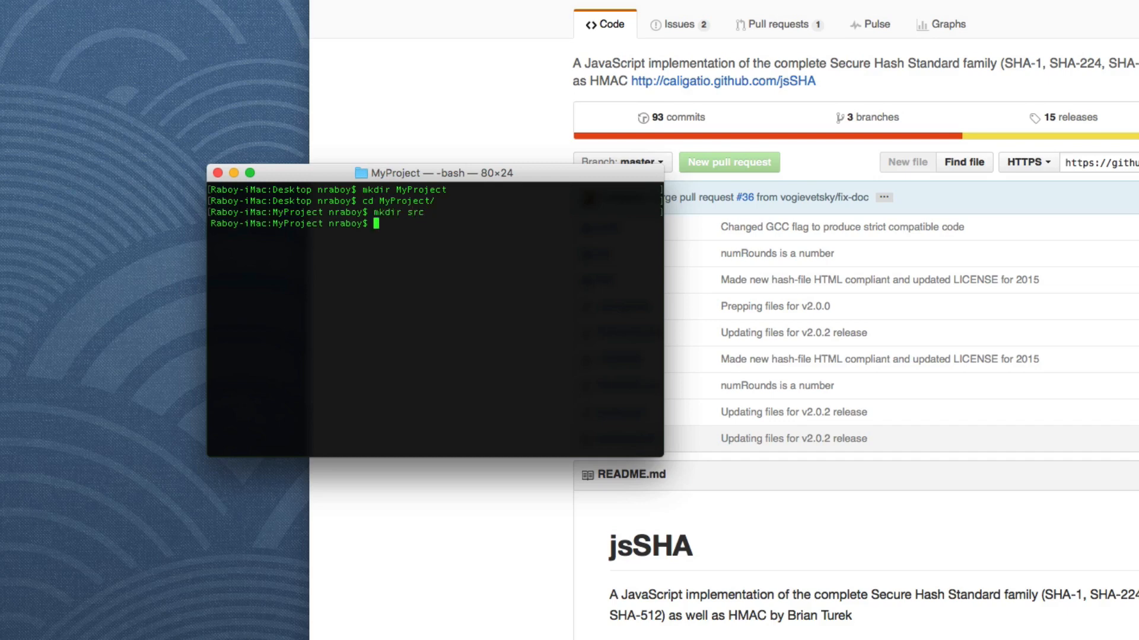
{"action": "type", "text": "mkdir src/js"}
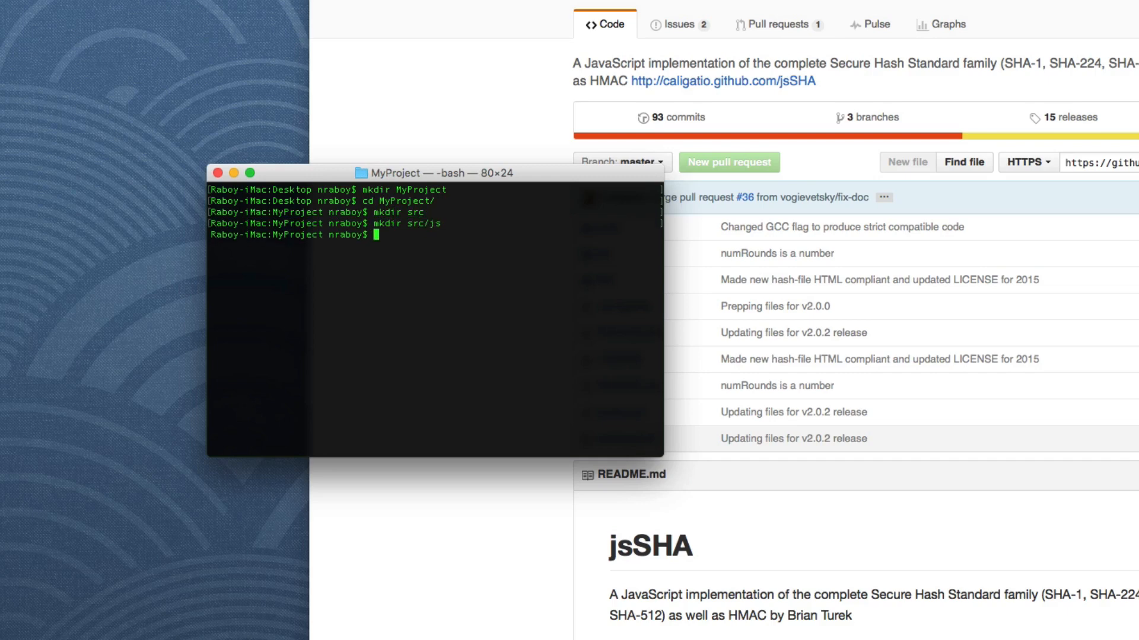
{"action": "type", "text": "mkdir"}
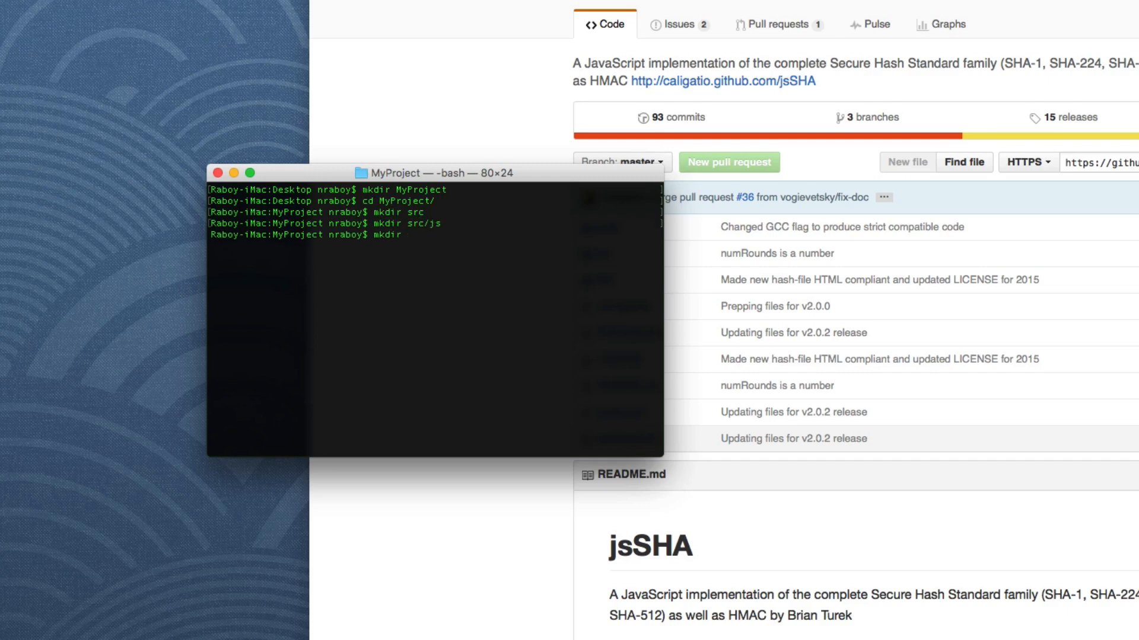
{"action": "type", "text": "src/app"}
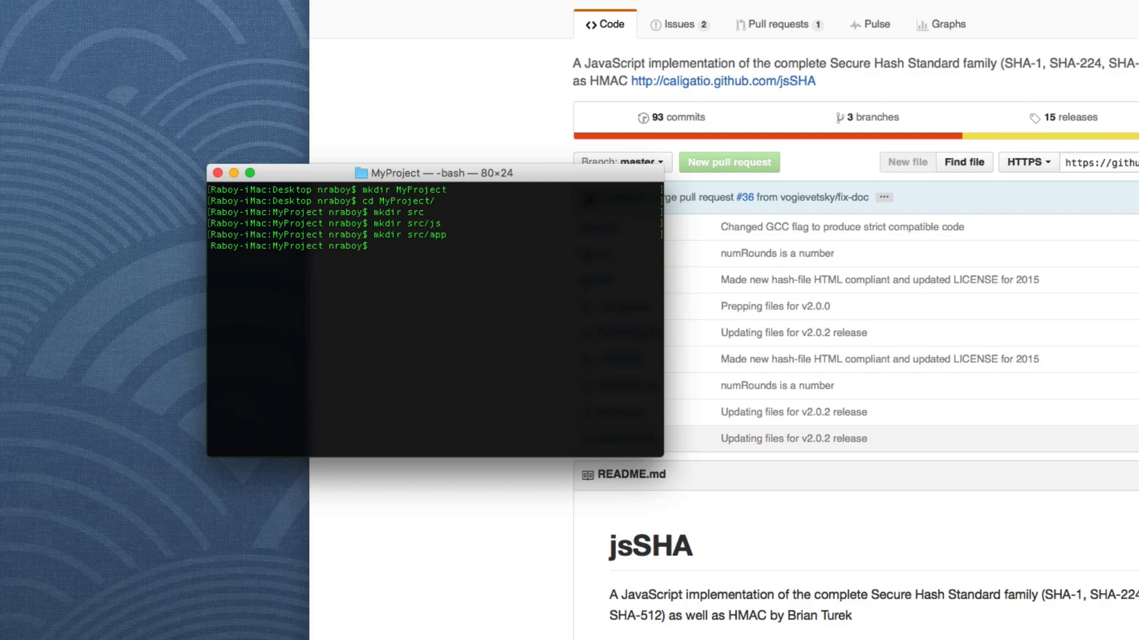
Touch empty tsconfig.json, index.html, app.js and app.html files inside src/app.
{"action": "type", "text": "touch src/"}
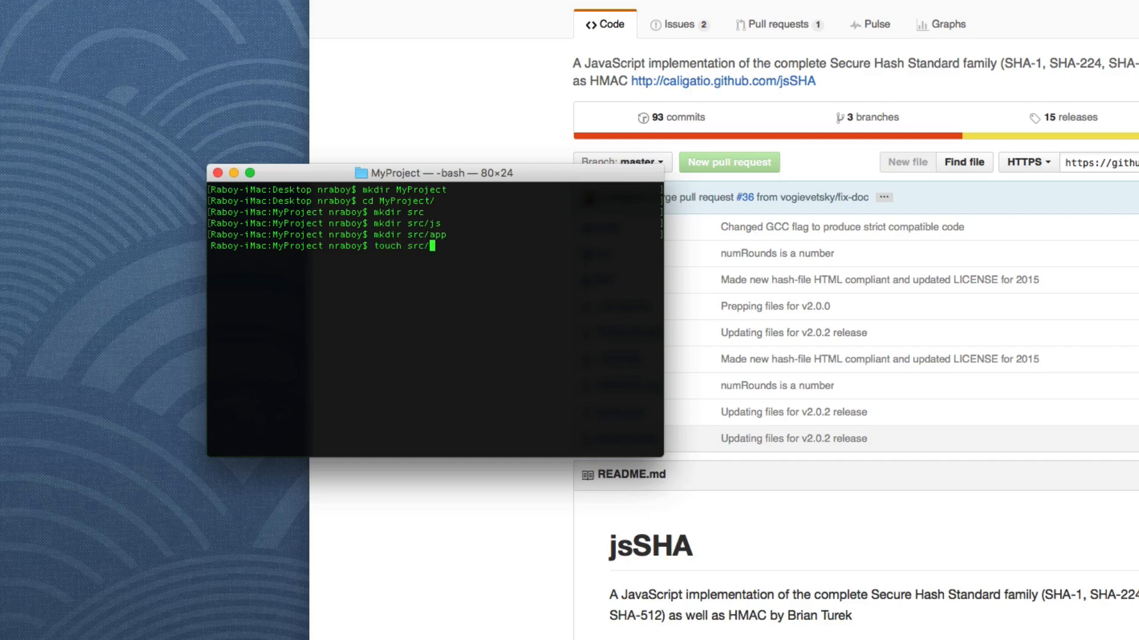
{"action": "type", "text": "a"}
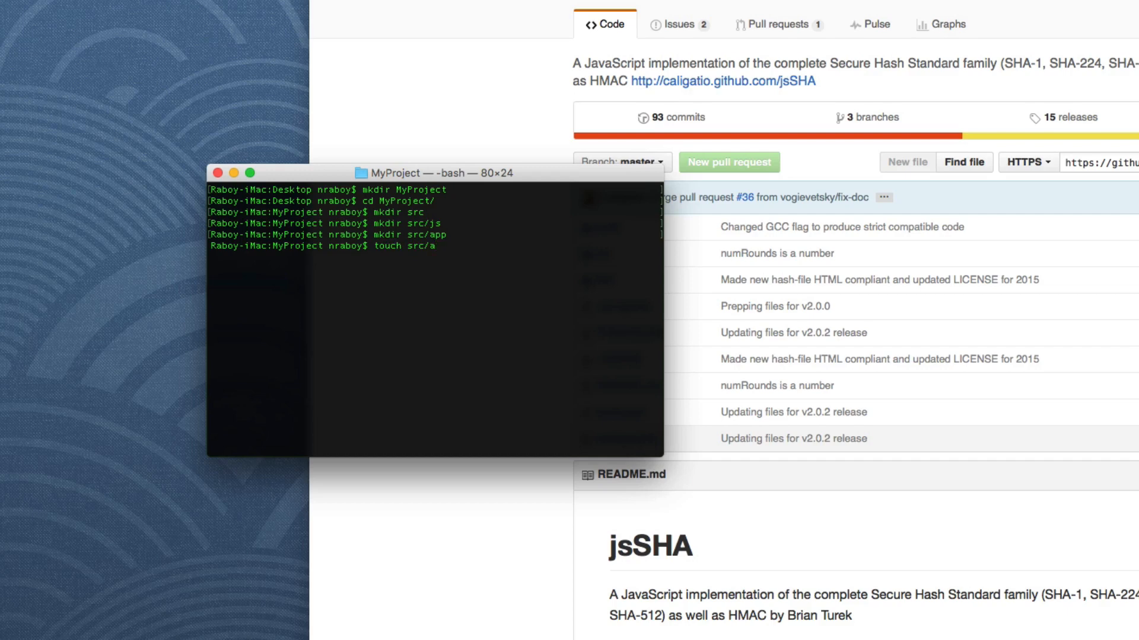
{"action": "type", "text": "pp/"}
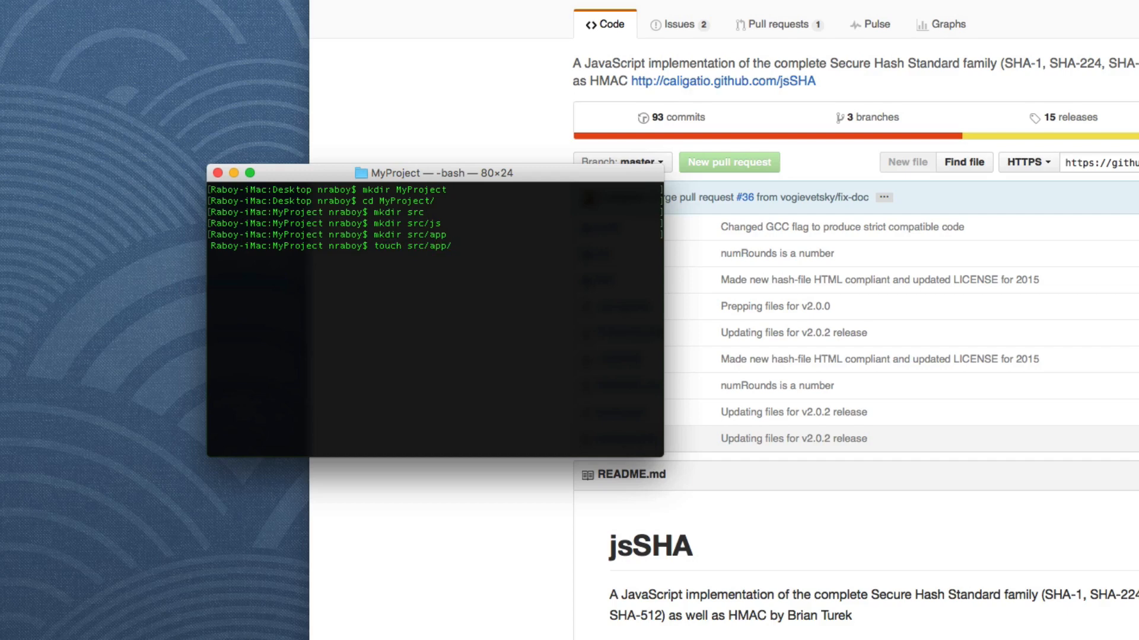
{"action": "type", "text": "tsconfig.json"}
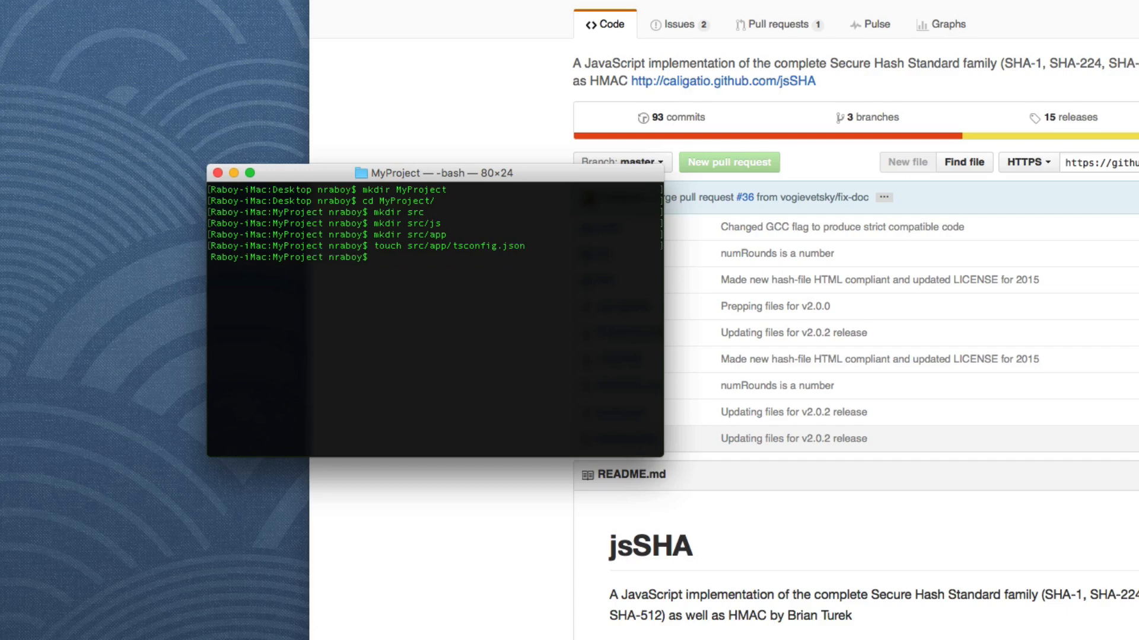
{"action": "type", "text": "touch src/app/in"}
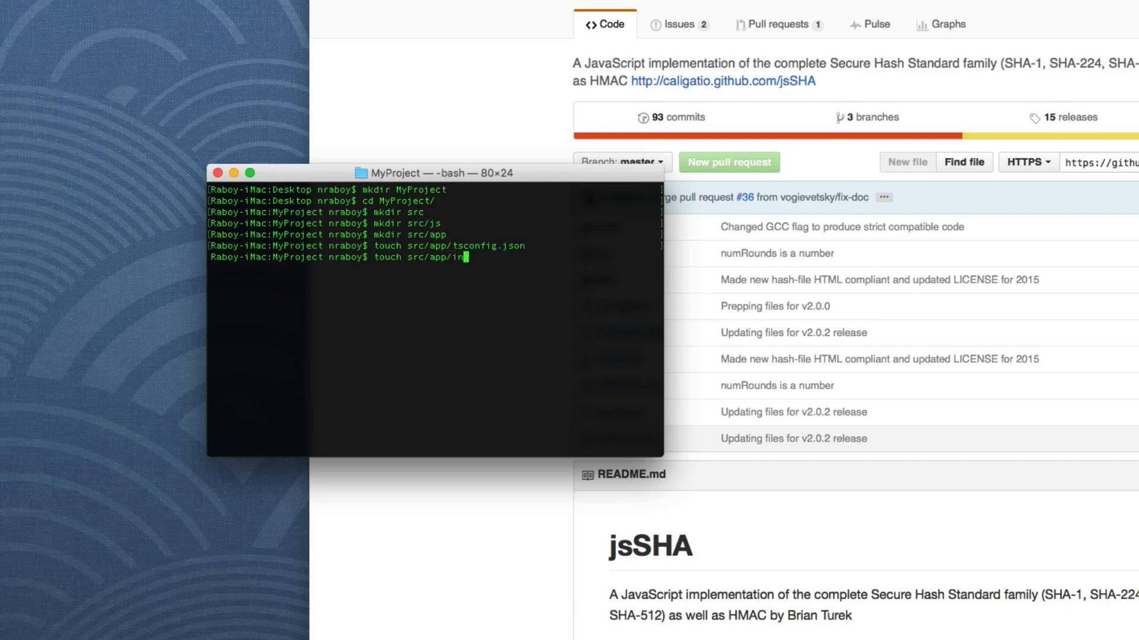
{"action": "type", "text": "dex.html"}
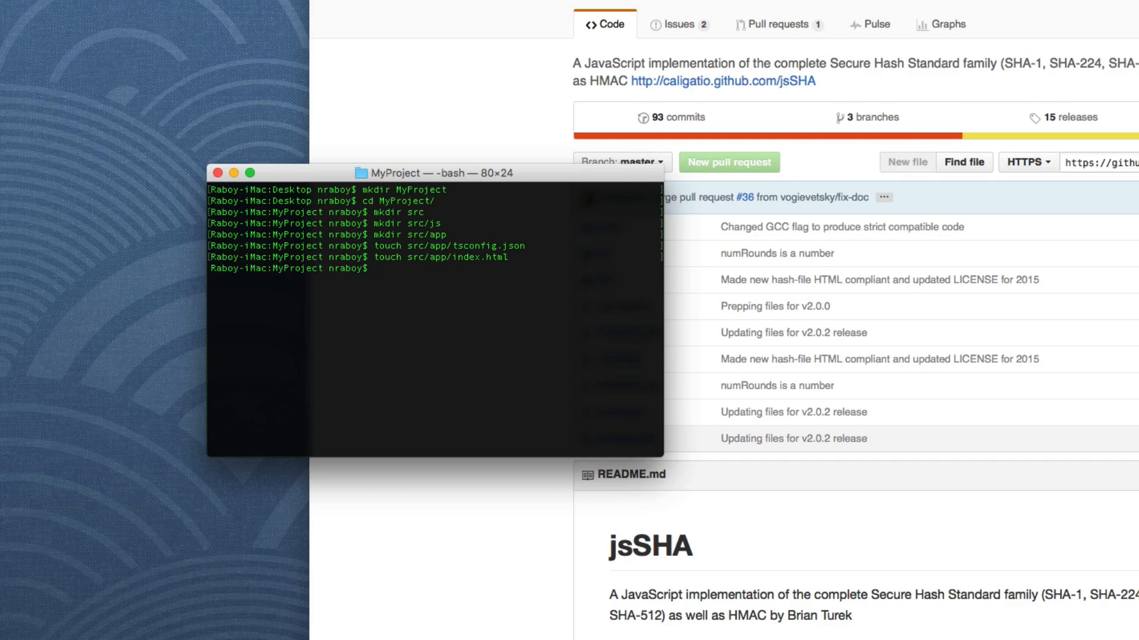
{"action": "type", "text": "touch src/"}
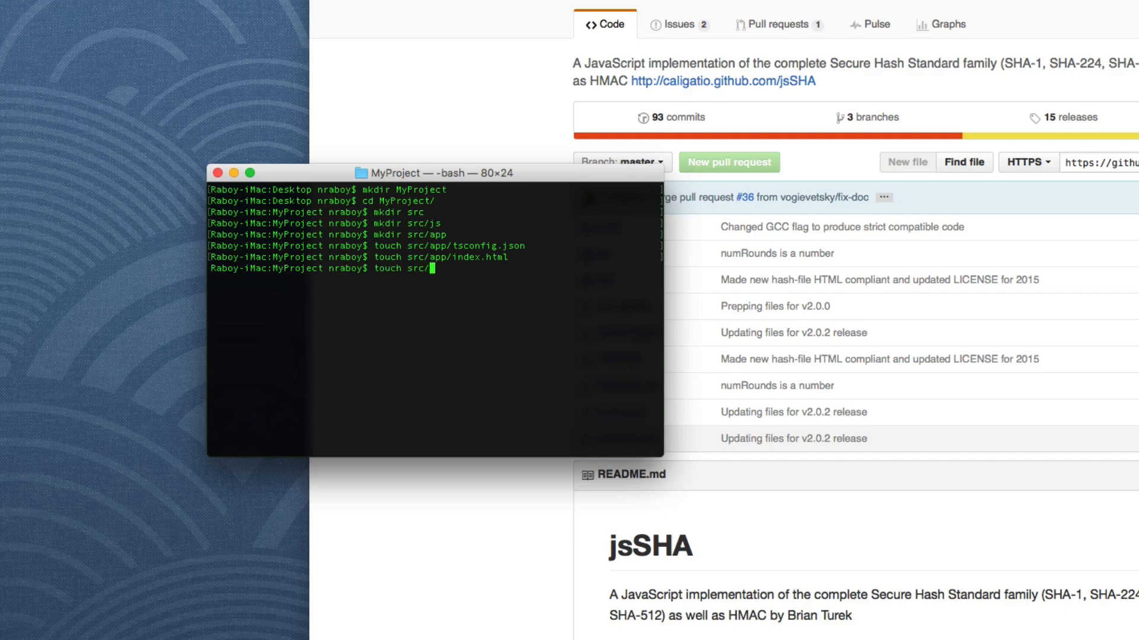
{"action": "type", "text": "app/app.js"}
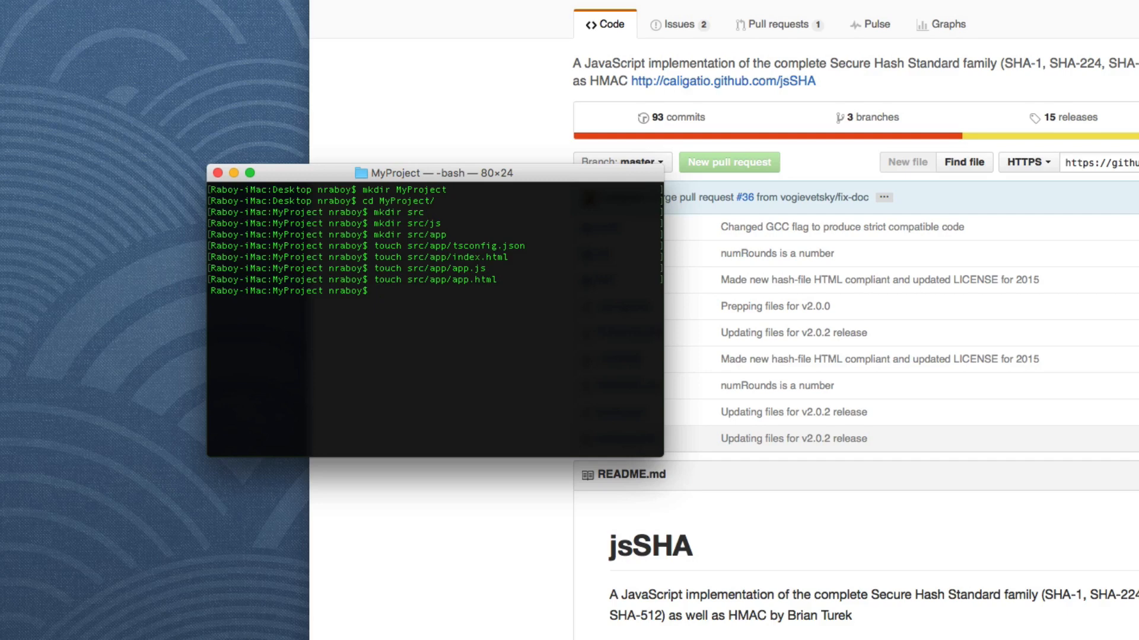
Initialise the project's package.json with npm init -y.
{"action": "type", "text": "npm init"}
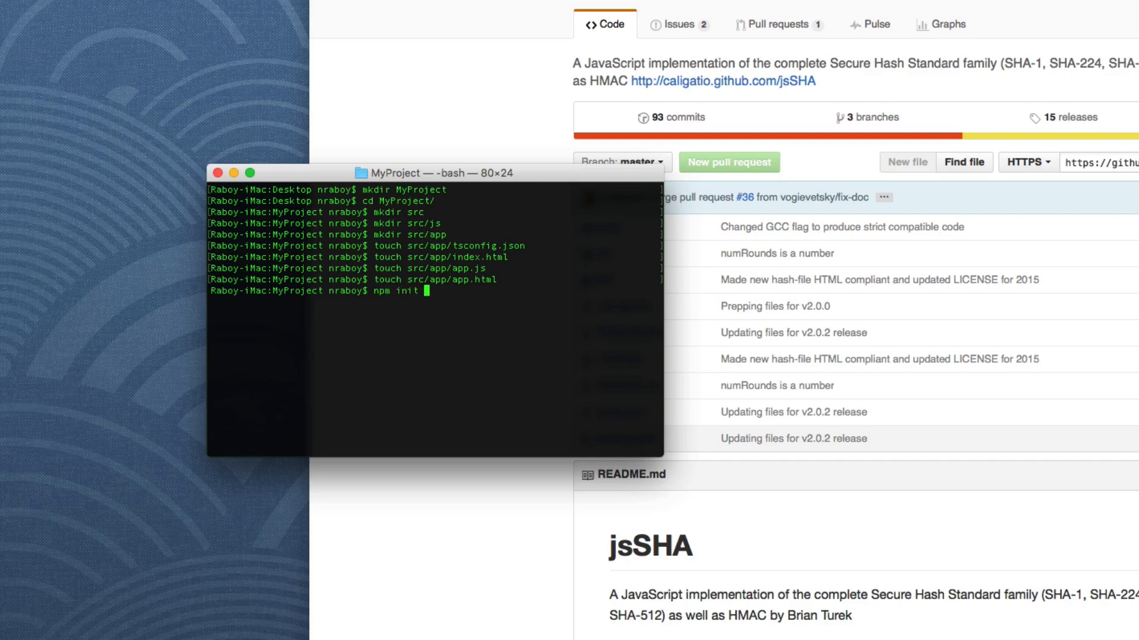
{"action": "type", "text": "-y"}
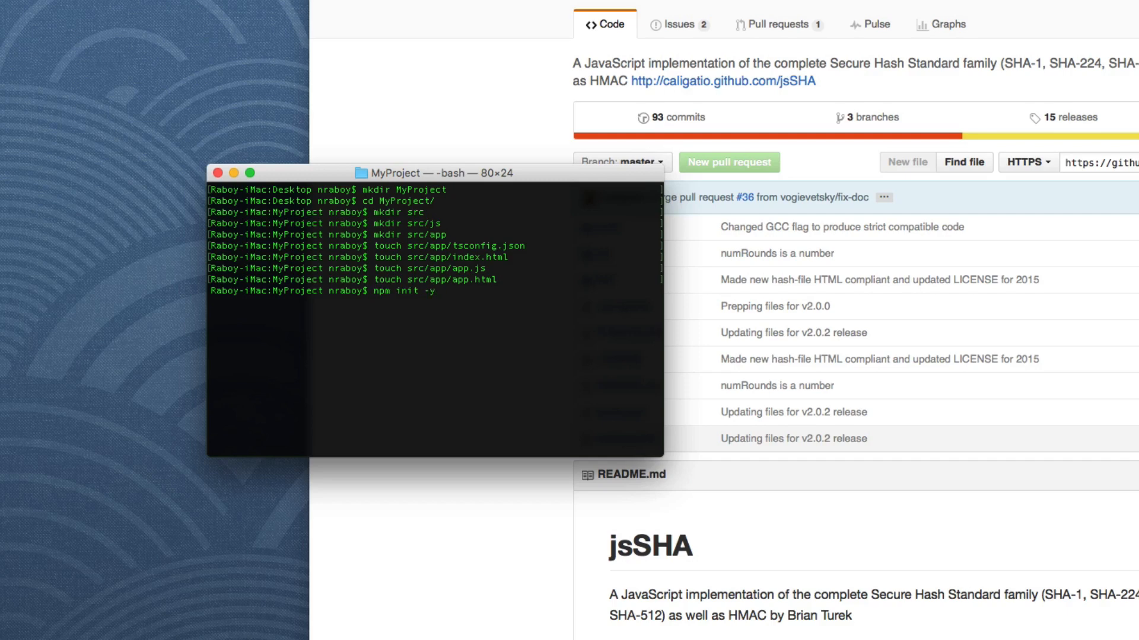
{"action": "key", "text": "Return"}
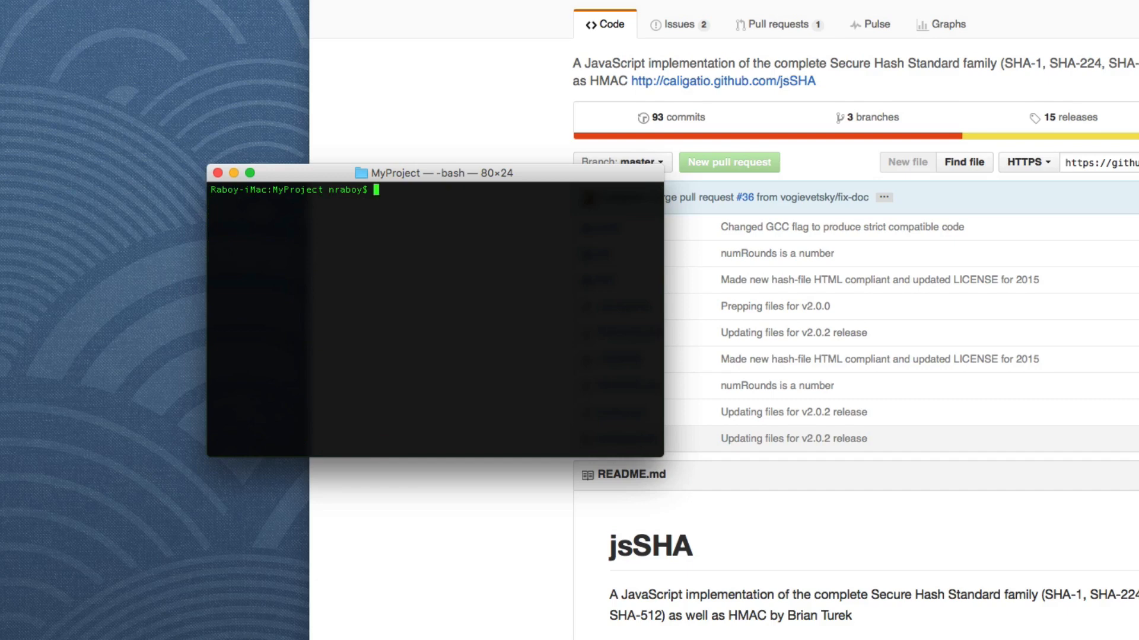
{"action": "type", "text": "npm"}
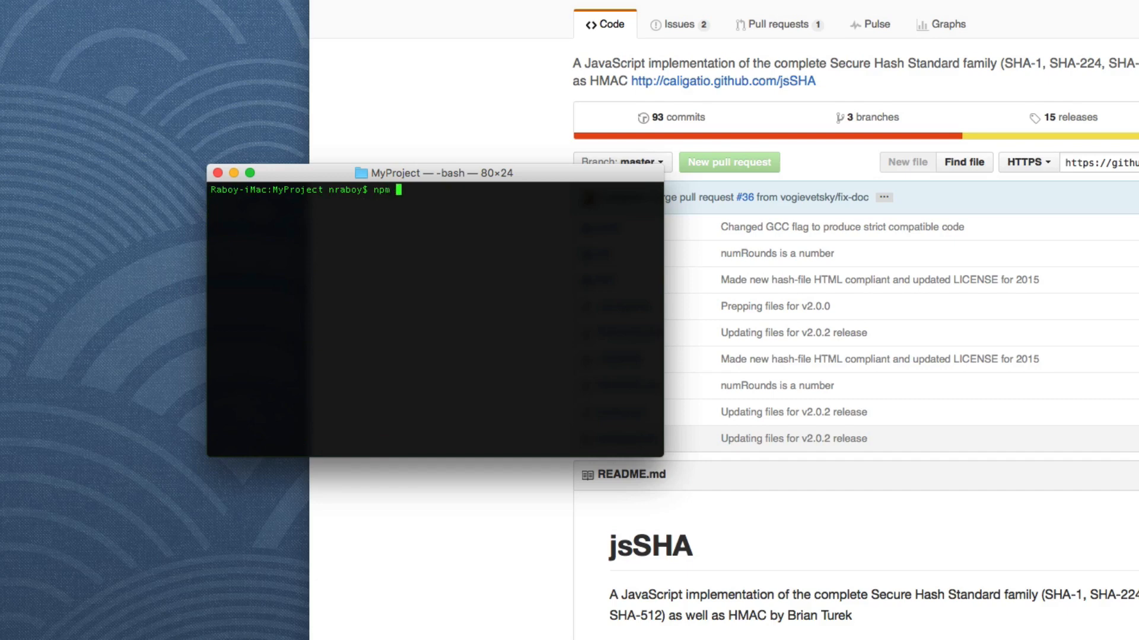
{"action": "type", "text": "install angular"}
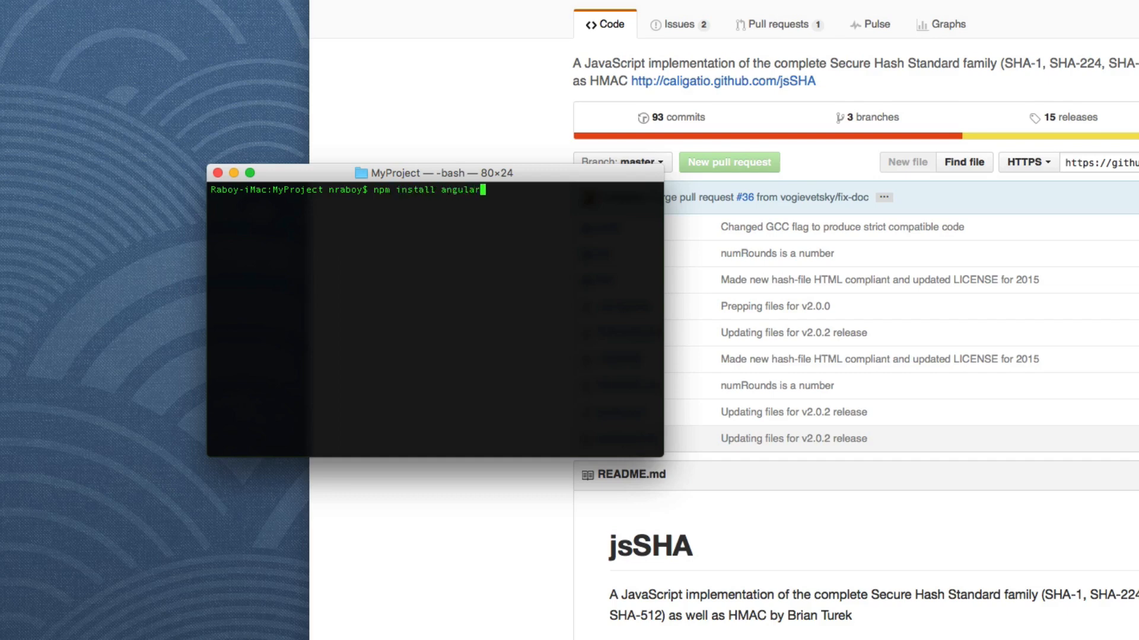
{"action": "type", "text": "2@"}
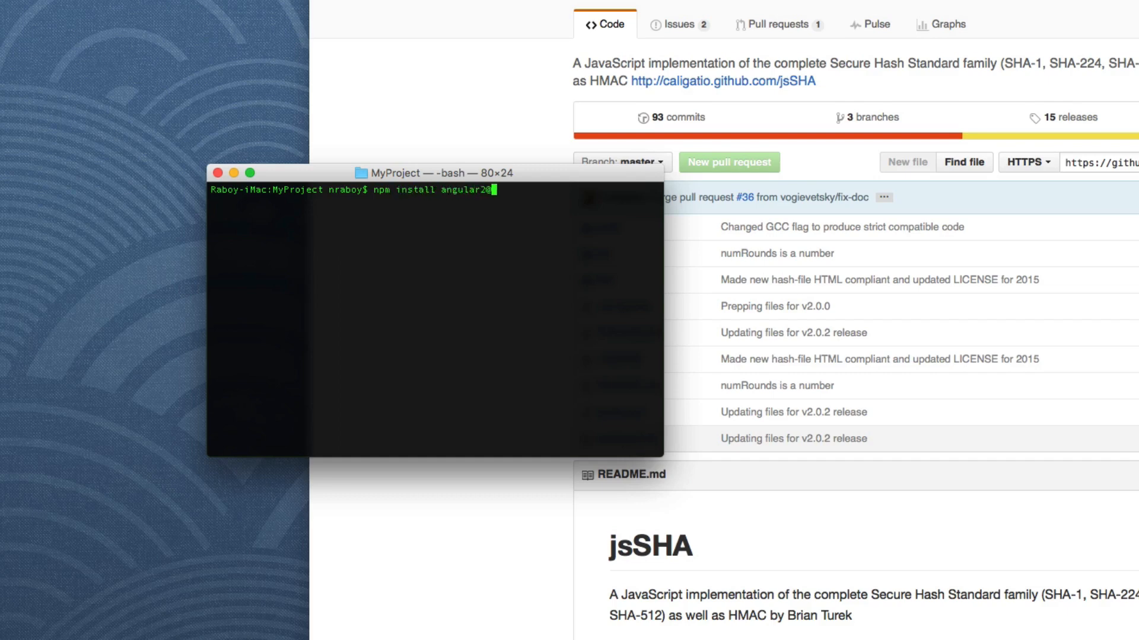
{"action": "type", "text": "2.0"}
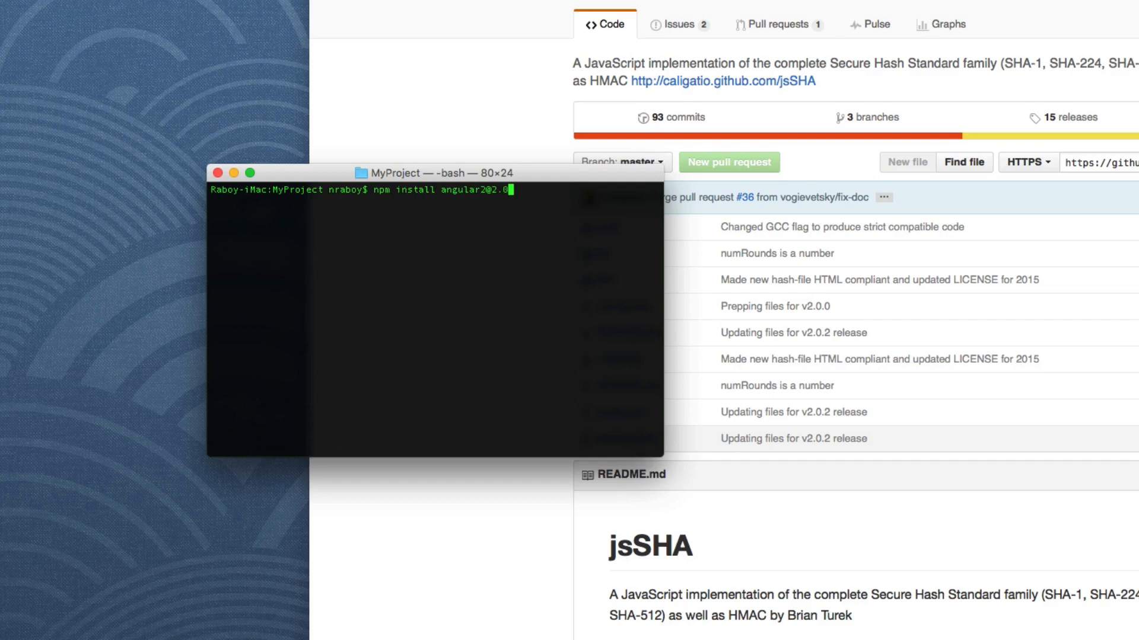
{"action": "type", "text": ".0-"}
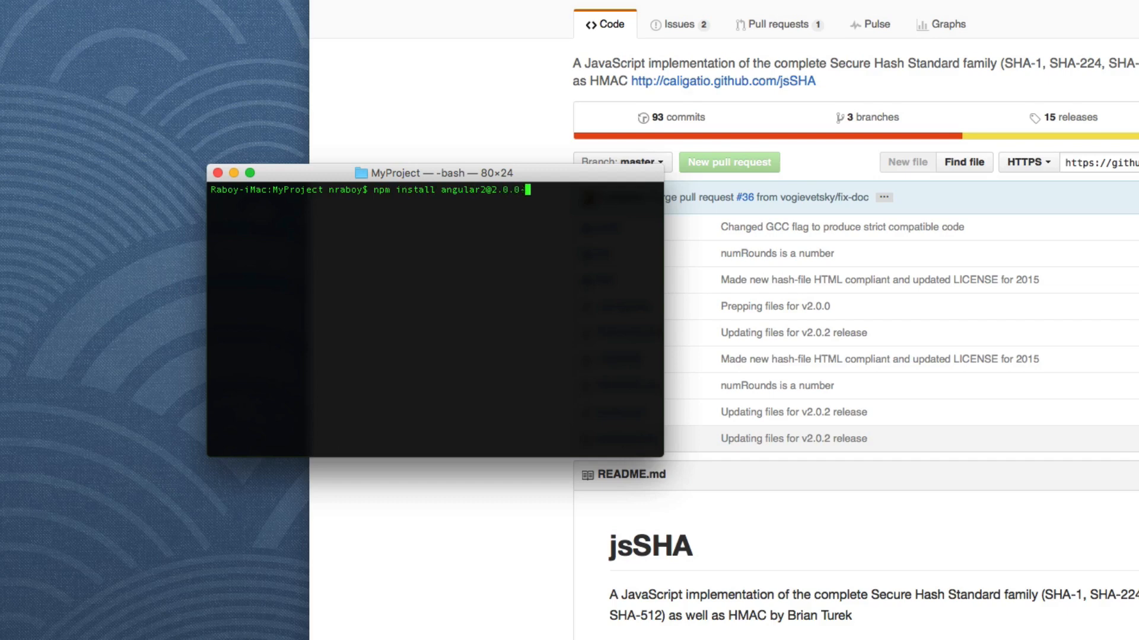
{"action": "type", "text": "beta"}
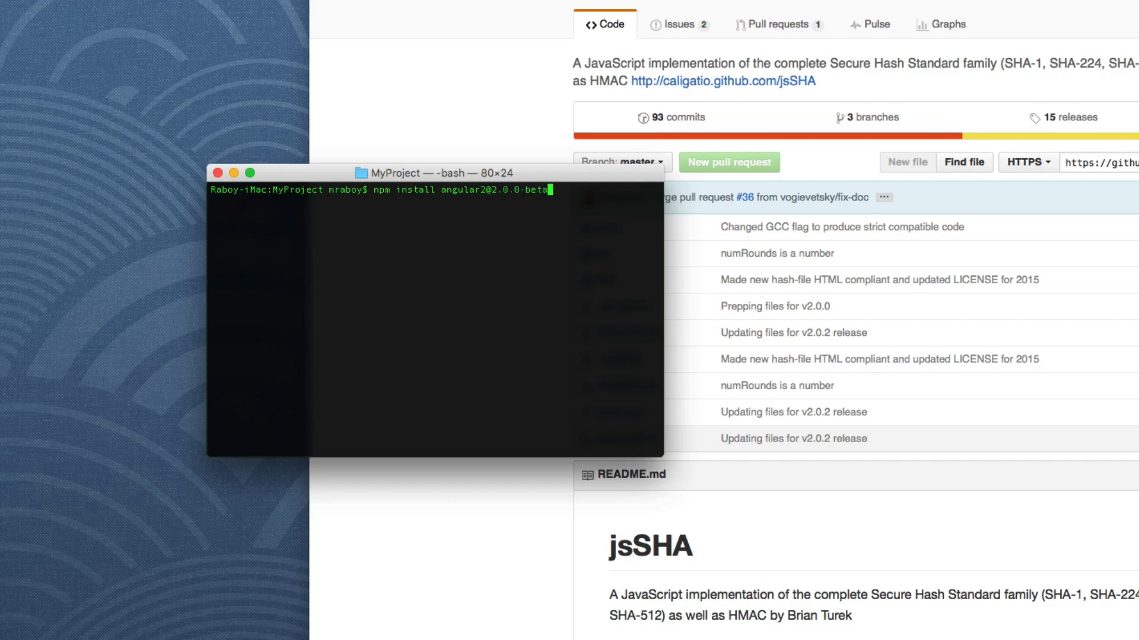
{"action": "type", "text": ".0"}
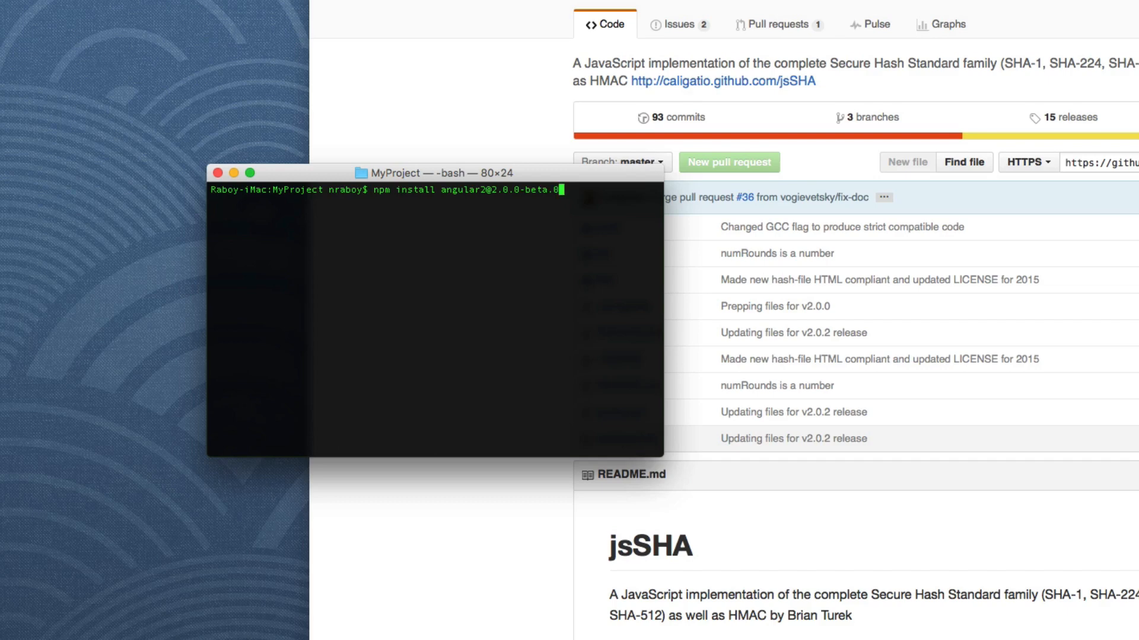
{"action": "type", "text": "system"}
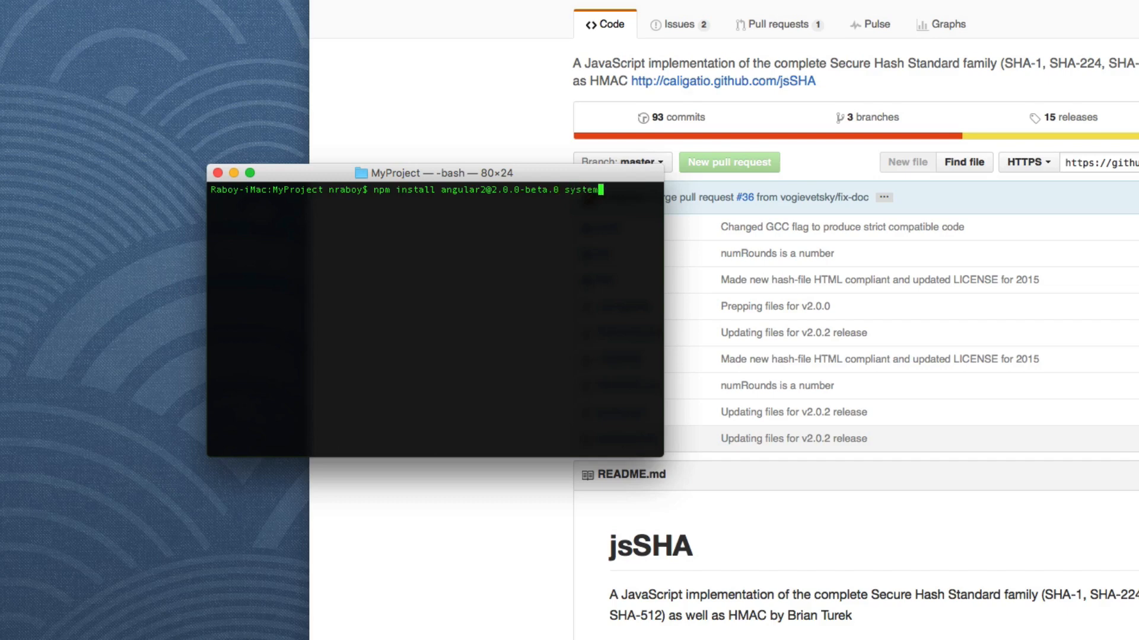
{"action": "type", "text": "js"}
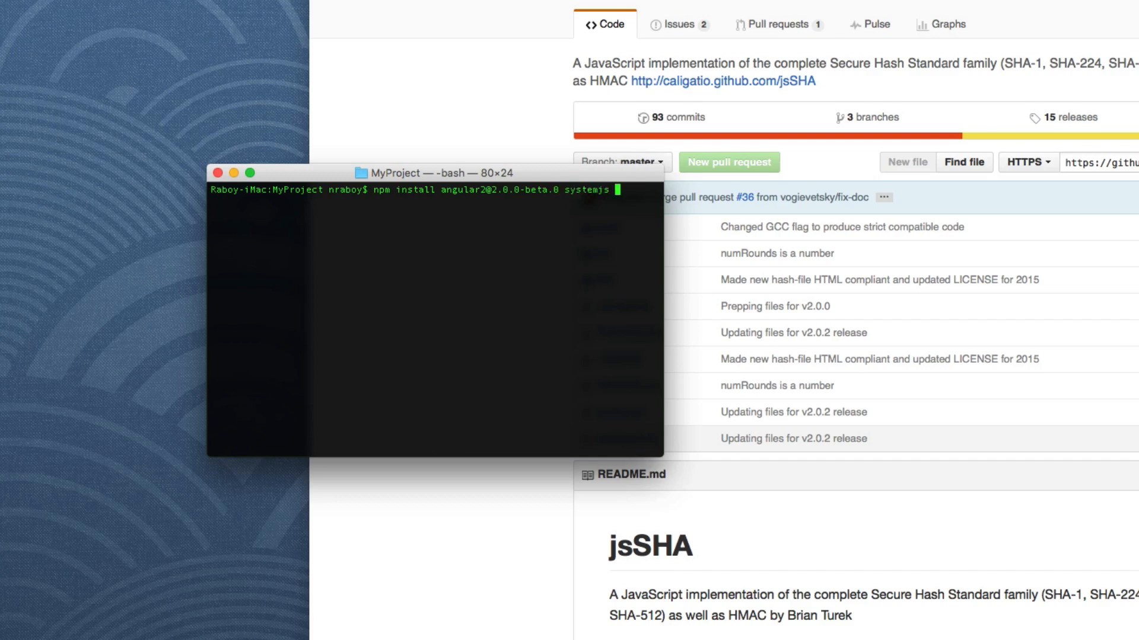
{"action": "type", "text": "typescript"}
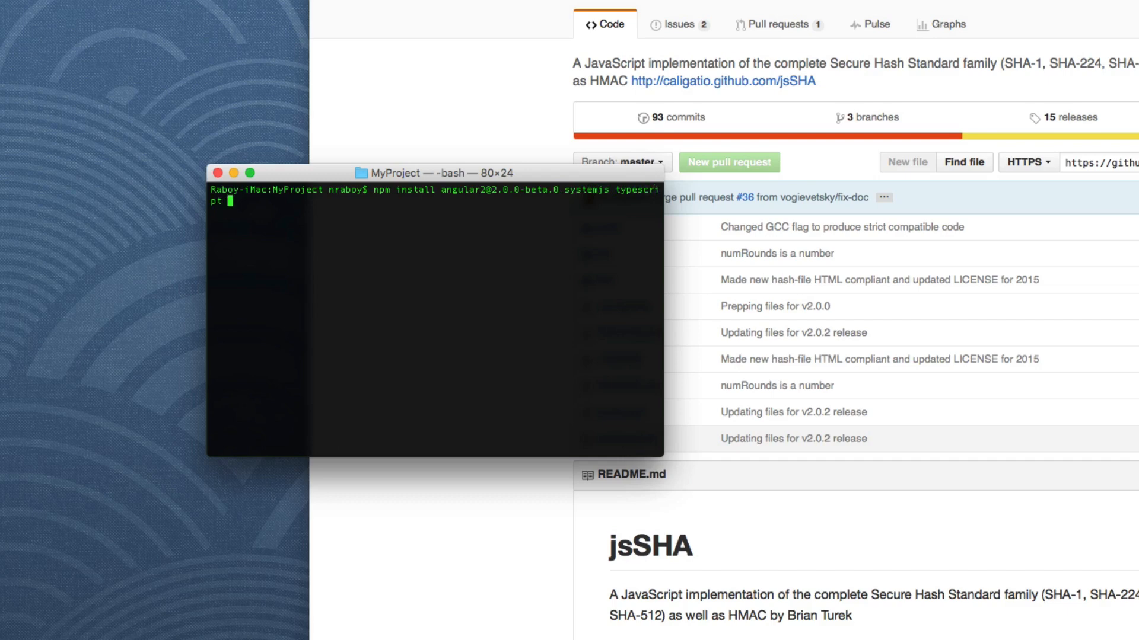
{"action": "type", "text": "live-ser"}
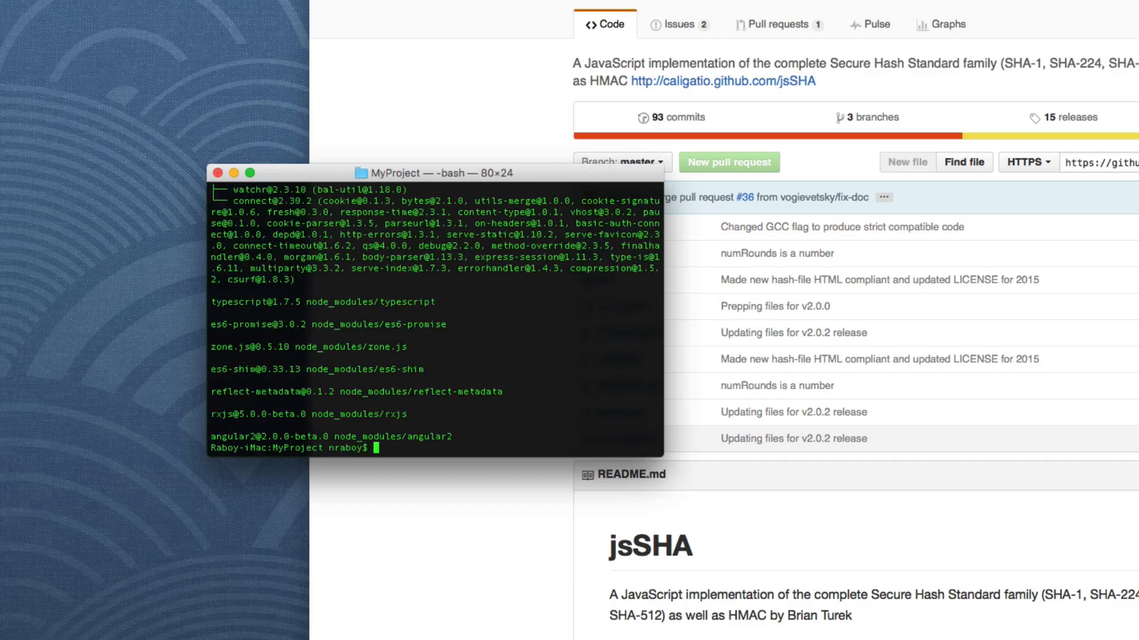
Clear the Terminal output back to an empty prompt.
{"action": "type", "text": "clea"}
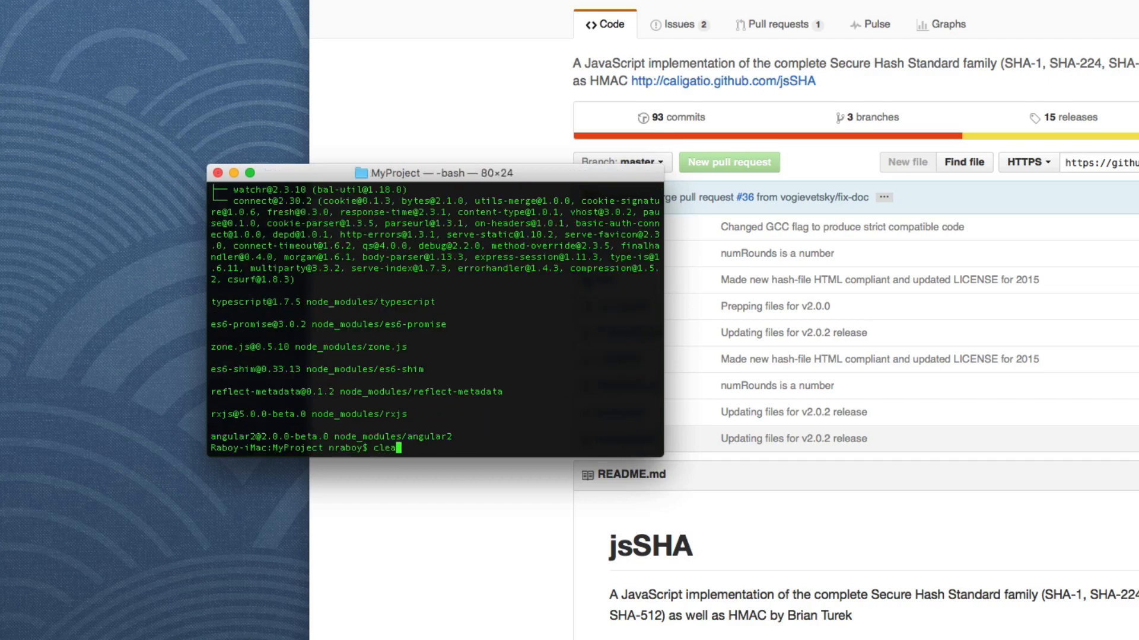
{"action": "type", "text": "r"}
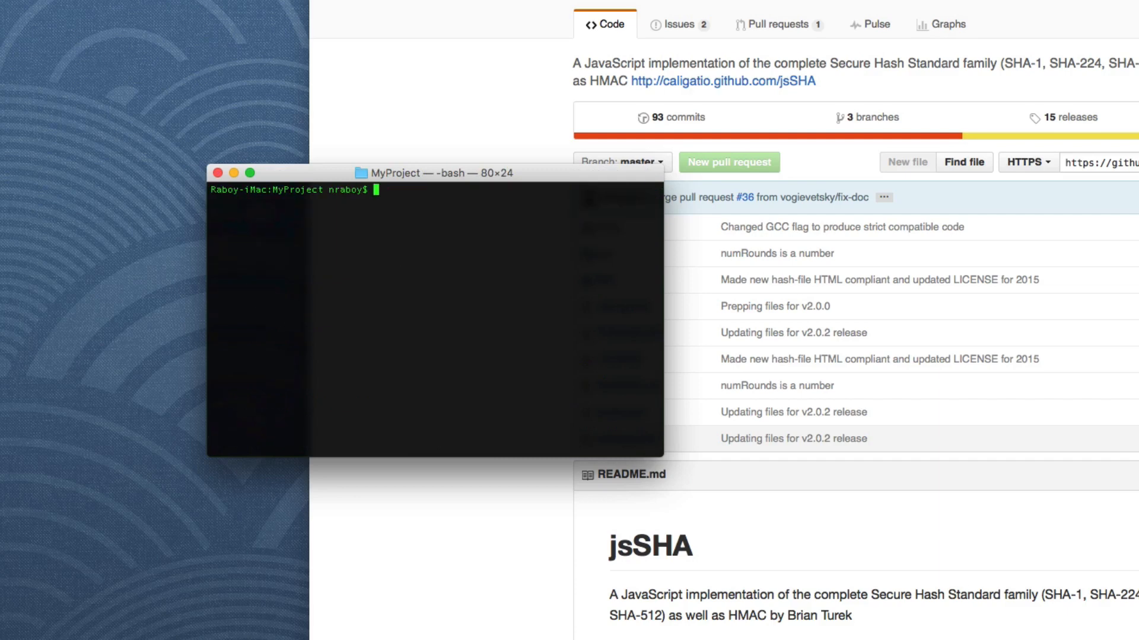
Open the MyProject folder in Finder and open package.json in Atom.
{"action": "type", "text": "open"}
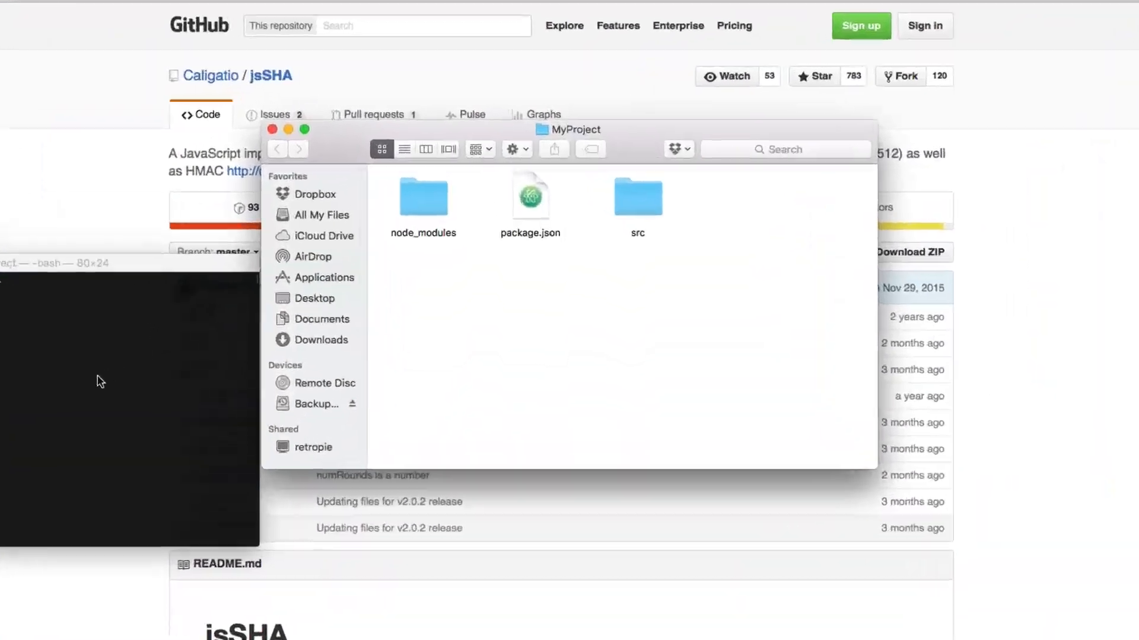
{"action": "mouse_move", "coordinate": [661, 359]}
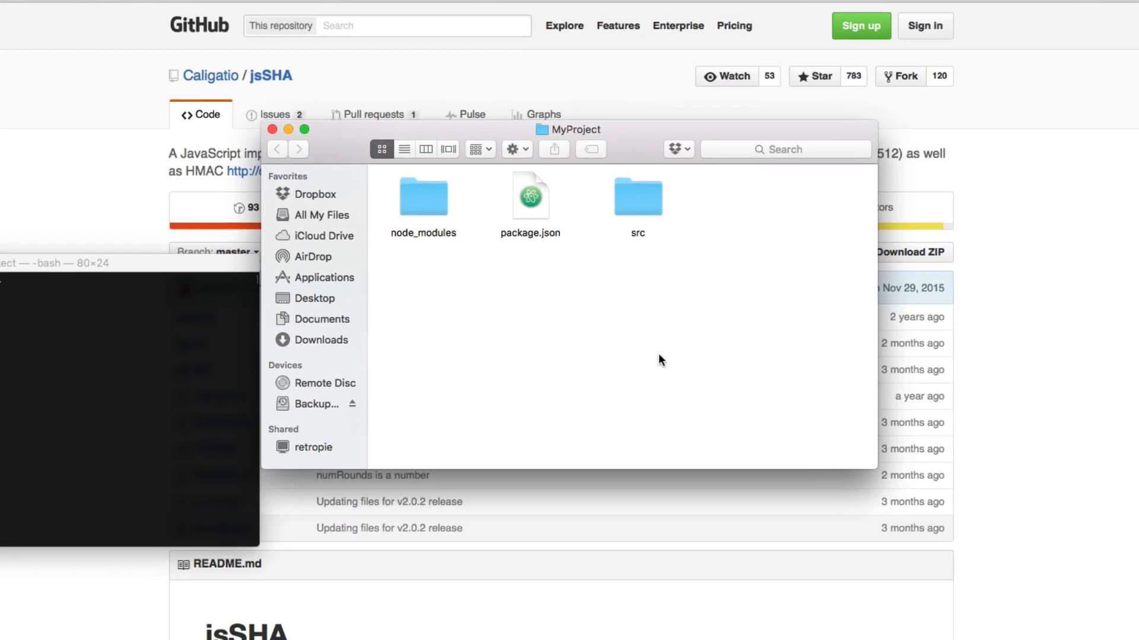
{"action": "mouse_move", "coordinate": [523, 207]}
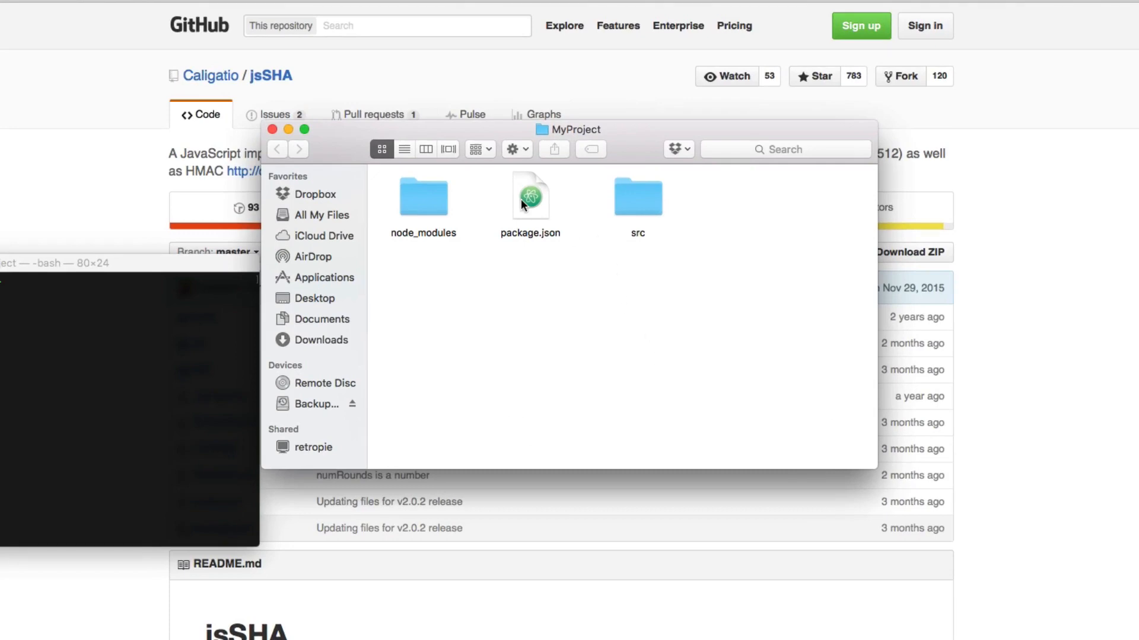
{"action": "left_click", "coordinate": [530, 196]}
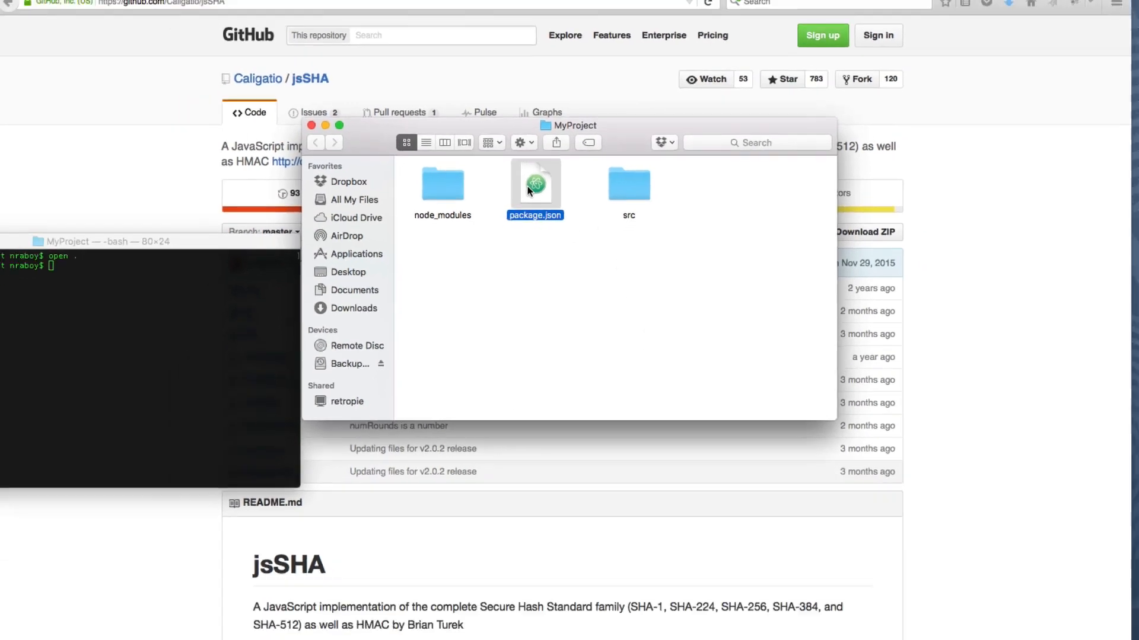
{"action": "double_click", "coordinate": [534, 184]}
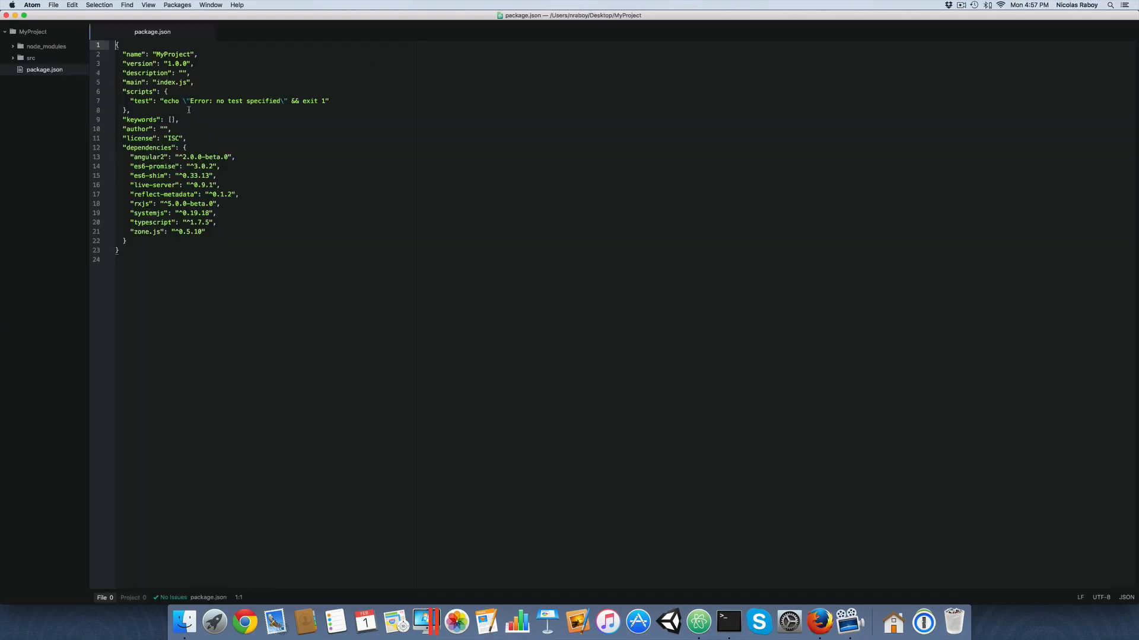
Add a "tsc": "tsc -p src -w" script after the test script in package.json.
{"action": "left_click", "coordinate": [354, 101]}
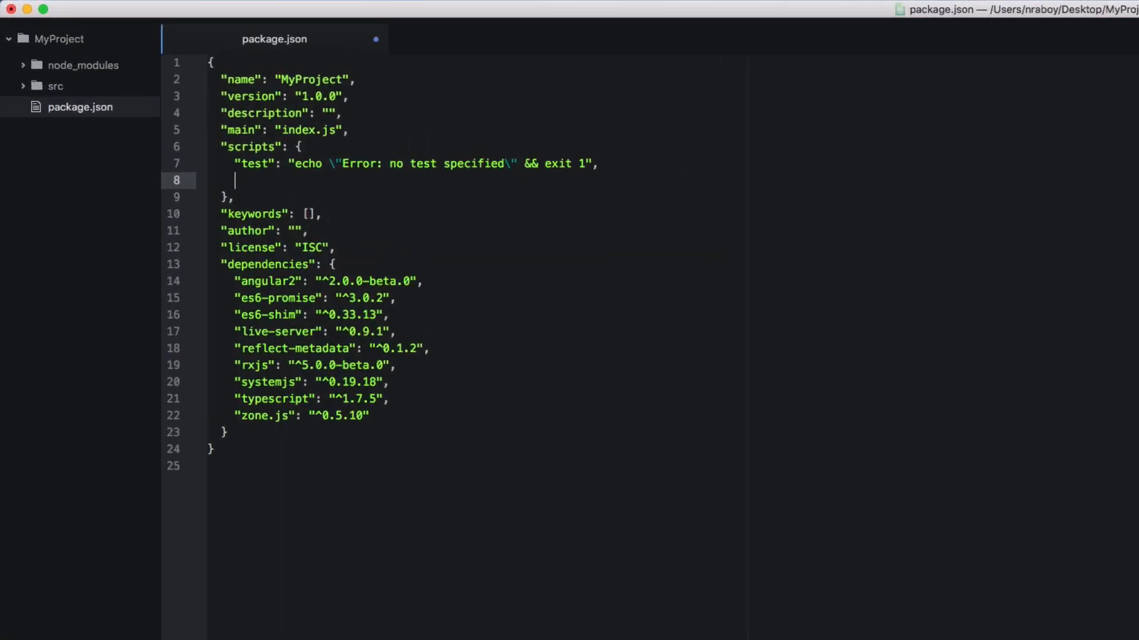
{"action": "type", "text": "\"\""}
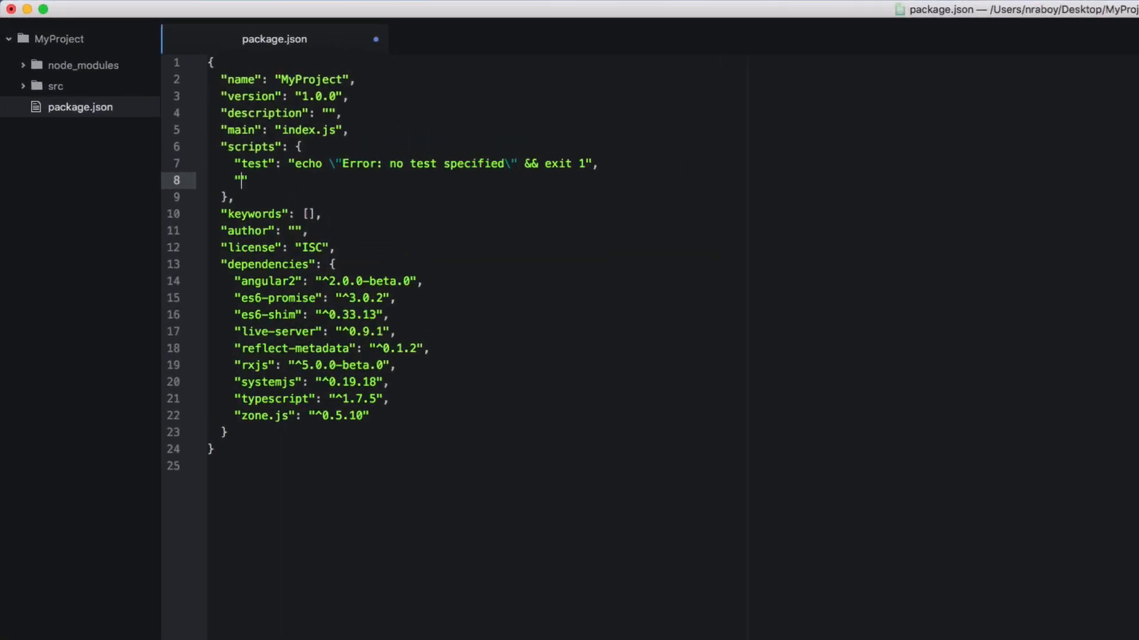
{"action": "type", "text": "tsc\": \"tsc\""}
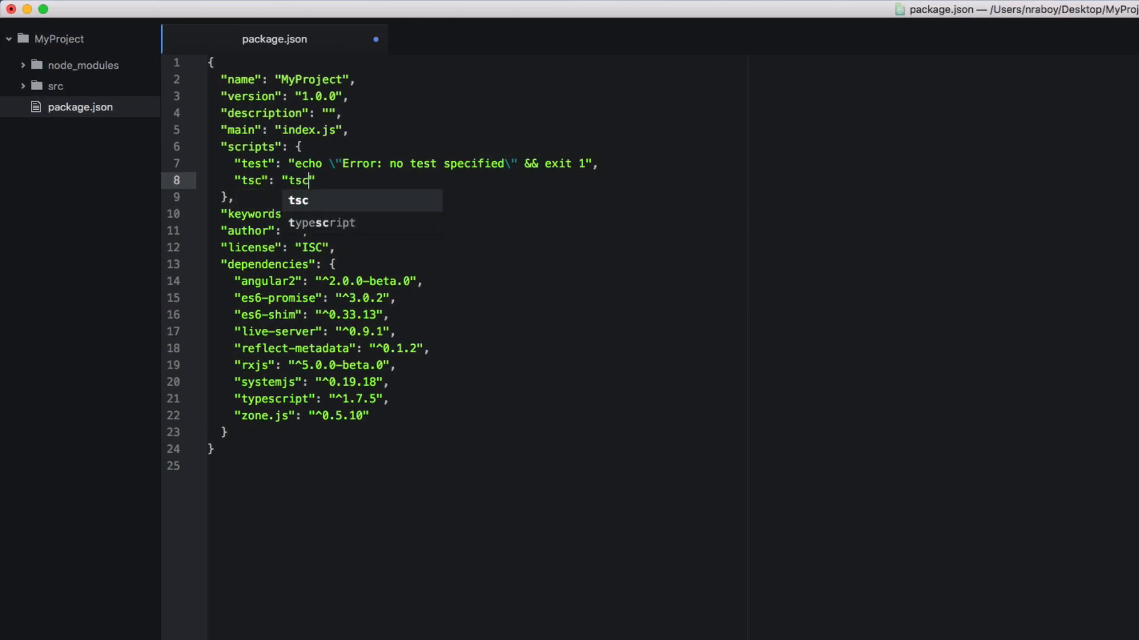
{"action": "type", "text": "-p"}
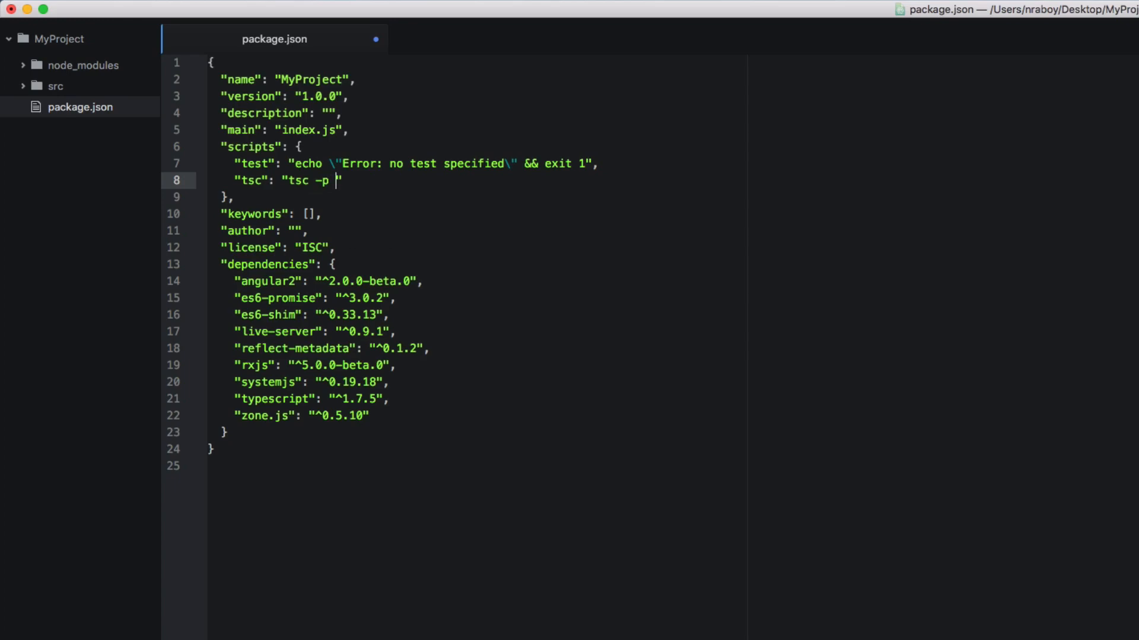
{"action": "type", "text": "src -w"}
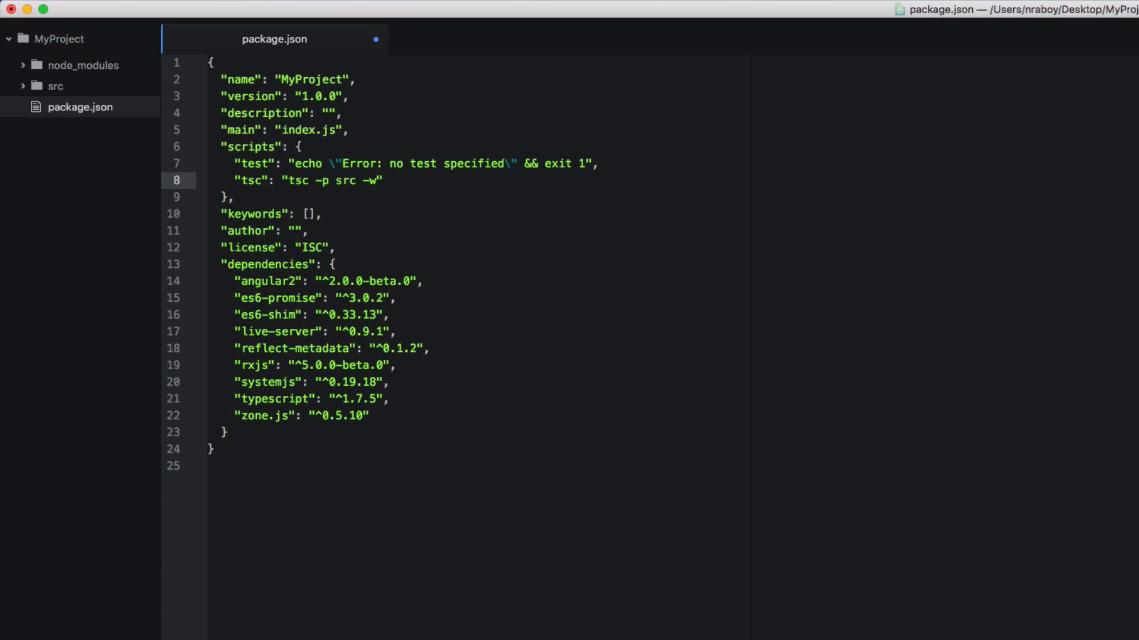
{"action": "type", "text": ","}
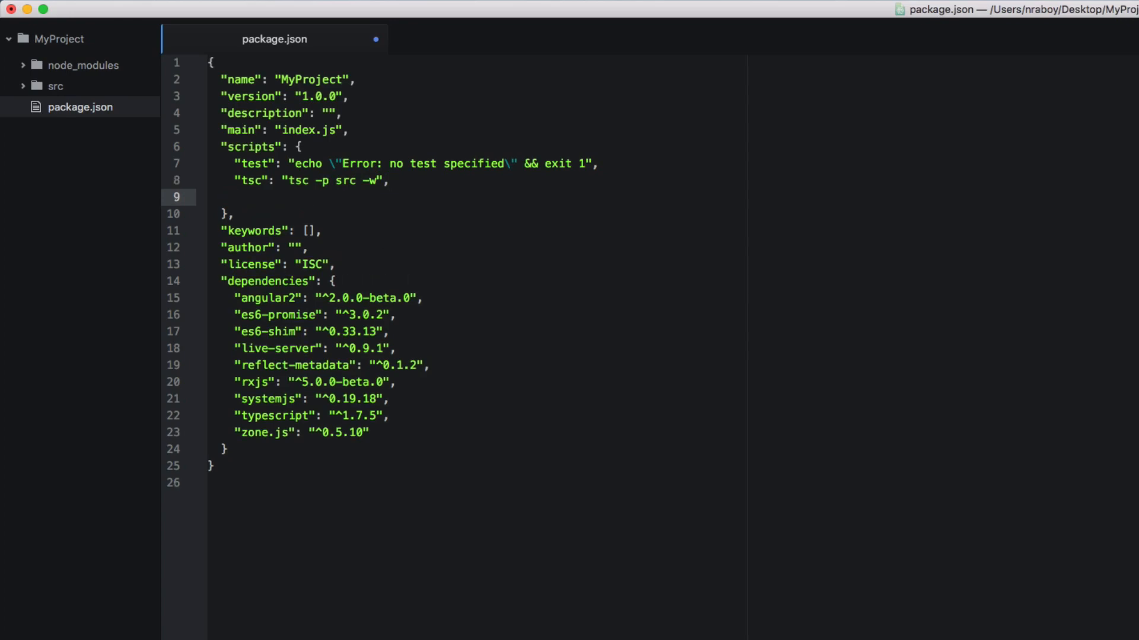
Add a "start": "live-server --open=src" script, then reveal the src/app files in the tree.
{"action": "type", "text": "\"st\""}
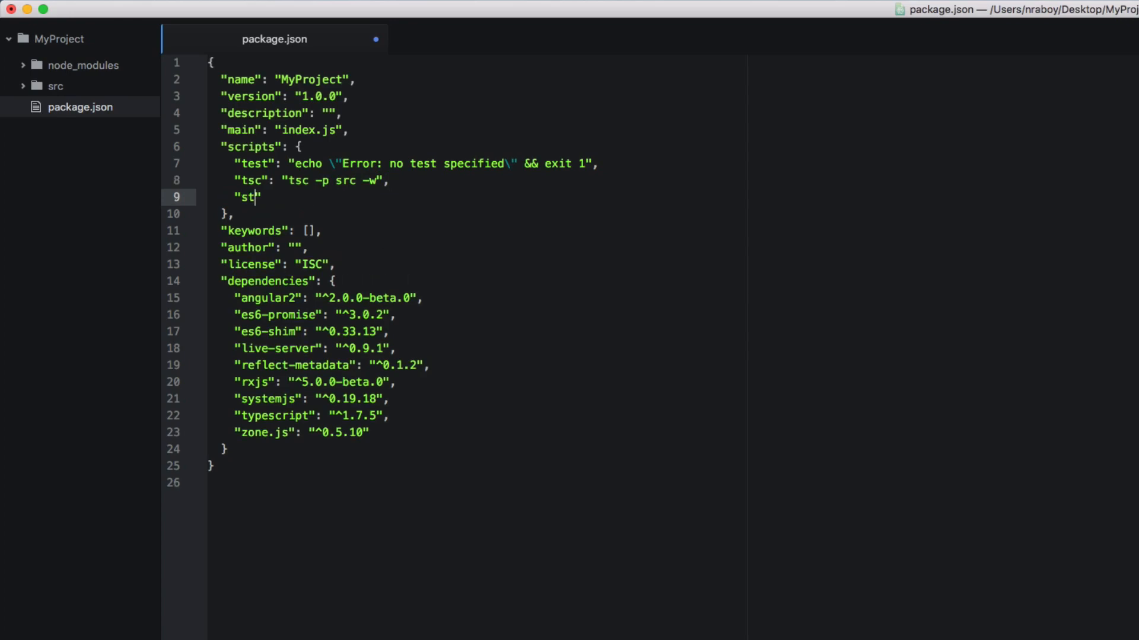
{"action": "type", "text": "art\":"}
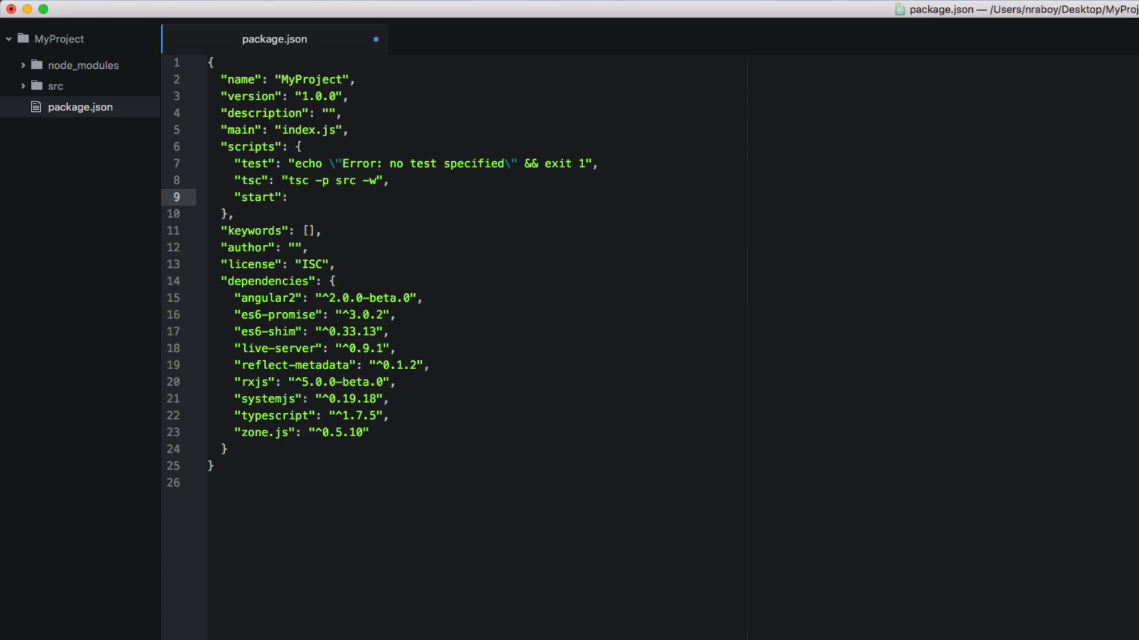
{"action": "type", "text": "\"live\""}
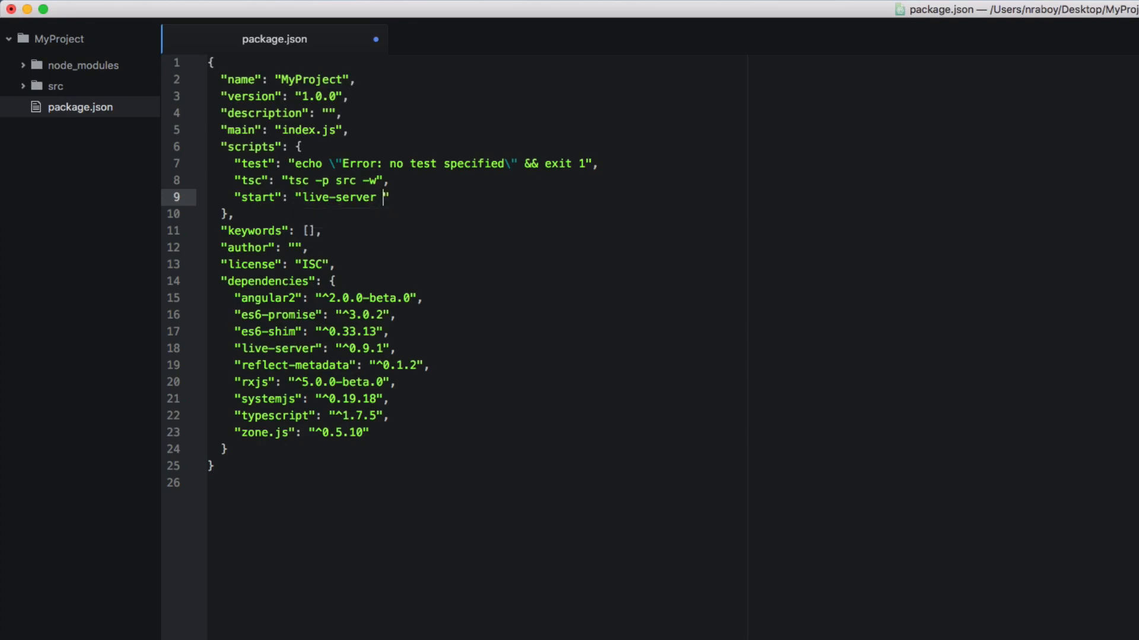
{"action": "type", "text": "--open"}
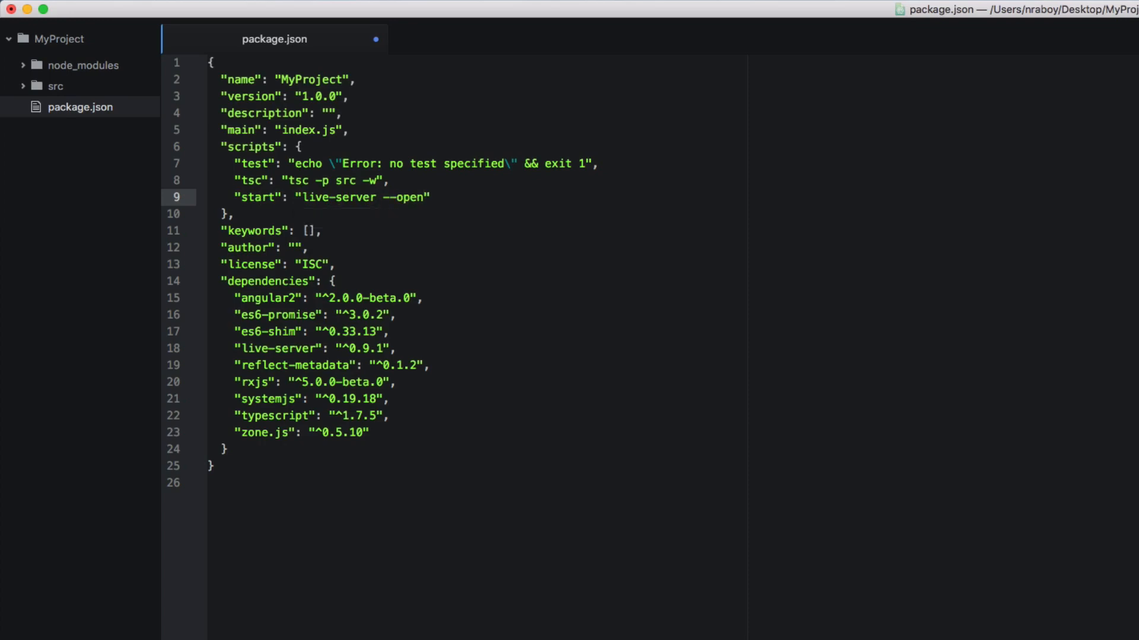
{"action": "type", "text": "=src"}
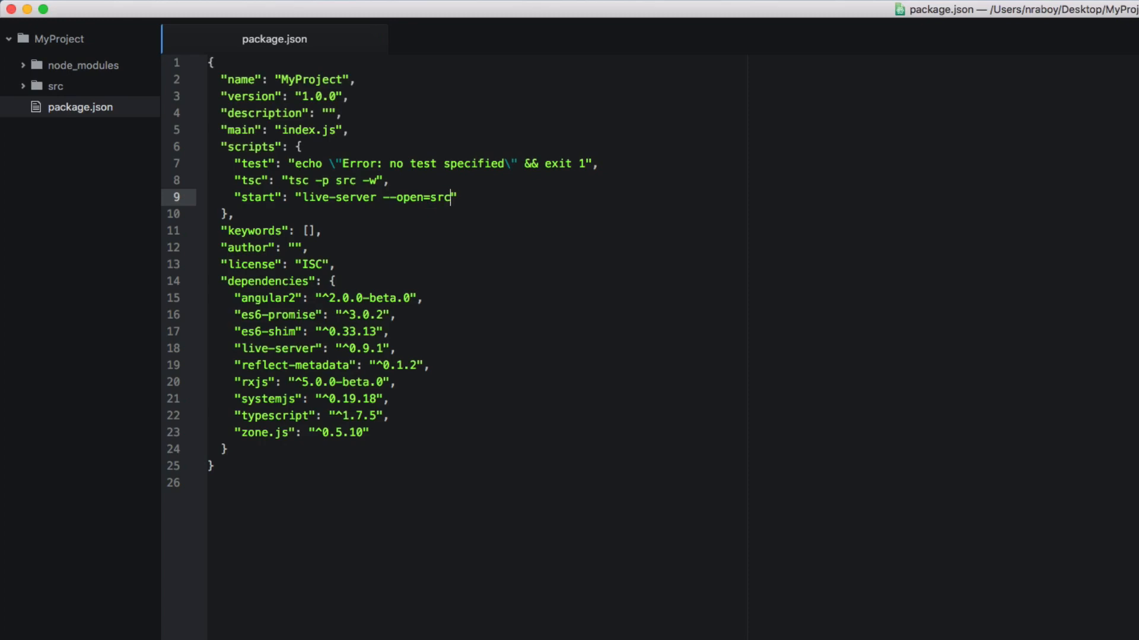
{"action": "mouse_move", "coordinate": [595, 154]}
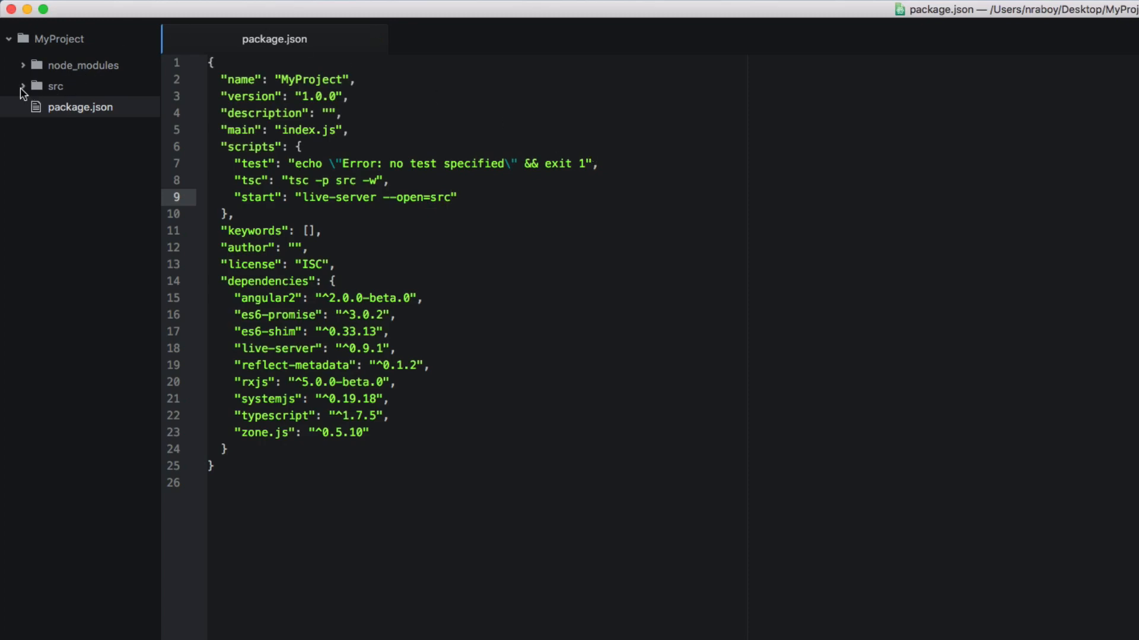
{"action": "left_click", "coordinate": [54, 86]}
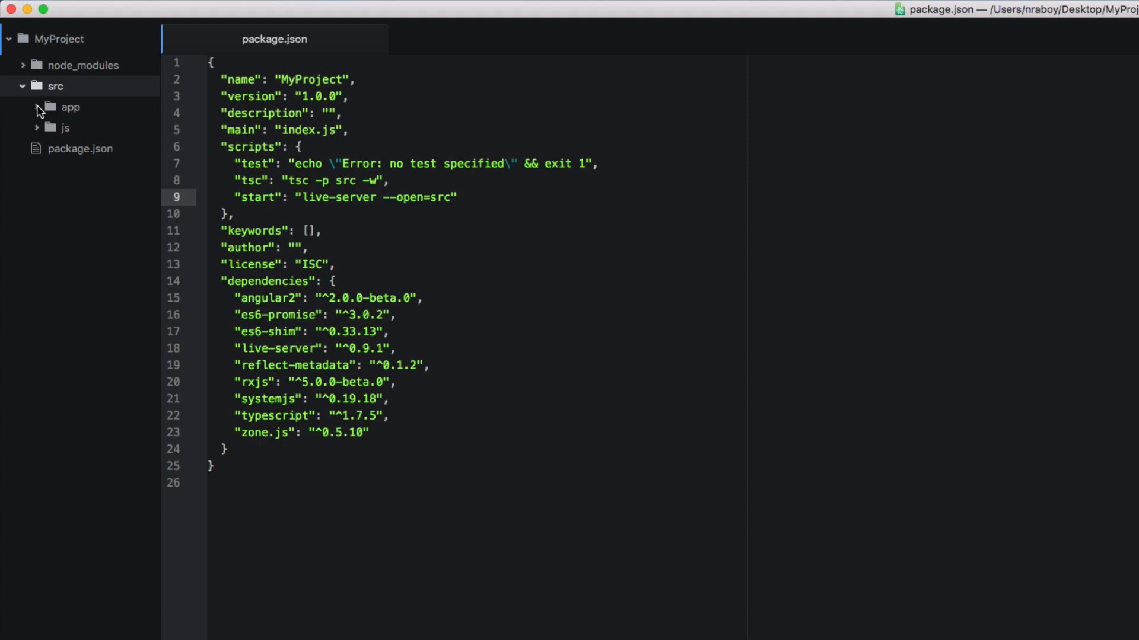
{"action": "left_click", "coordinate": [70, 106]}
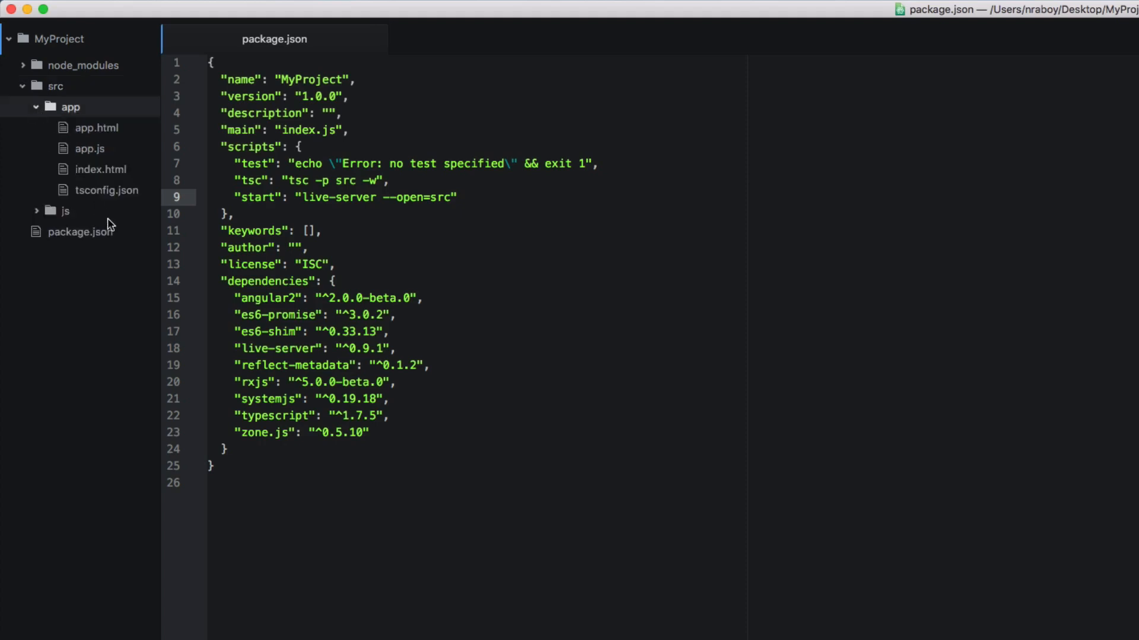
{"action": "mouse_move", "coordinate": [50, 164]}
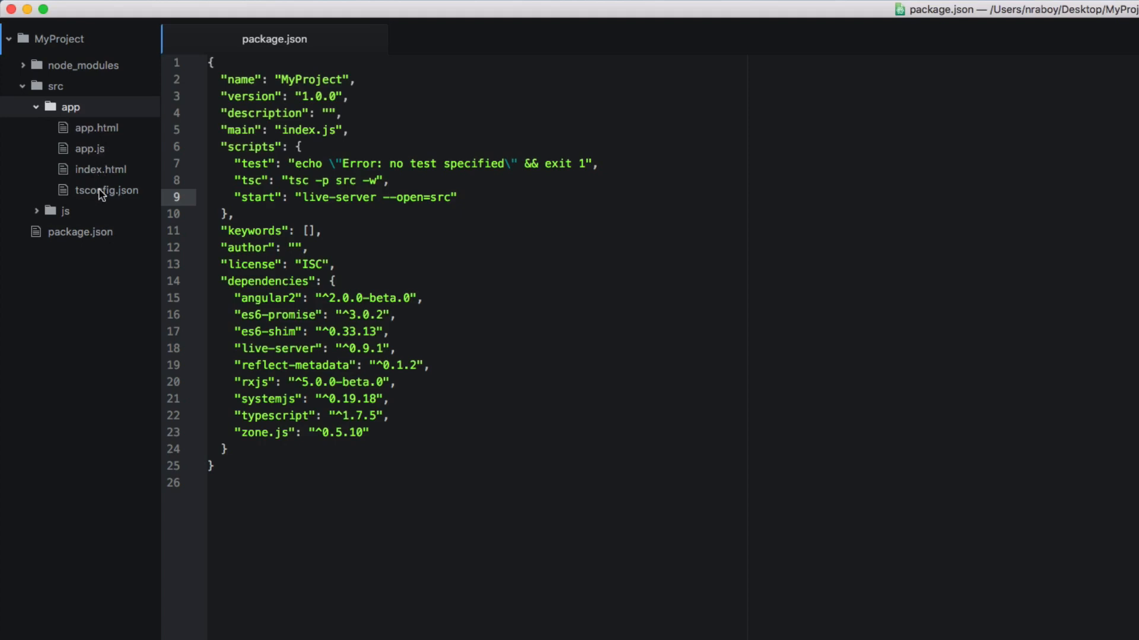
In tsconfig.json, begin a compilerOptions block with an ES5 target.
{"action": "left_click", "coordinate": [107, 190]}
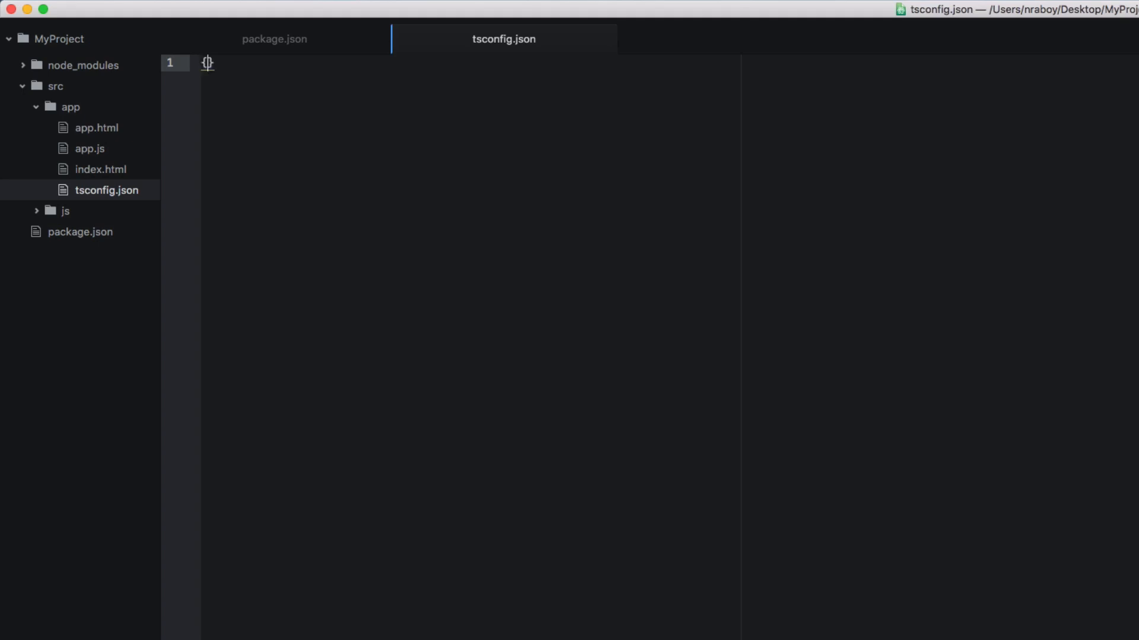
{"action": "type", "text": "comp"}
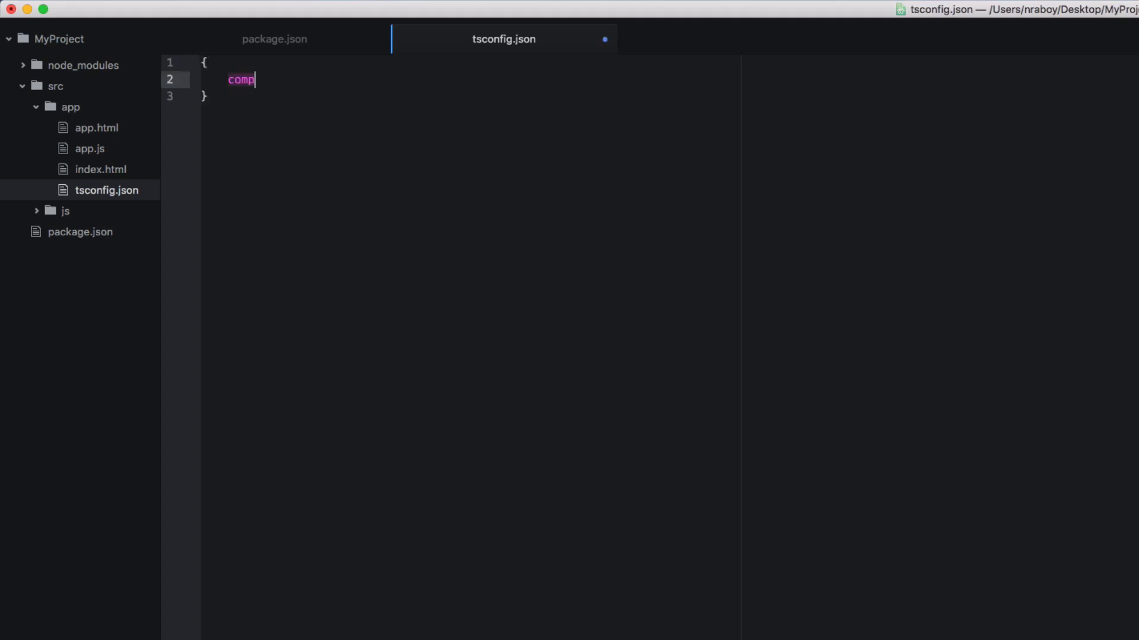
{"action": "type", "text": "ilerOption"}
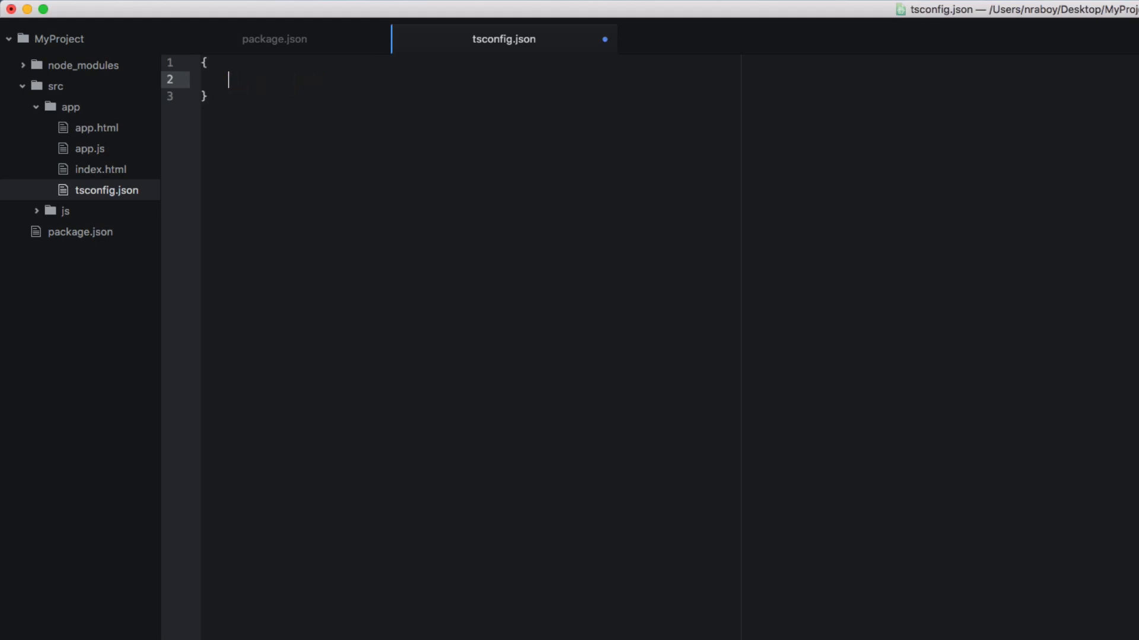
{"action": "type", "text": "\"compilerO\""}
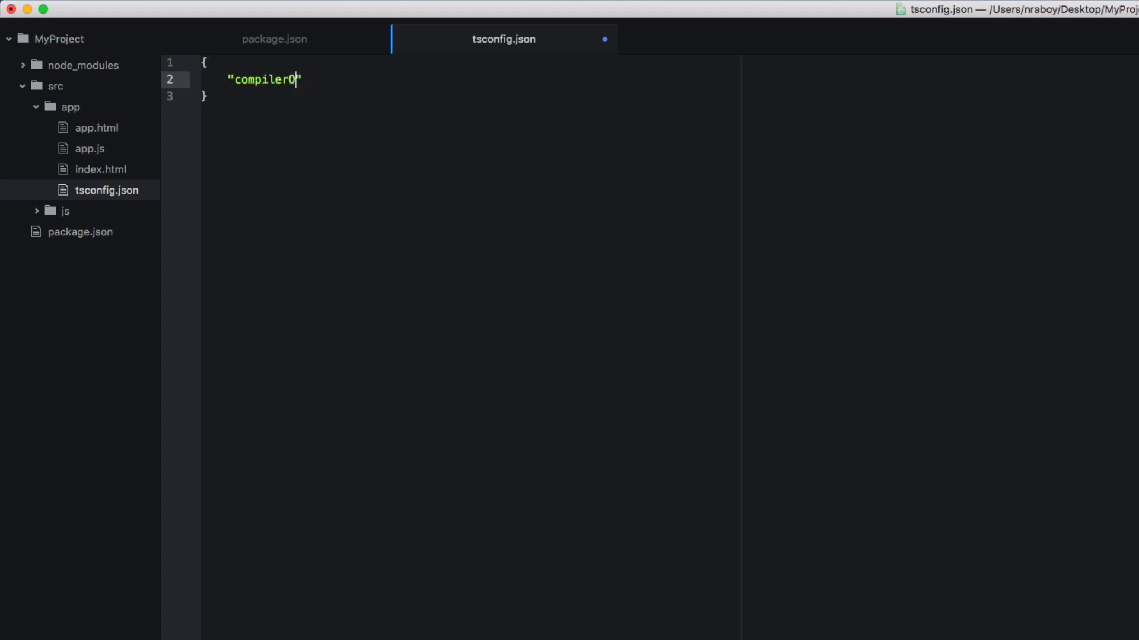
{"action": "type", "text": "ptions\":"}
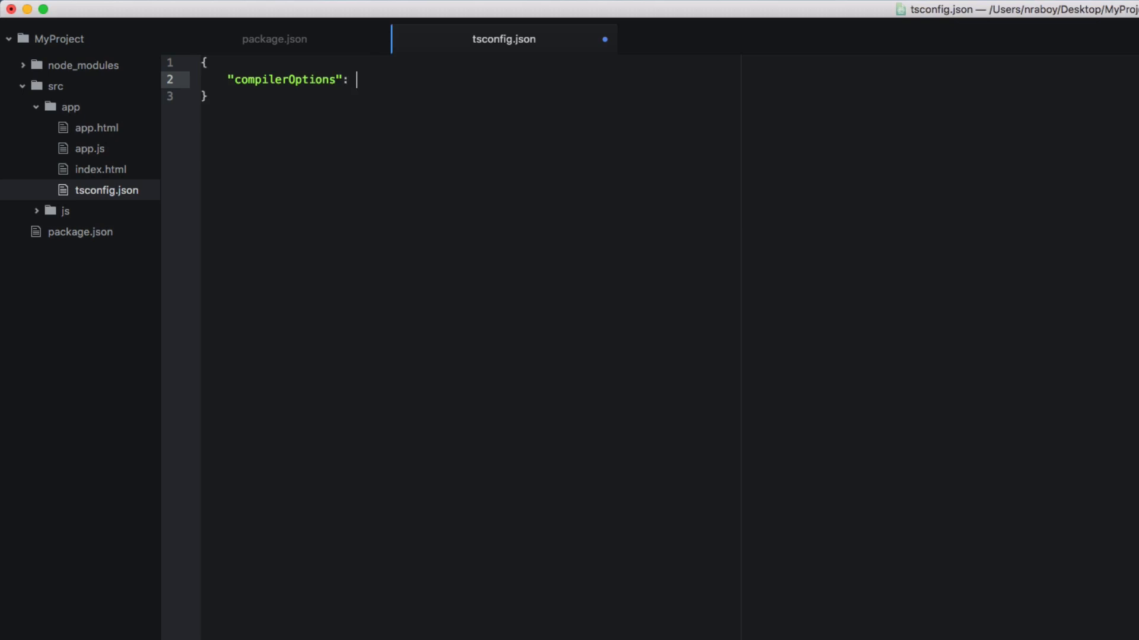
{"action": "type", "text": "{"}
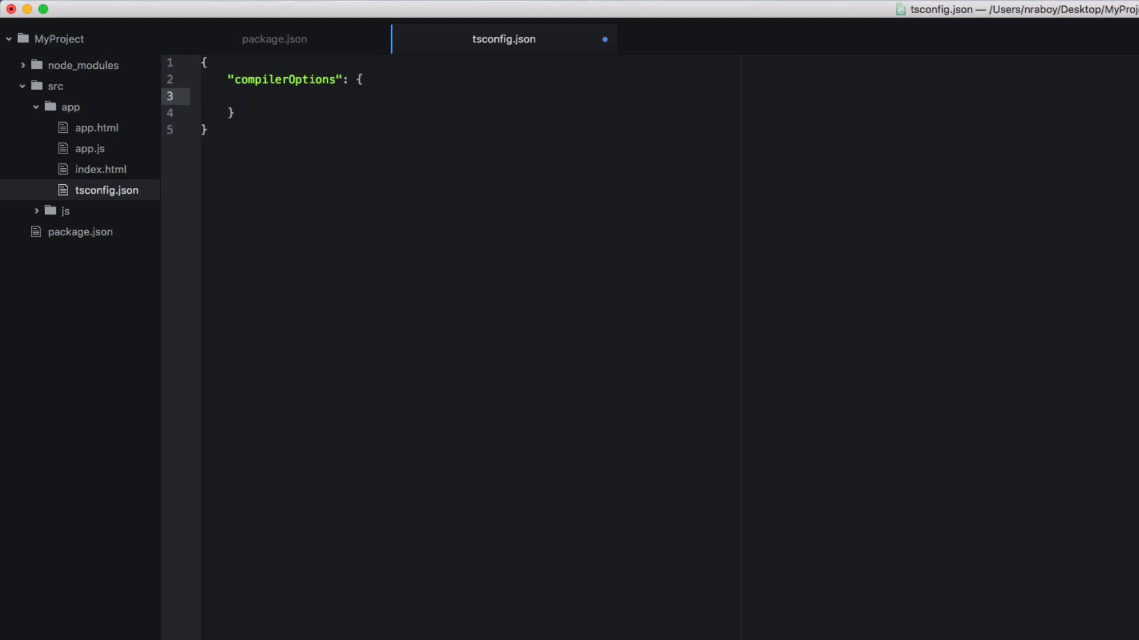
{"action": "type", "text": "\"target\""}
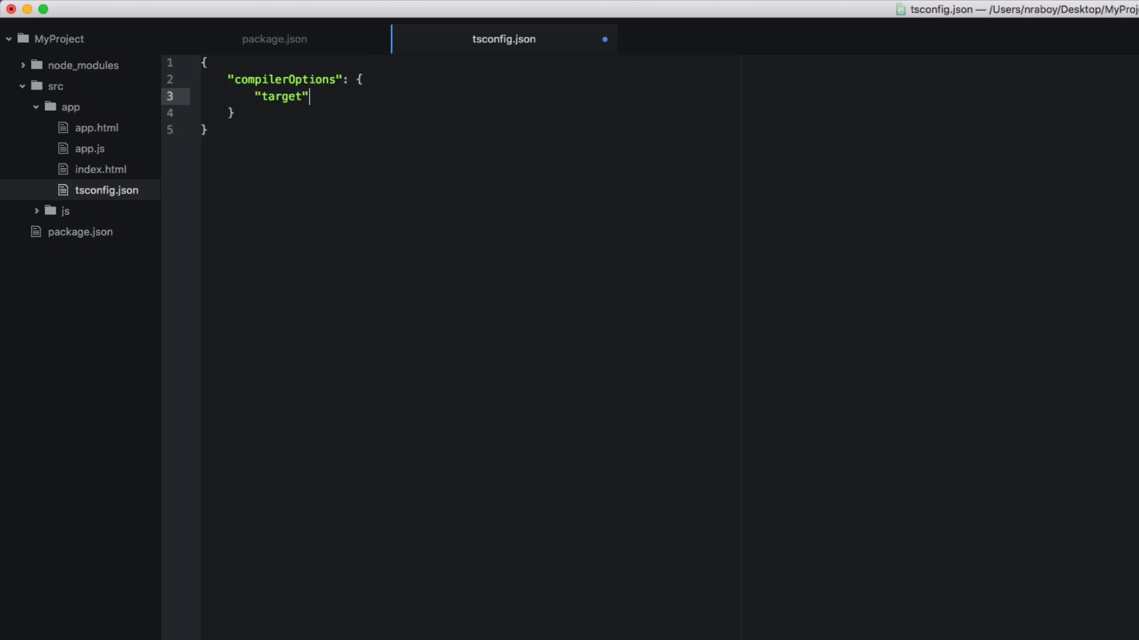
{"action": "type", "text": ": \"\""}
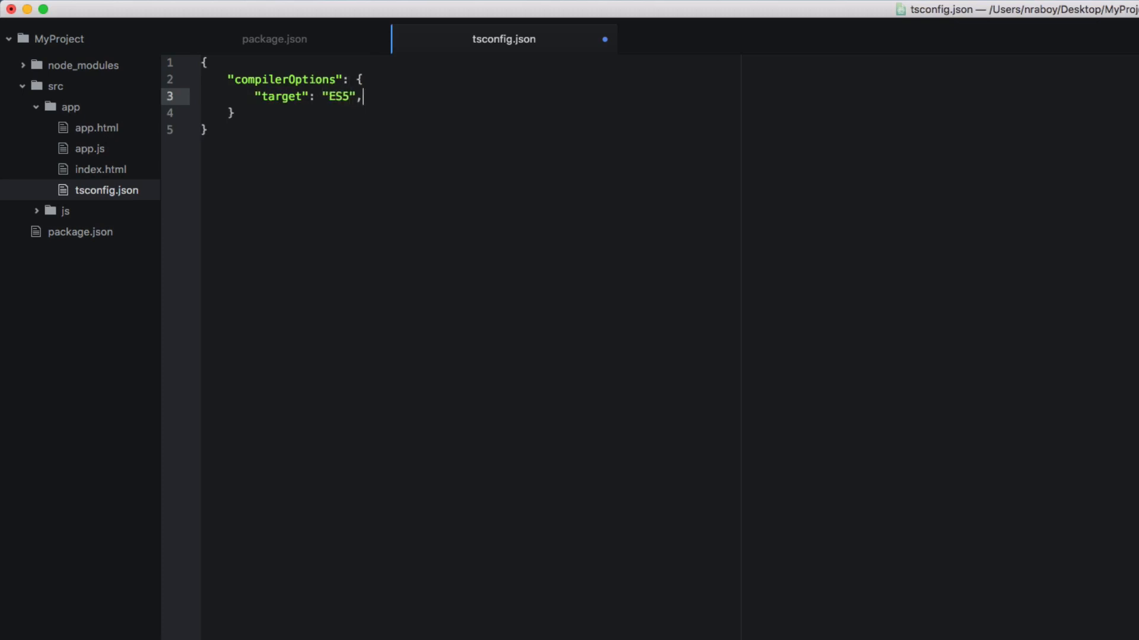
Add "module": "commonjs" and "sourceMap": true to compilerOptions.
{"action": "type", "text": "\"modul\""}
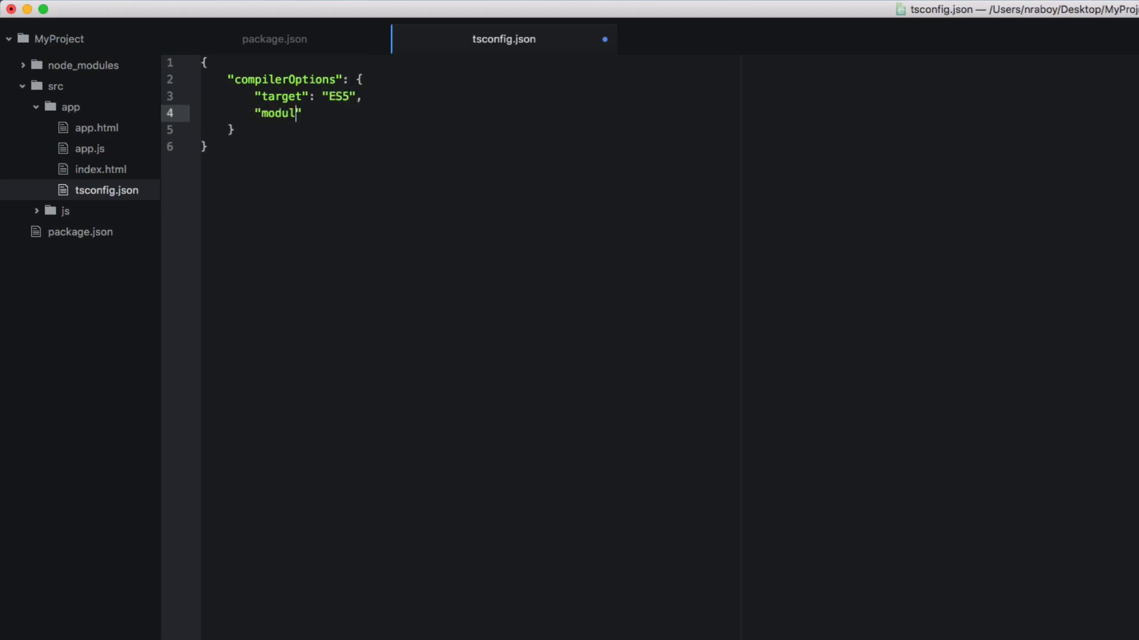
{"action": "type", "text": "e\": \"\""}
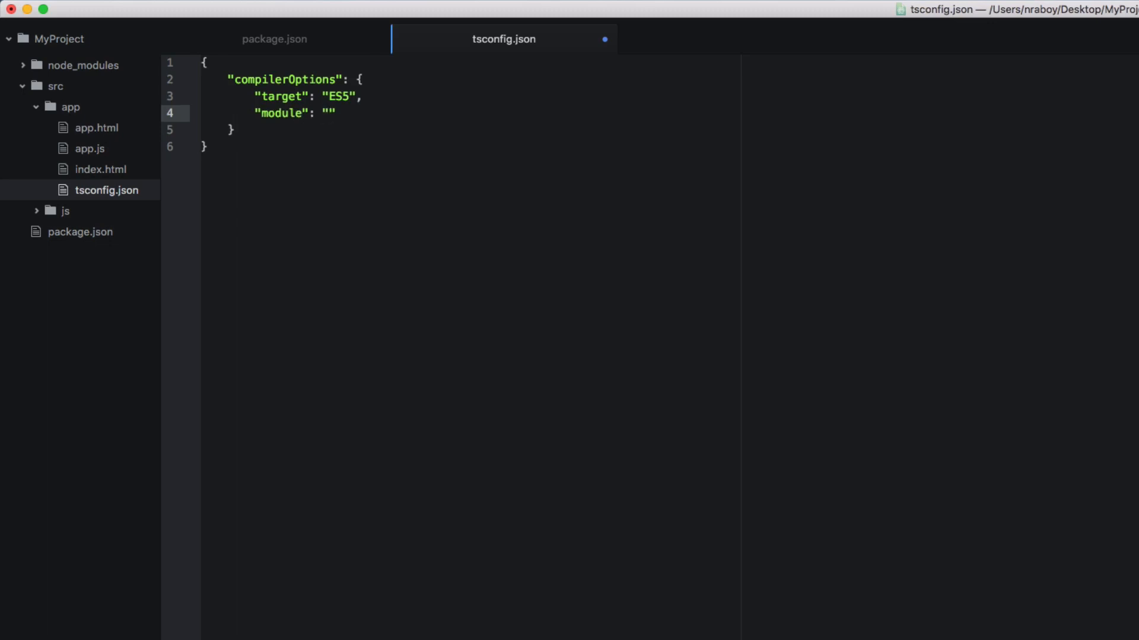
{"action": "type", "text": "commonjs"}
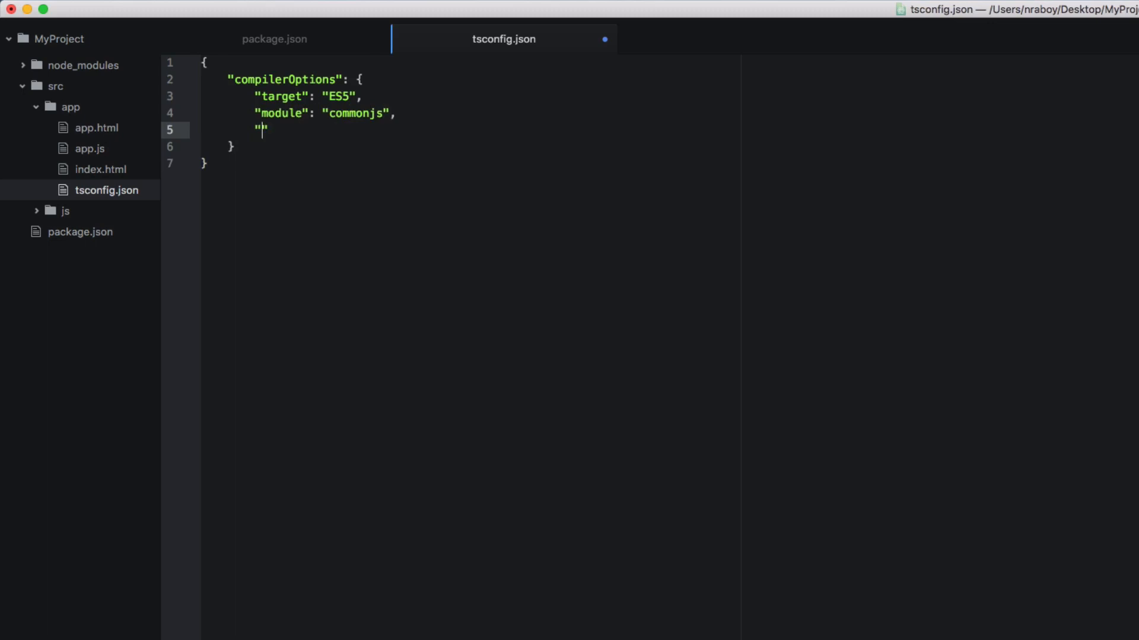
{"action": "type", "text": "sourc"}
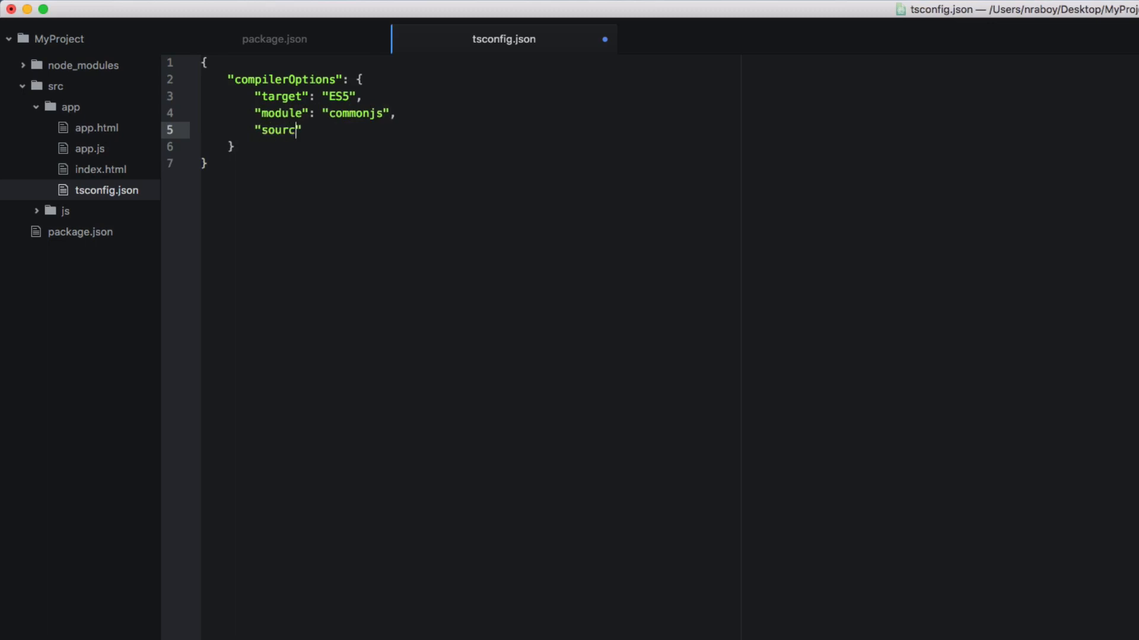
{"action": "type", "text": "eMap"}
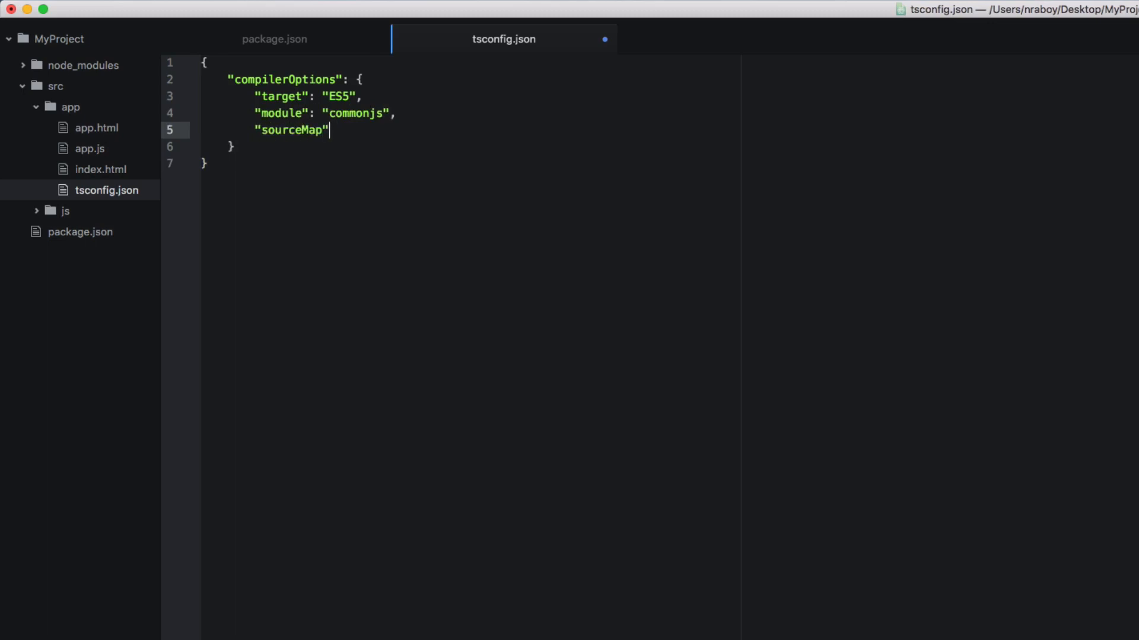
{"action": "type", "text": ": true,"}
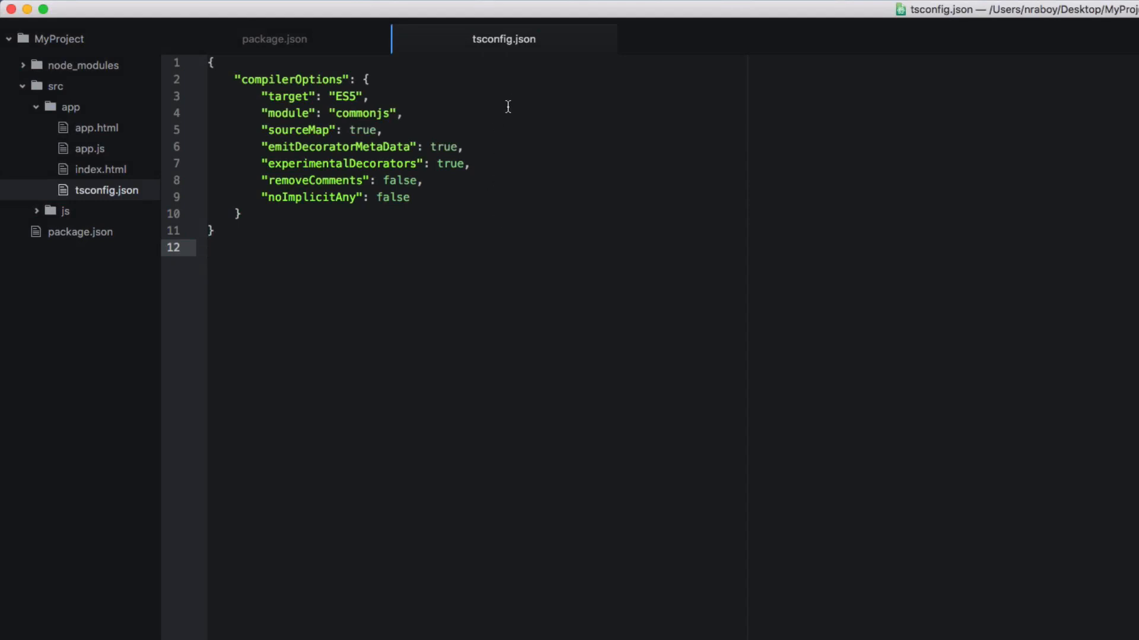
{"action": "mouse_move", "coordinate": [603, 40]}
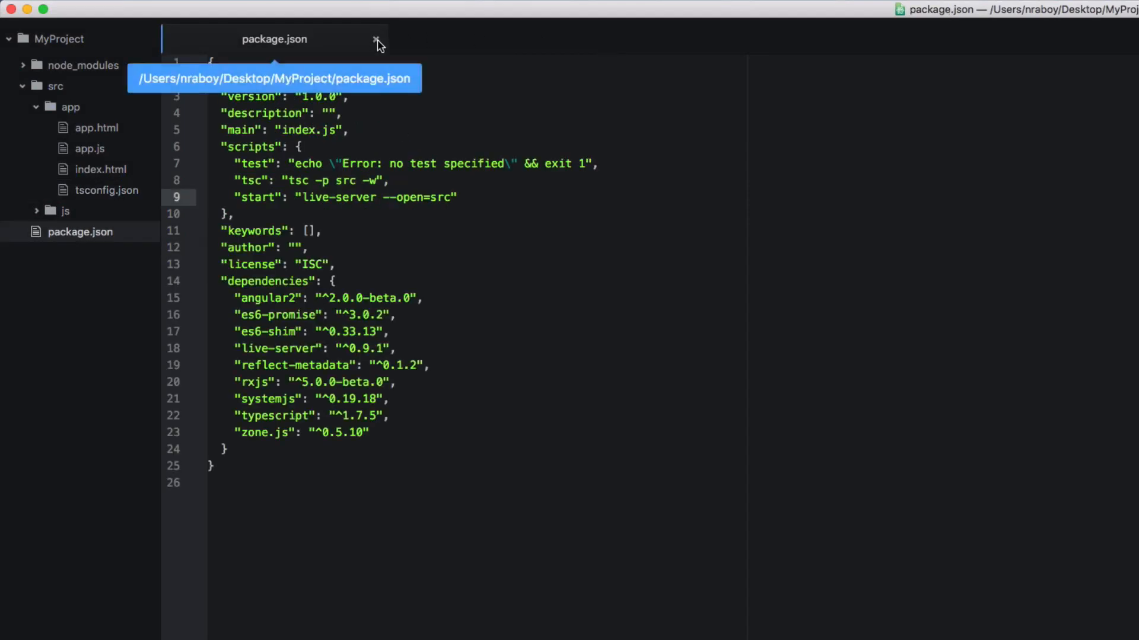
Close package.json and open the empty index.html from the tree view.
{"action": "left_click", "coordinate": [376, 39]}
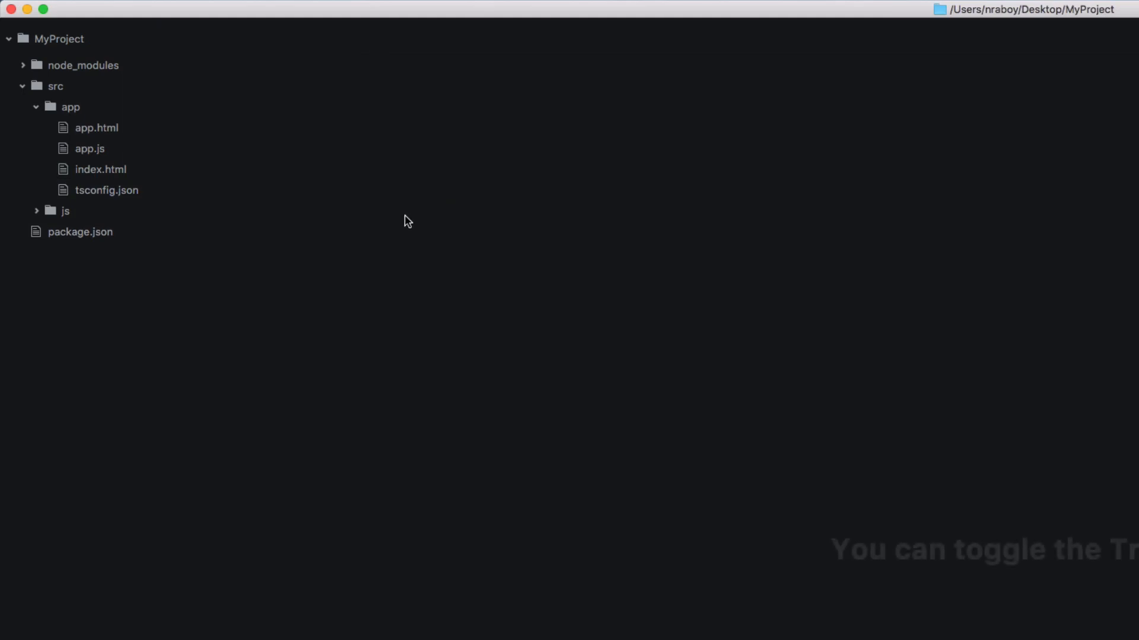
{"action": "mouse_move", "coordinate": [139, 150]}
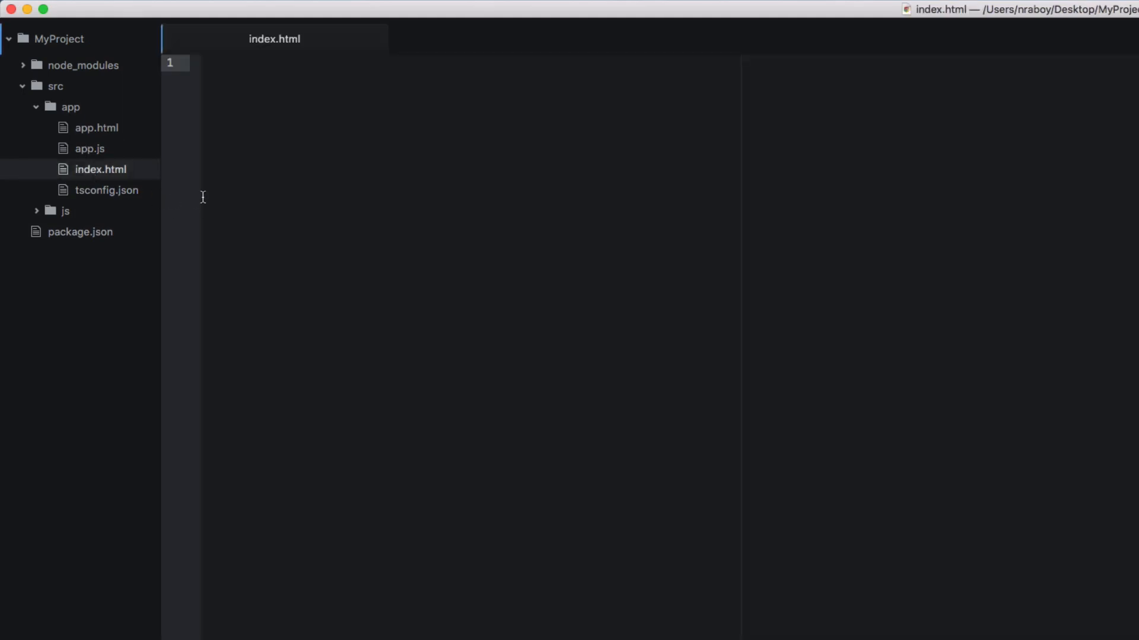
{"action": "mouse_move", "coordinate": [75, 108]}
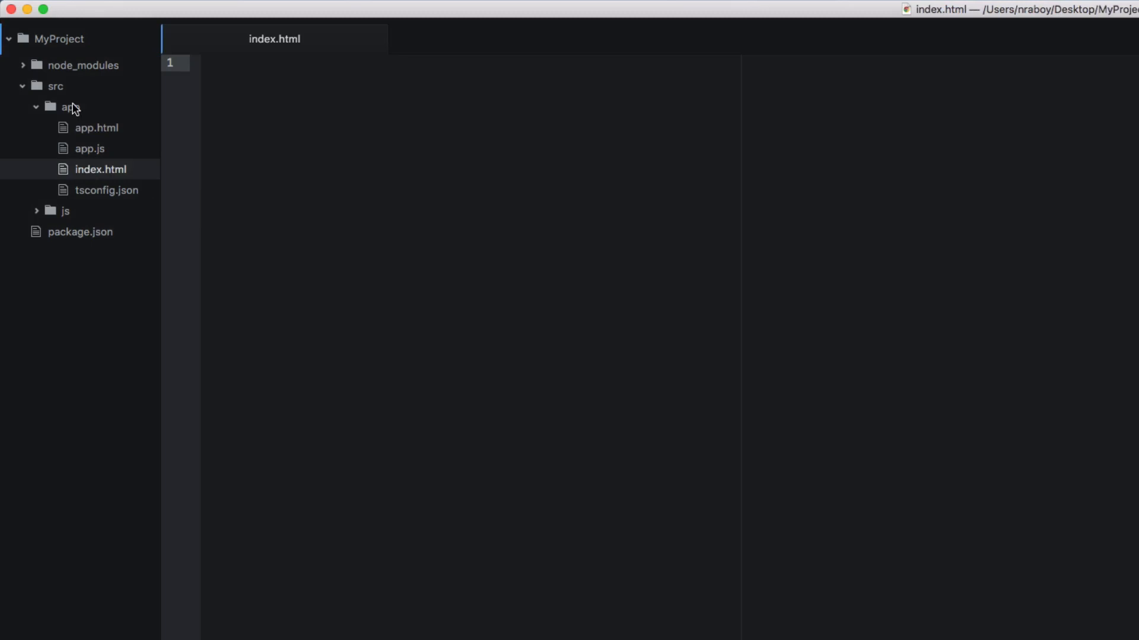
{"action": "mouse_move", "coordinate": [78, 179]}
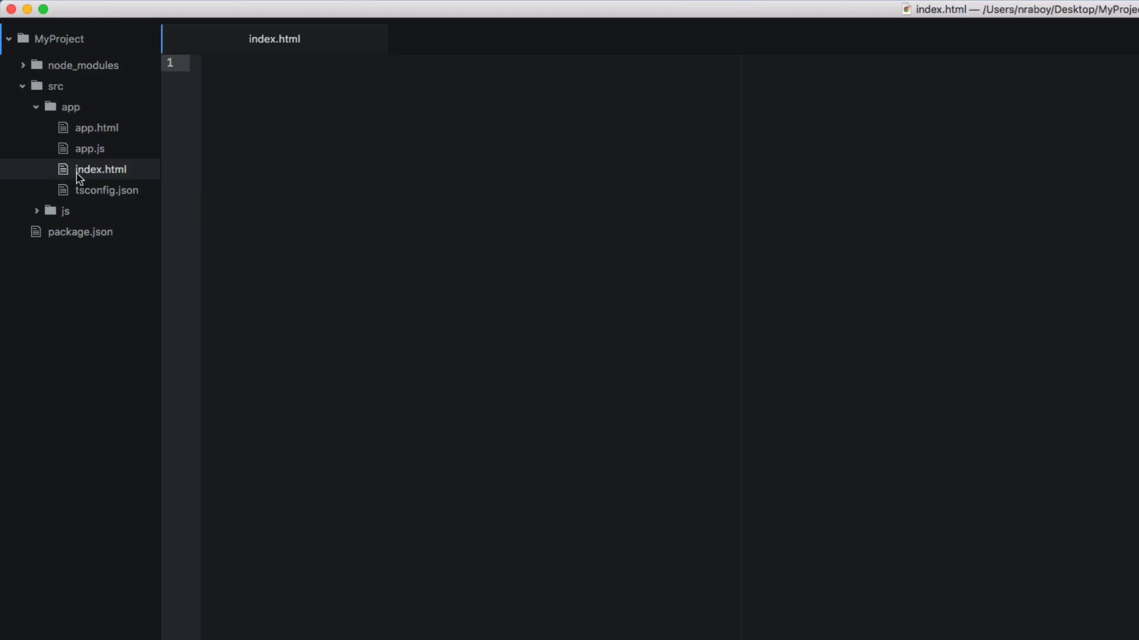
{"action": "mouse_move", "coordinate": [84, 179]}
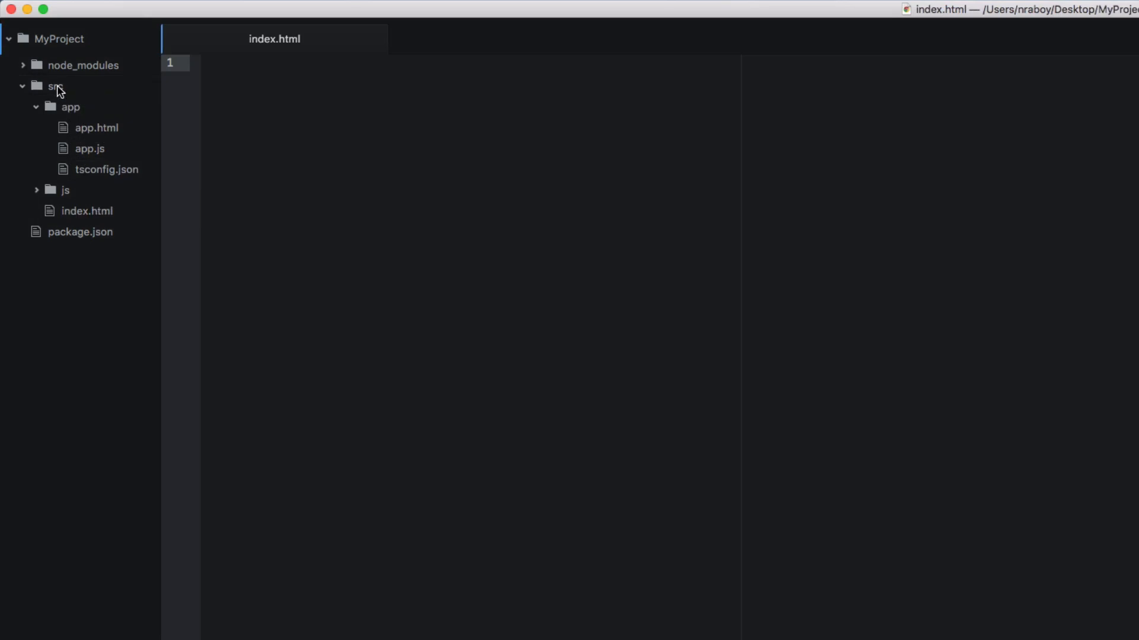
{"action": "left_click", "coordinate": [106, 170]}
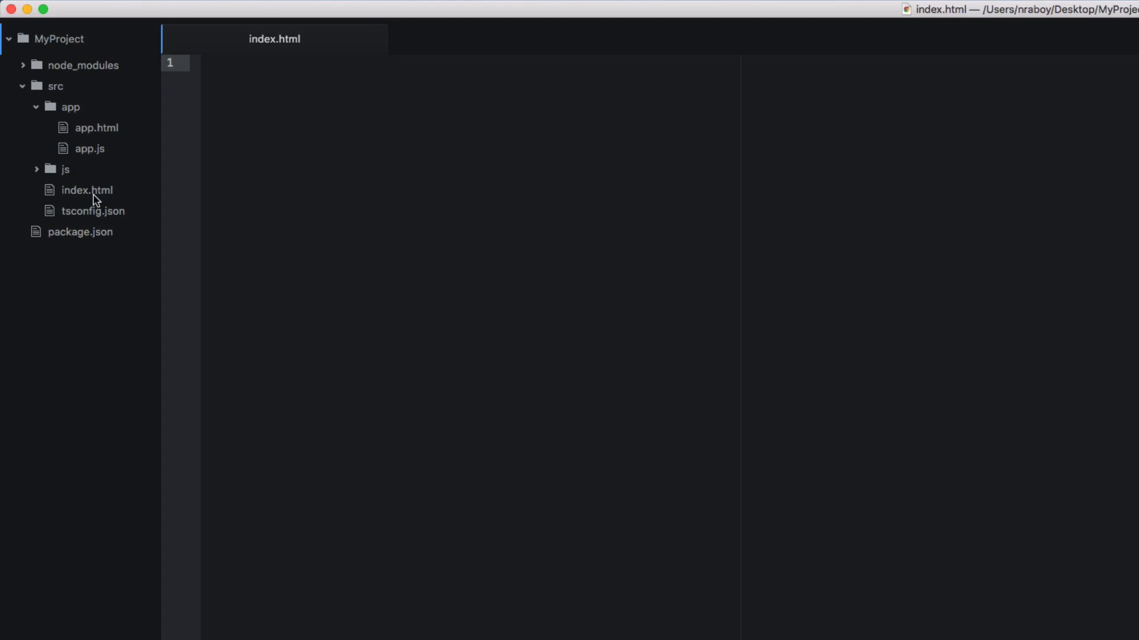
{"action": "mouse_move", "coordinate": [99, 218]}
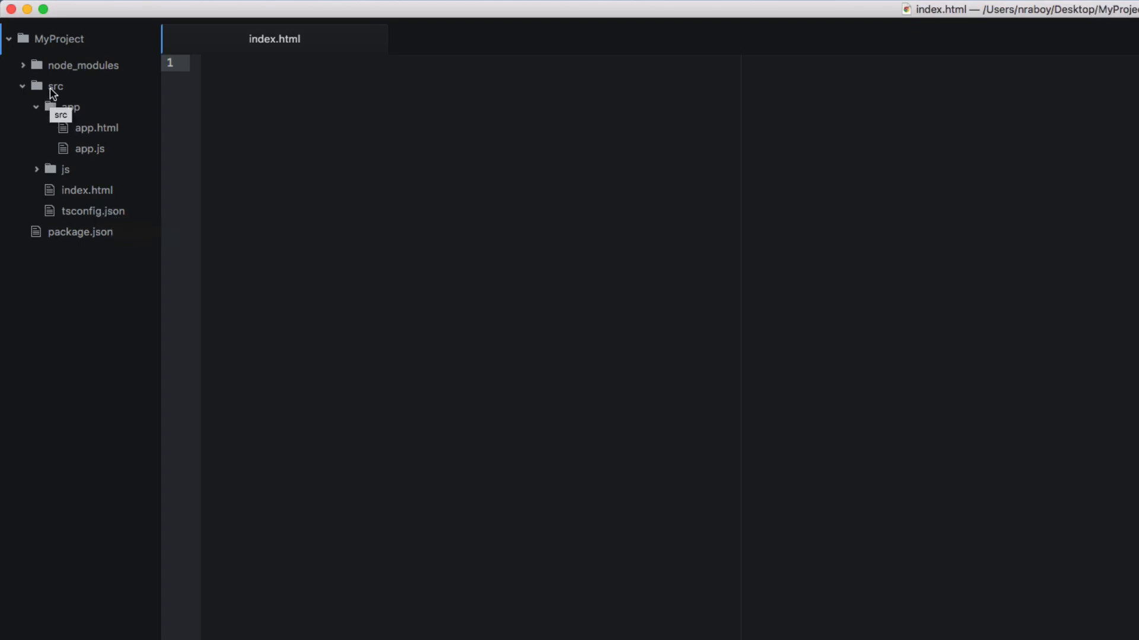
{"action": "mouse_move", "coordinate": [78, 150]}
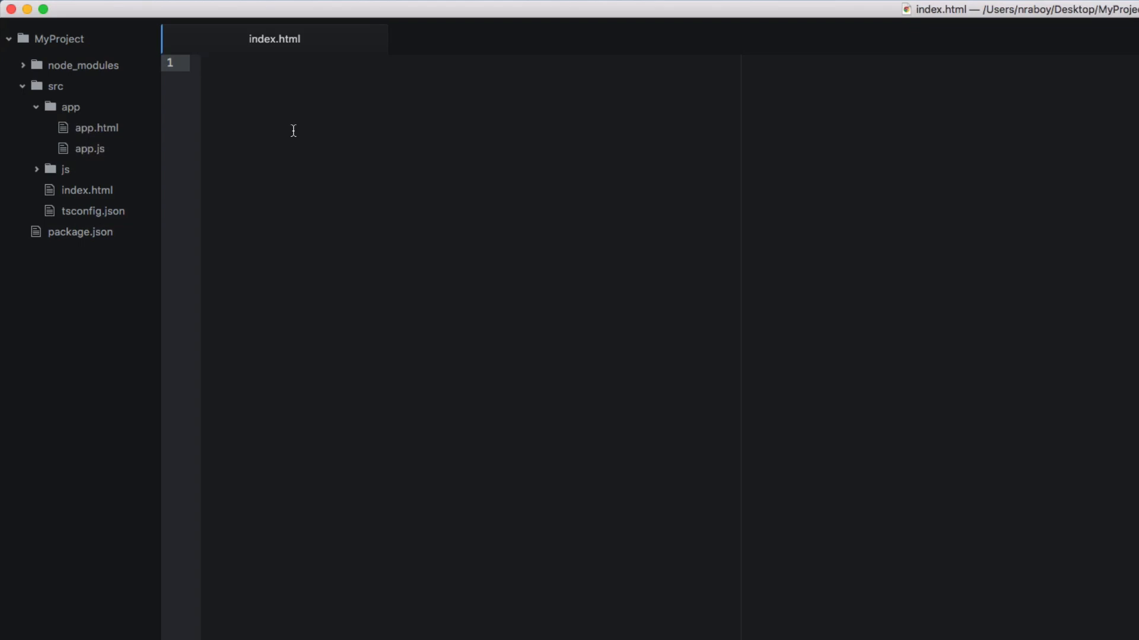
Paste the Angular 2 bootstrap HTML with library scripts, System.import('app/app') and <my-app>Loading...</my-app>.
{"action": "left_click", "coordinate": [206, 63]}
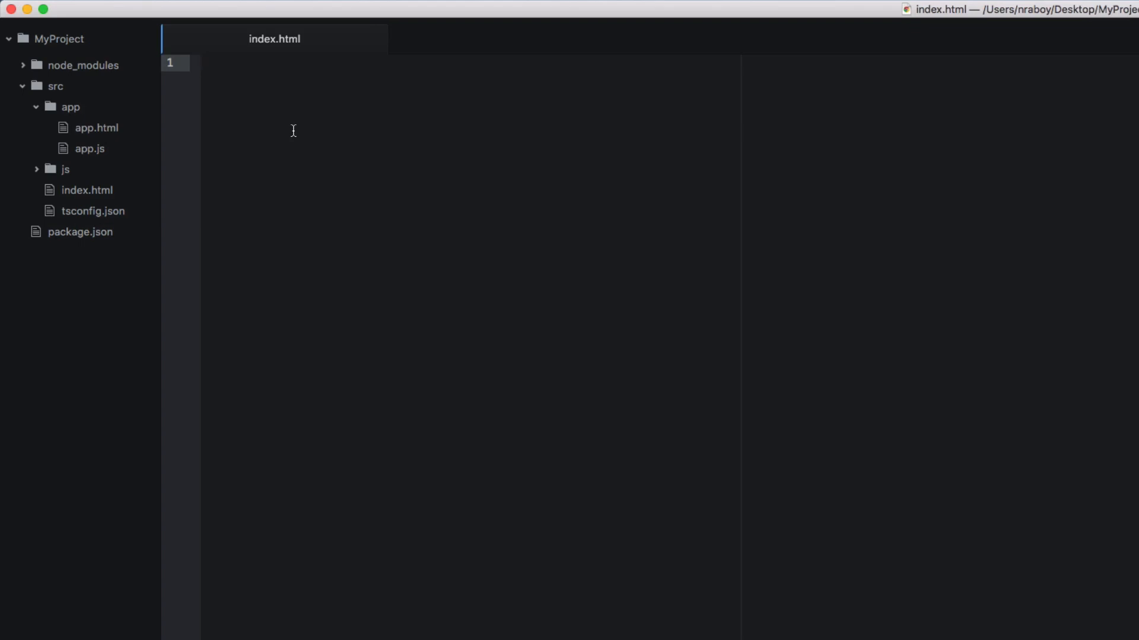
{"action": "left_click", "coordinate": [203, 63]}
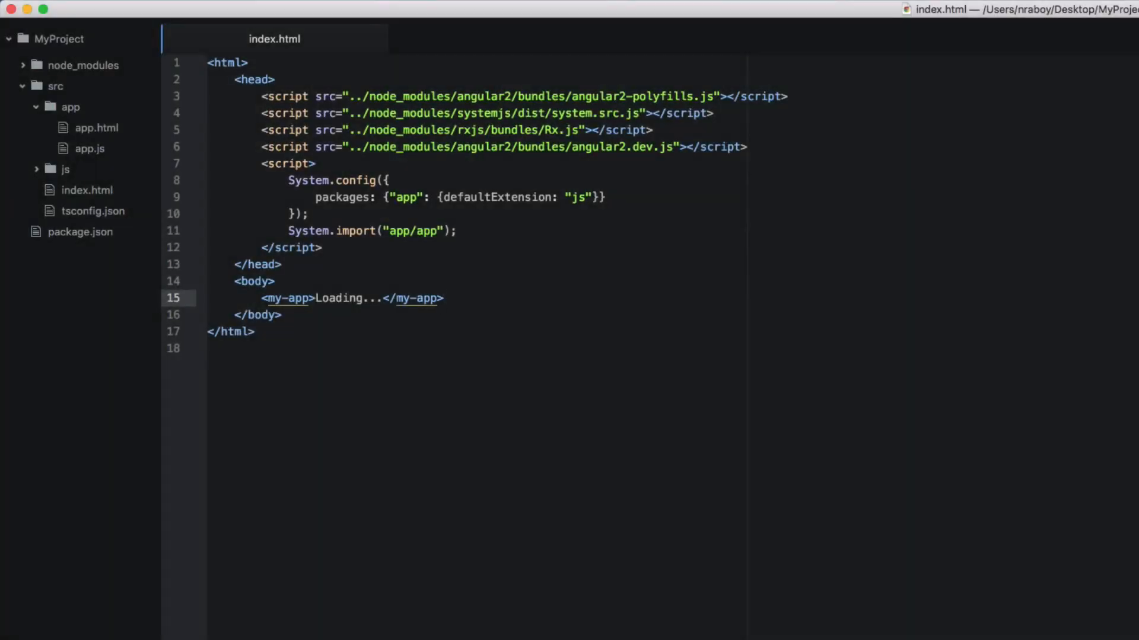
{"action": "left_click", "coordinate": [443, 297]}
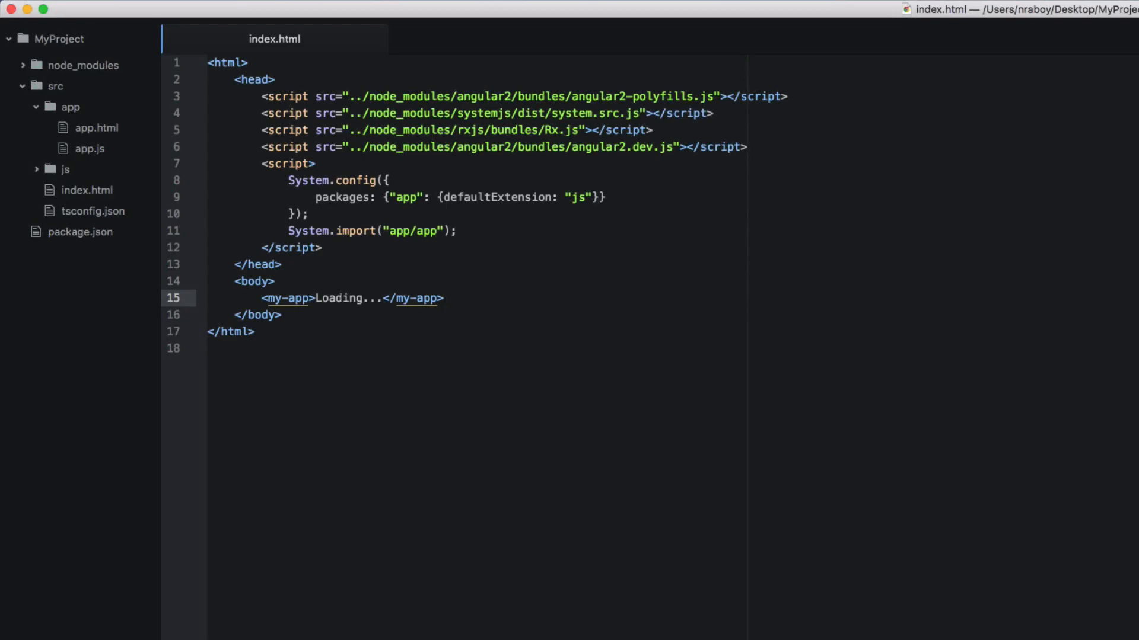
{"action": "left_click", "coordinate": [444, 297]}
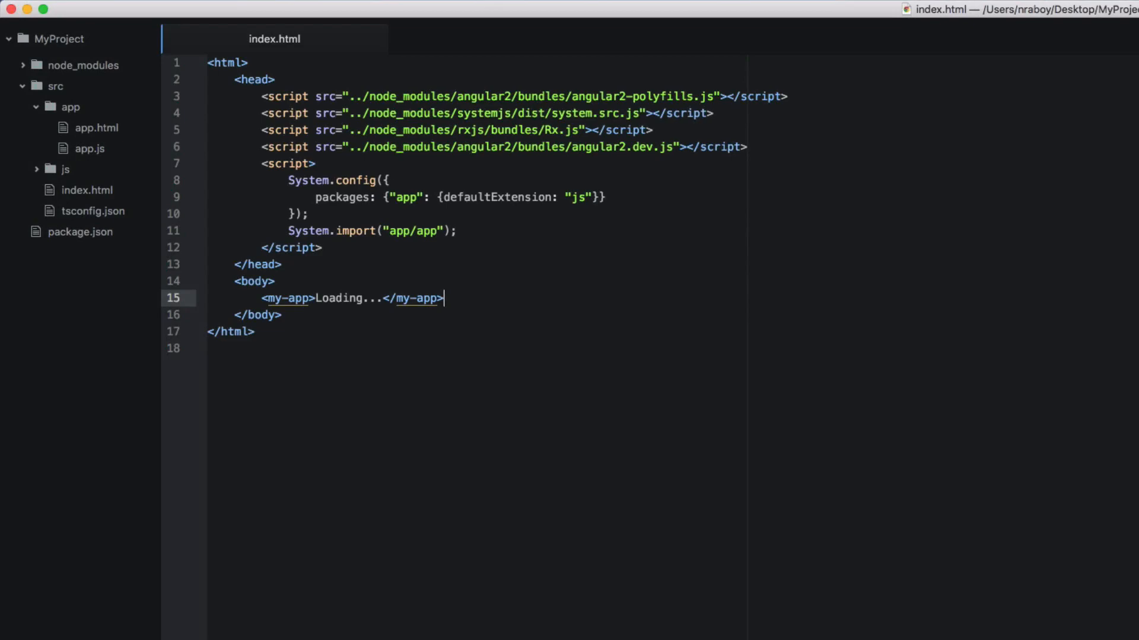
{"action": "mouse_move", "coordinate": [606, 113]}
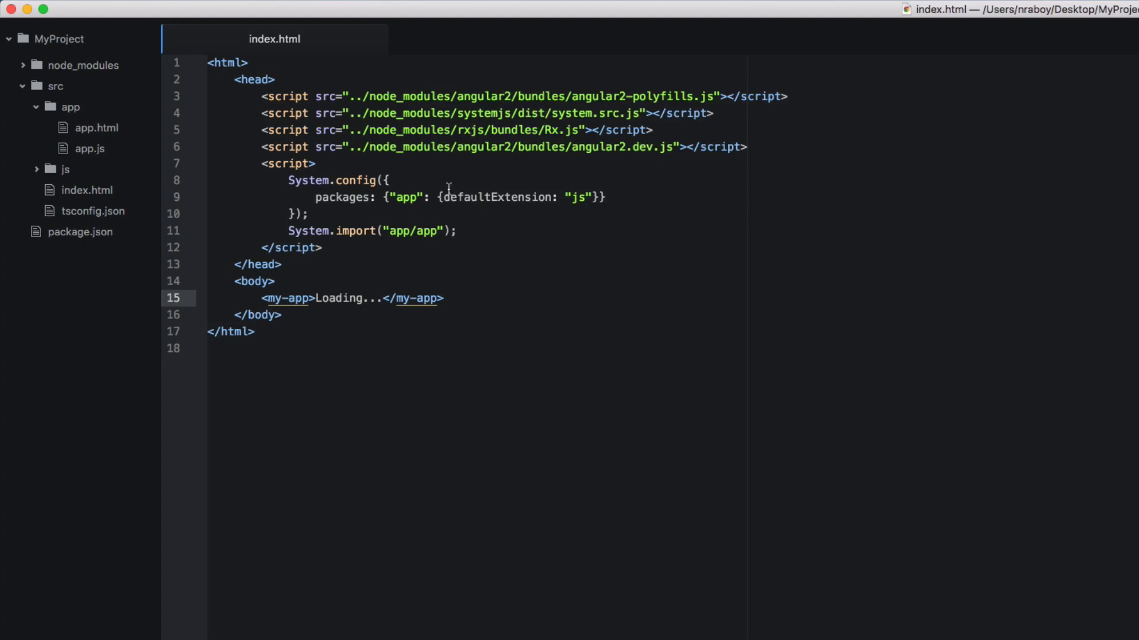
{"action": "left_click", "coordinate": [444, 297]}
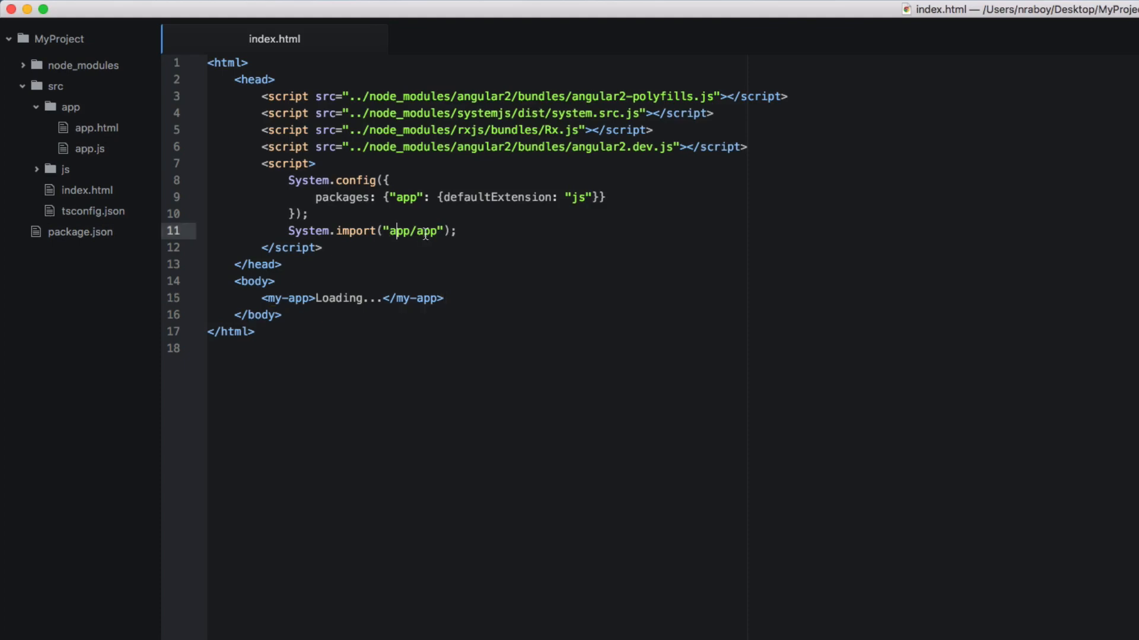
{"action": "mouse_move", "coordinate": [87, 155]}
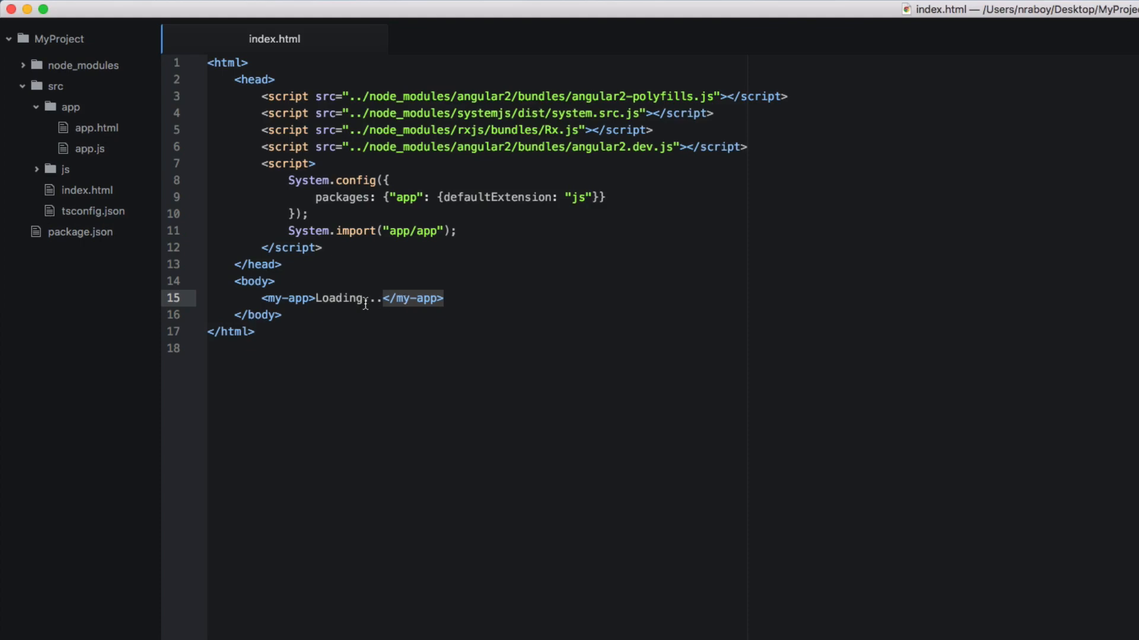
{"action": "mouse_move", "coordinate": [392, 301]}
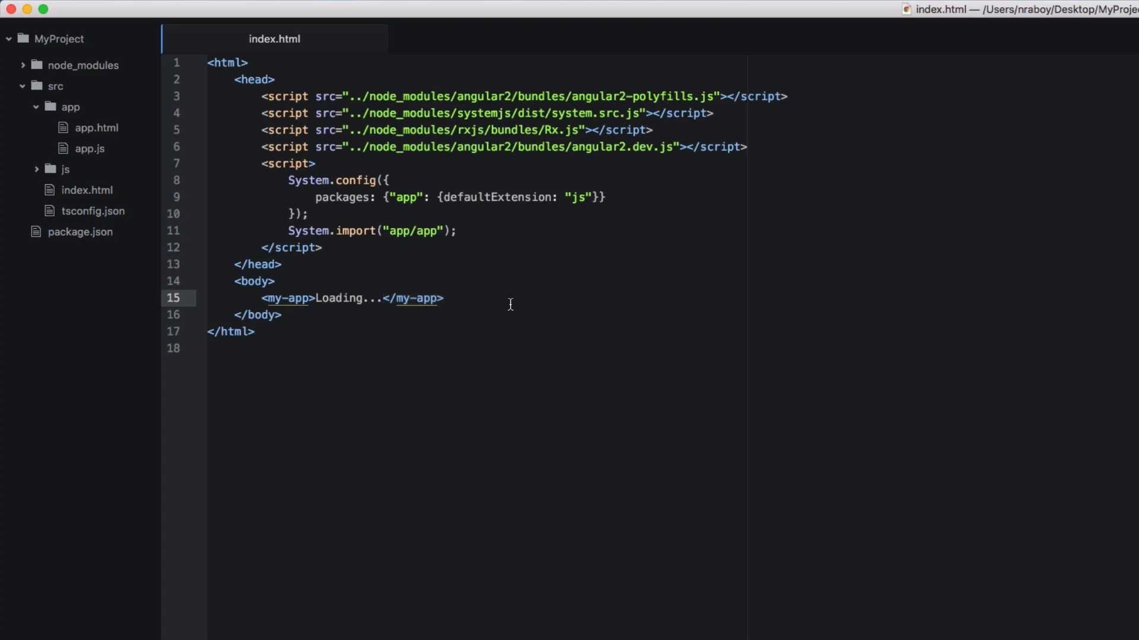
{"action": "left_click", "coordinate": [443, 297]}
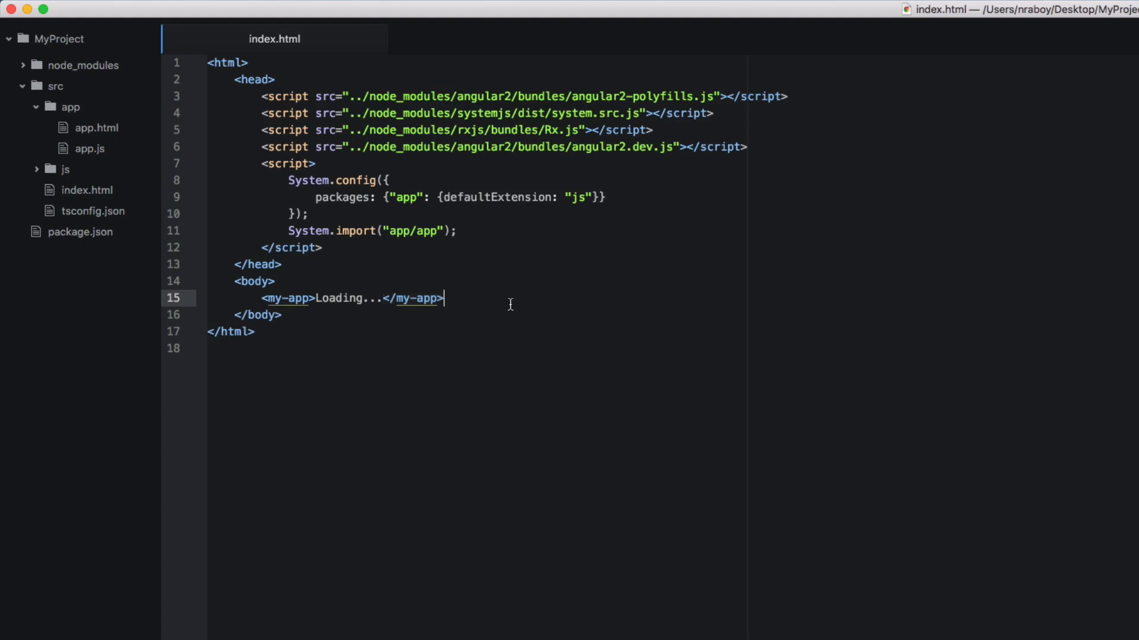
{"action": "mouse_move", "coordinate": [518, 326]}
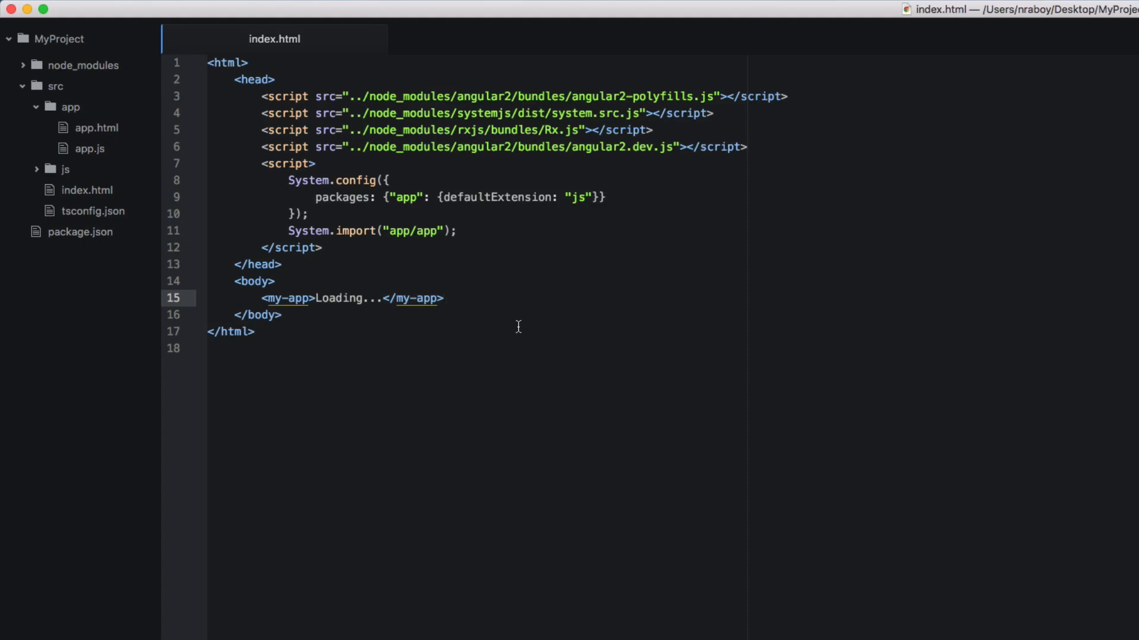
Switch to Chrome showing the Caligatio/jsSHA GitHub repository page.
{"action": "left_click", "coordinate": [444, 298]}
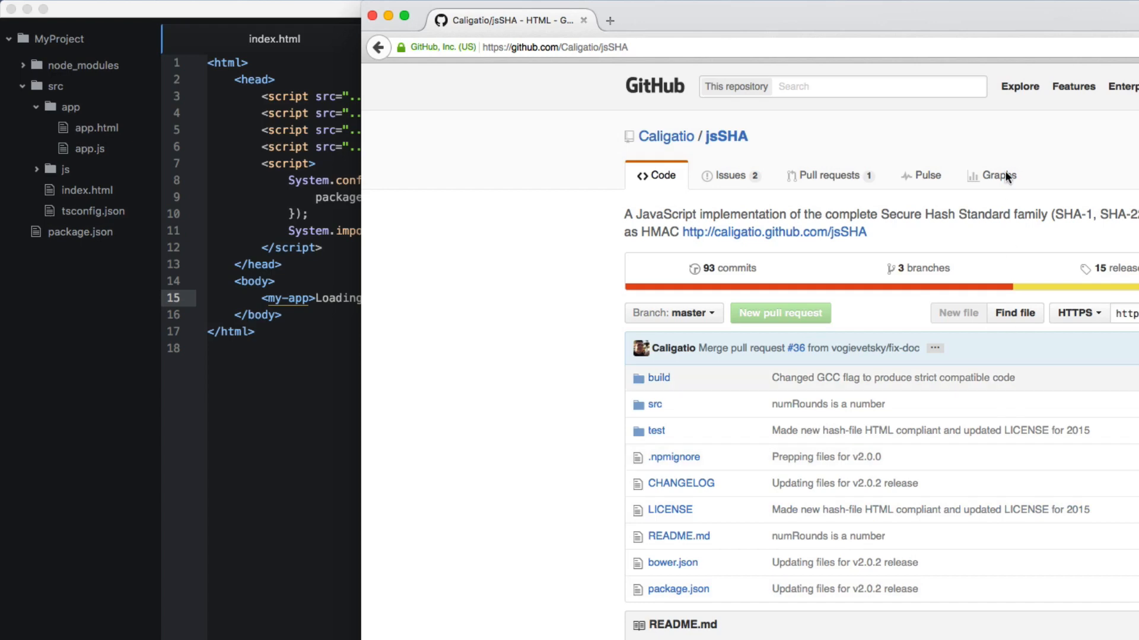
{"action": "mouse_move", "coordinate": [1007, 150]}
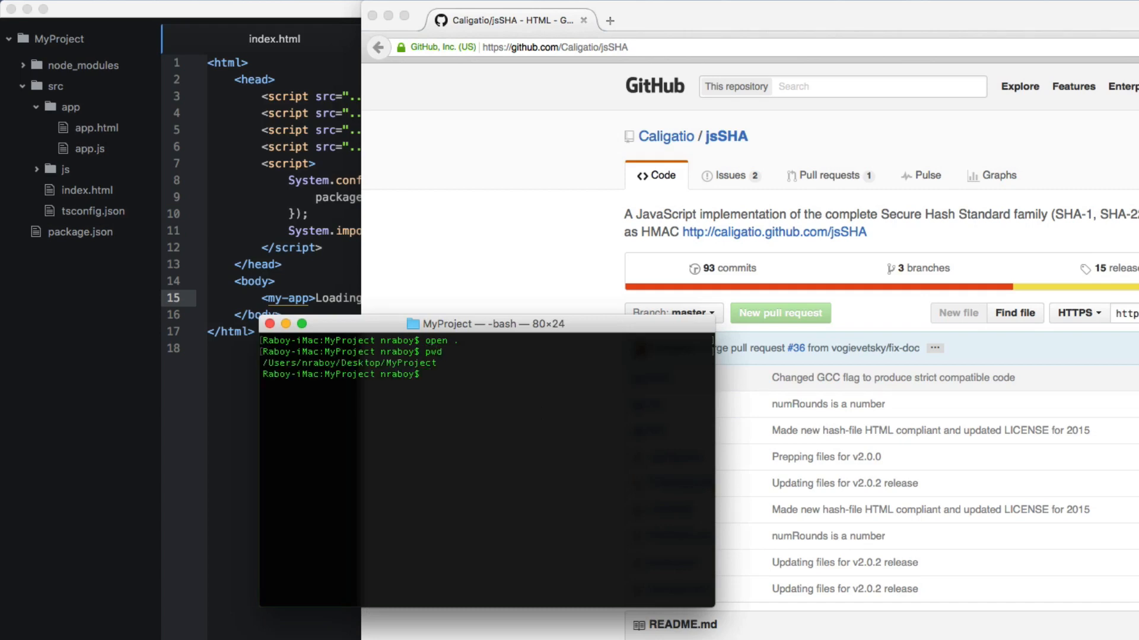
Copy ~/Desktop/sha.js into src/js with cp.
{"action": "type", "text": "cp ~/D"}
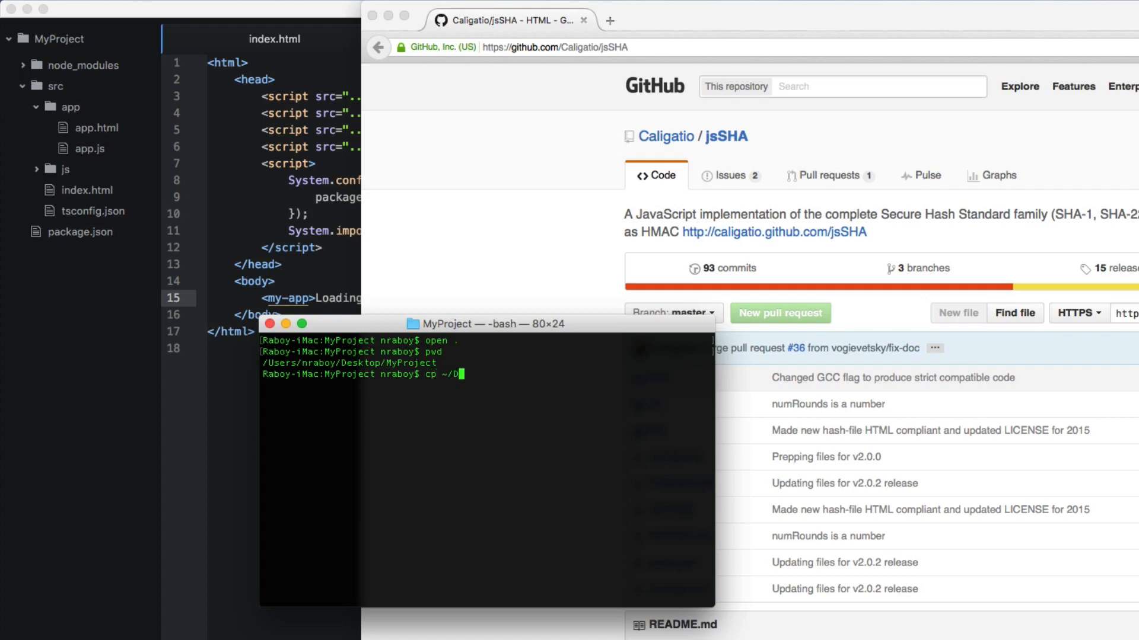
{"action": "type", "text": "esktop/sha.js"}
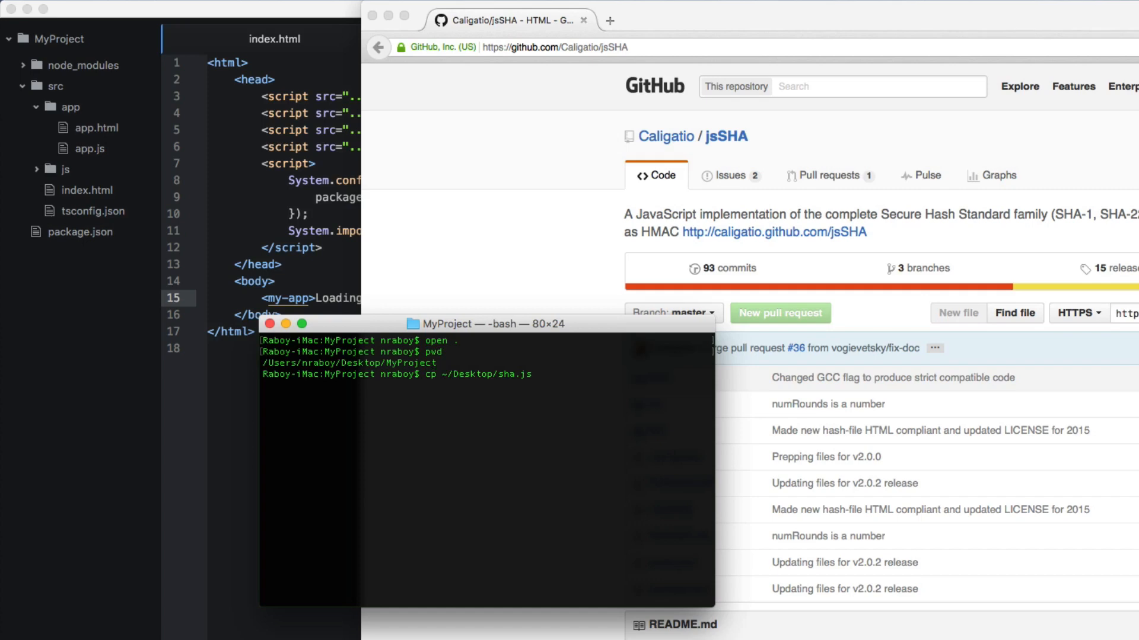
{"action": "type", "text": "src/js"}
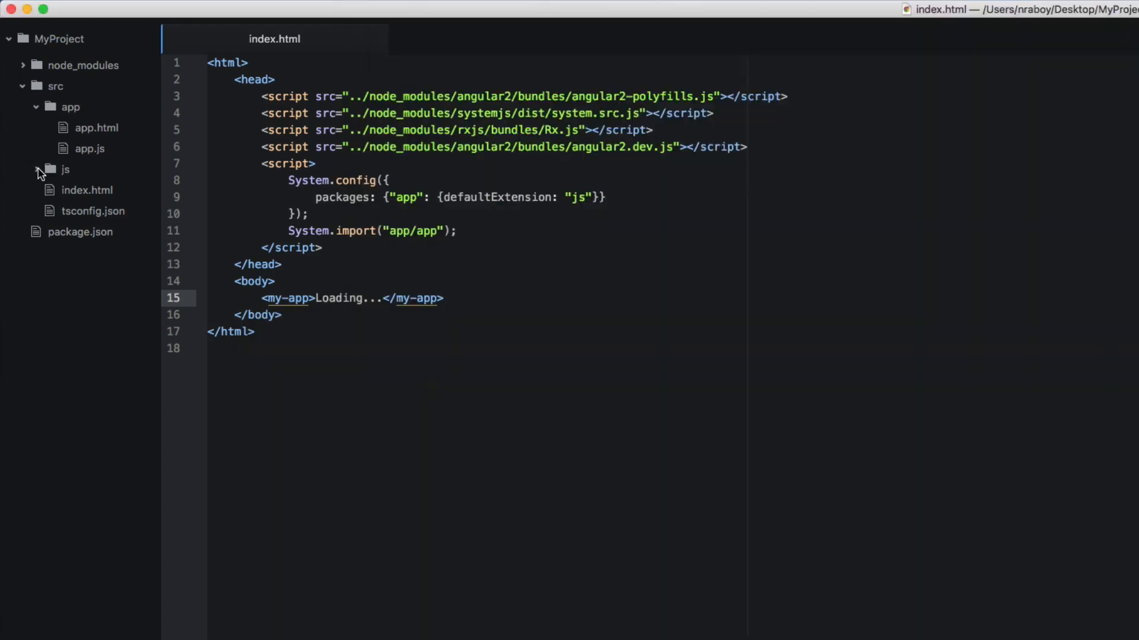
Add <script src="js/sha.js"></script> below the angular2.dev.js script in index.html.
{"action": "left_click", "coordinate": [64, 169]}
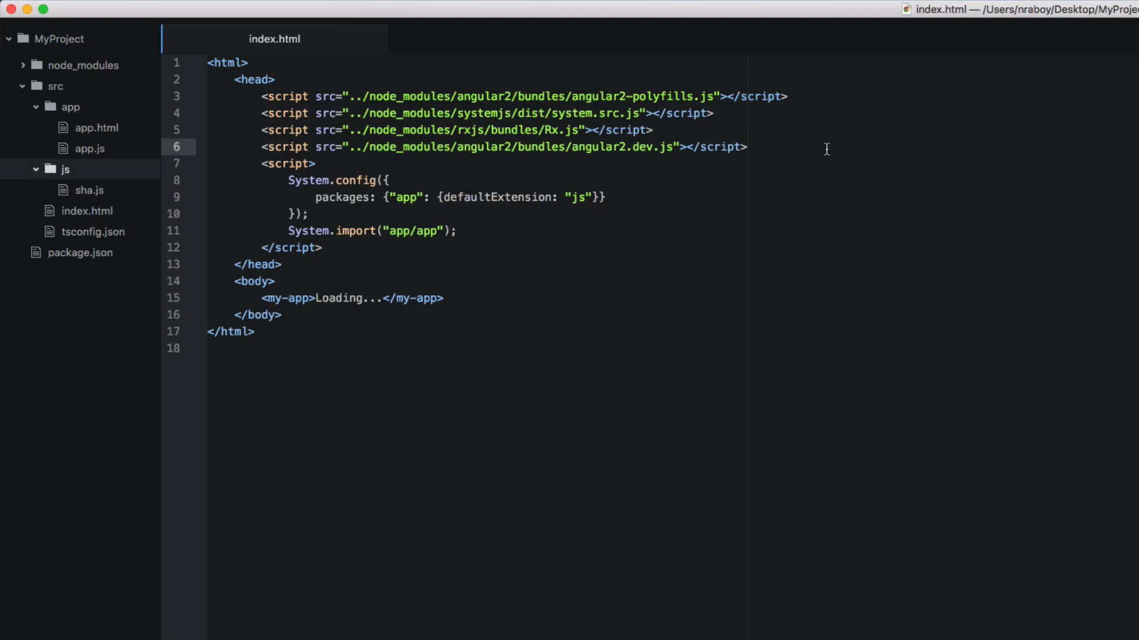
{"action": "type", "text": "<scr"}
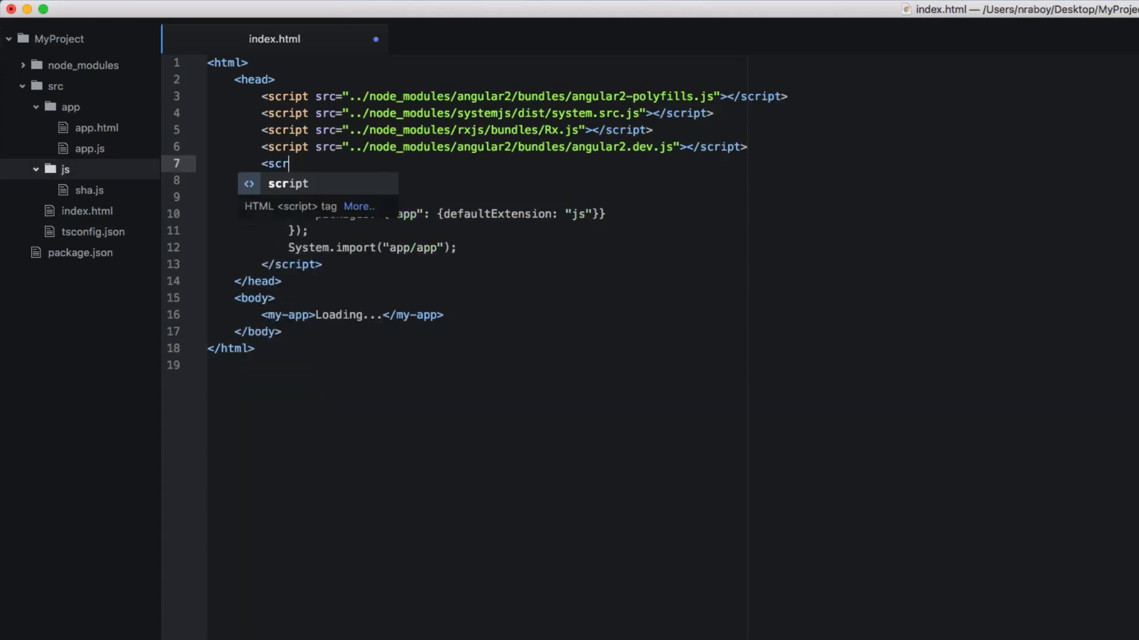
{"action": "type", "text": "ipt src=\"js/sha.sh\">"}
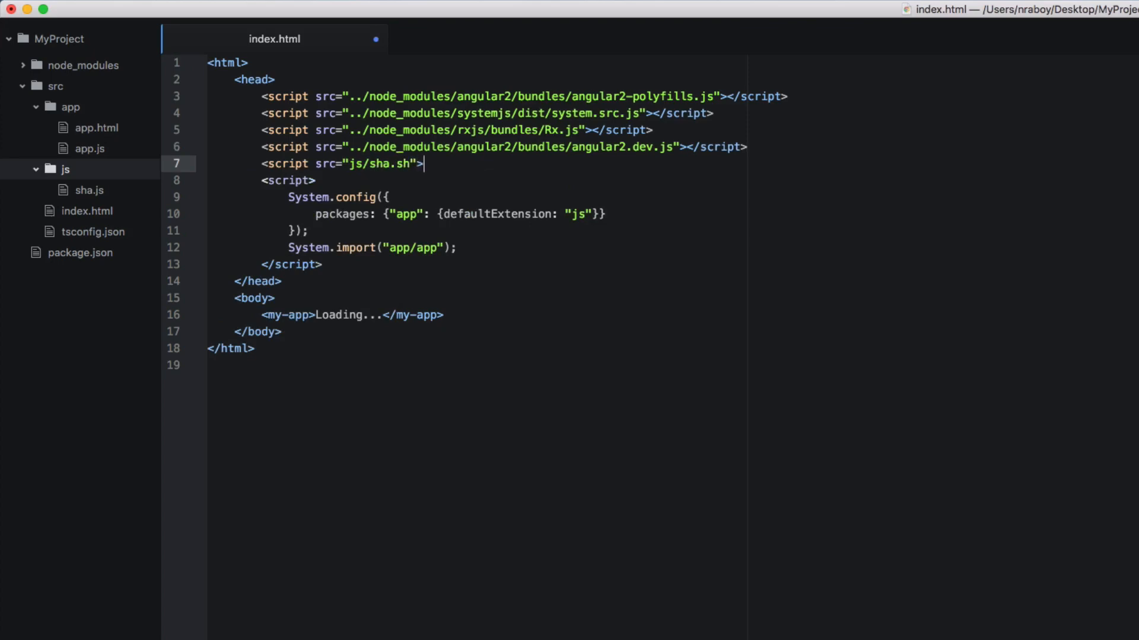
{"action": "type", "text": "js\"></script>"}
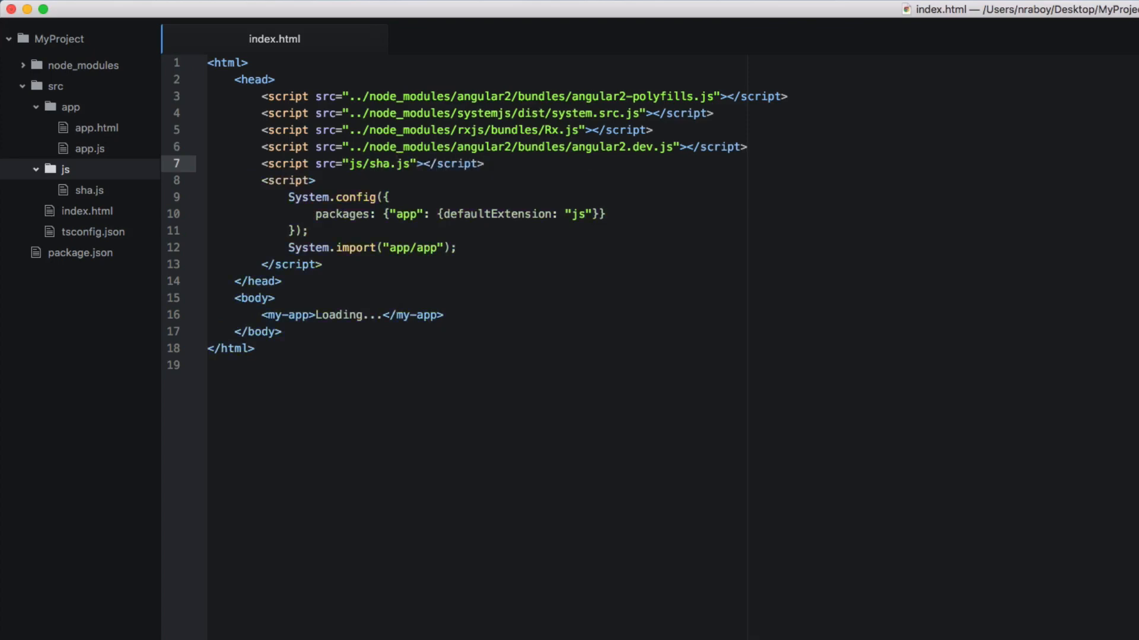
{"action": "left_click", "coordinate": [485, 164]}
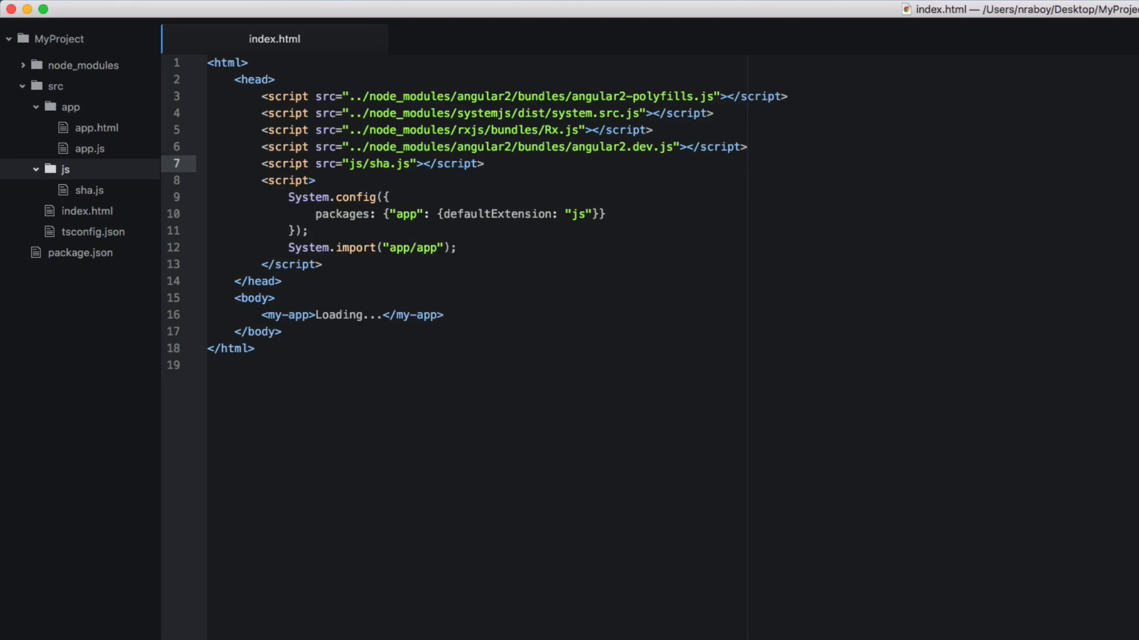
{"action": "left_click", "coordinate": [483, 164]}
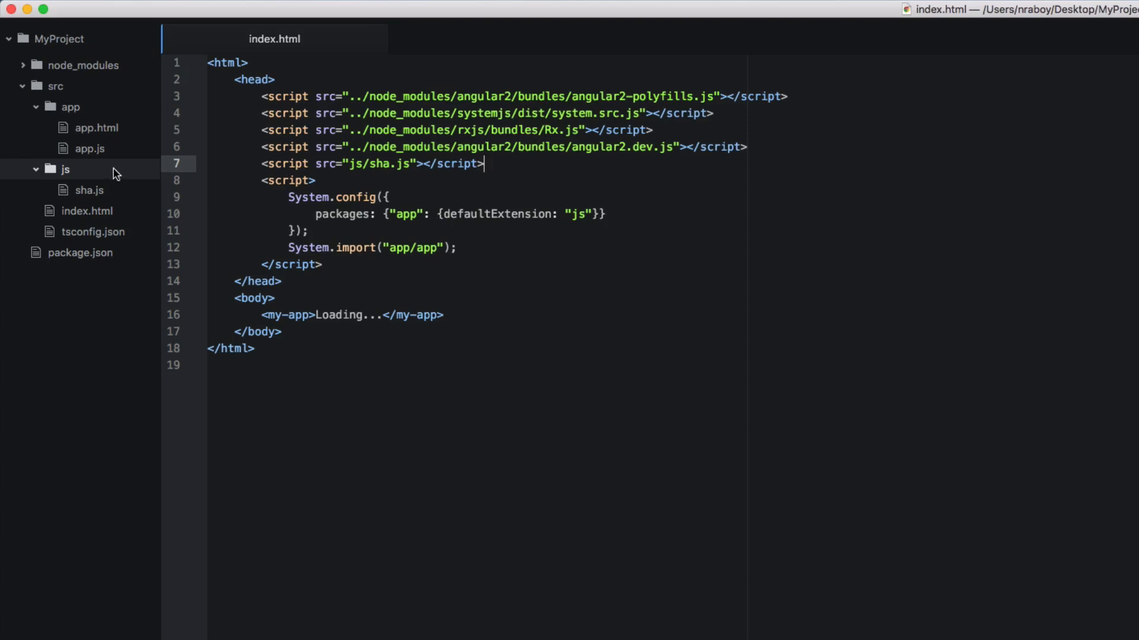
Rename app.js under the app folder to app.ts via the tree view.
{"action": "left_click", "coordinate": [91, 148]}
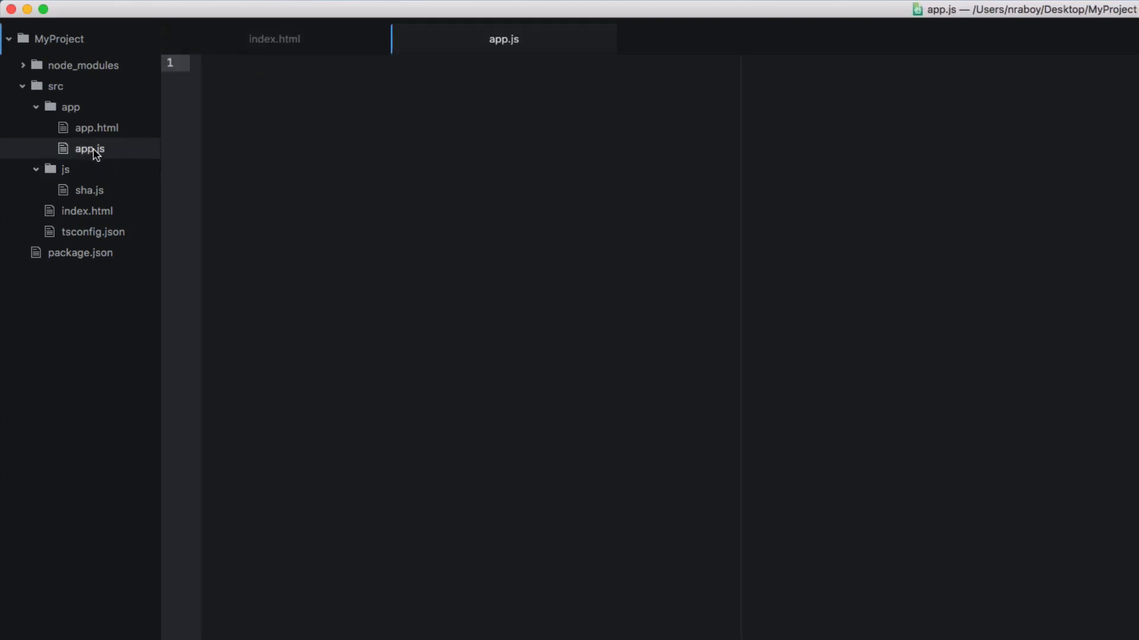
{"action": "mouse_move", "coordinate": [92, 154]}
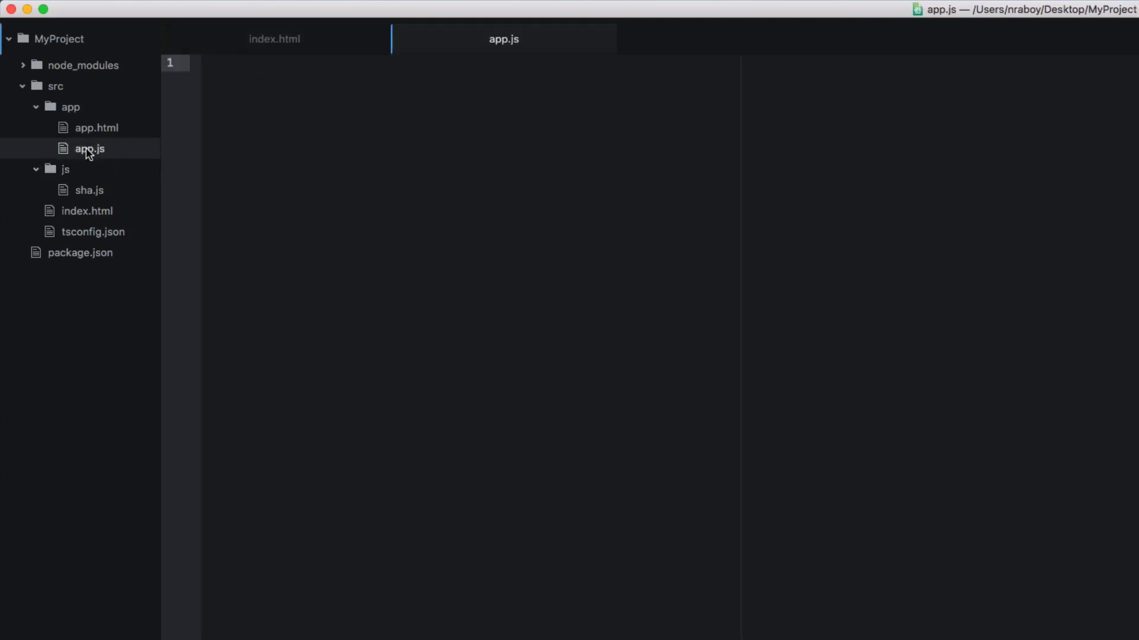
{"action": "right_click", "coordinate": [88, 148]}
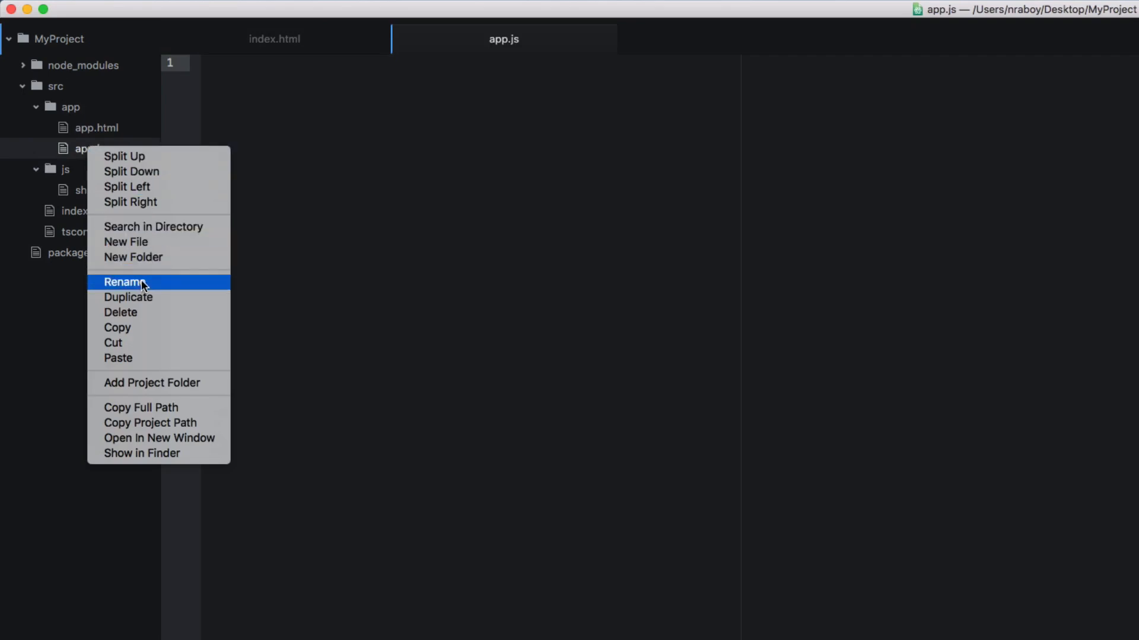
{"action": "left_click", "coordinate": [124, 282]}
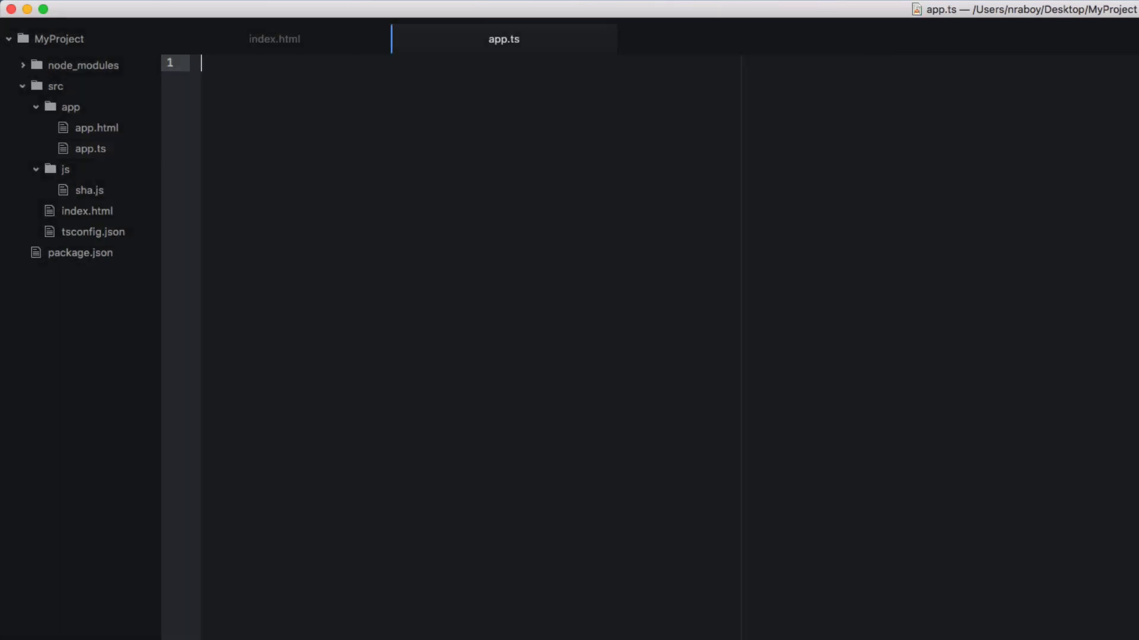
{"action": "mouse_move", "coordinate": [472, 285]}
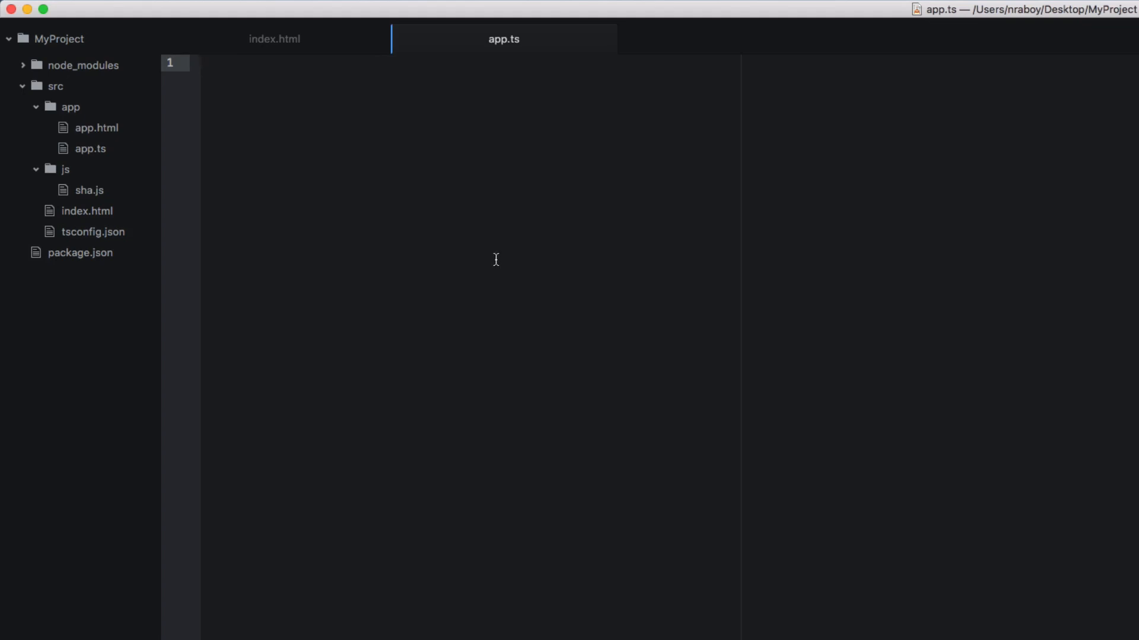
Import Component and View from "angular2/core" on line 1.
{"action": "type", "text": "import {}"}
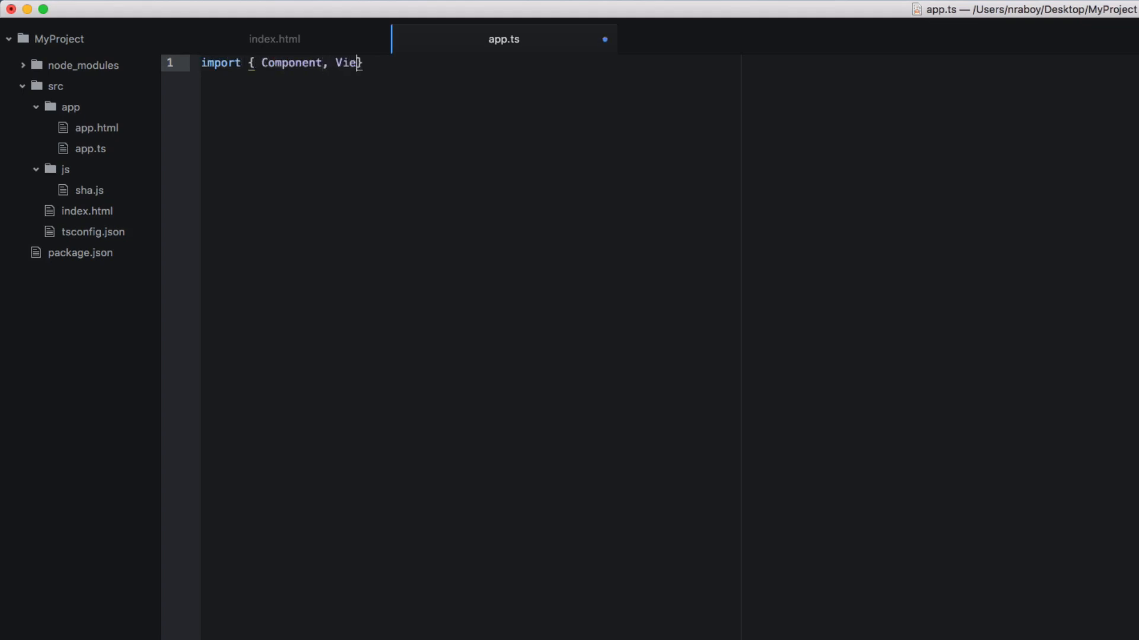
{"action": "type", "text": "w } fr"}
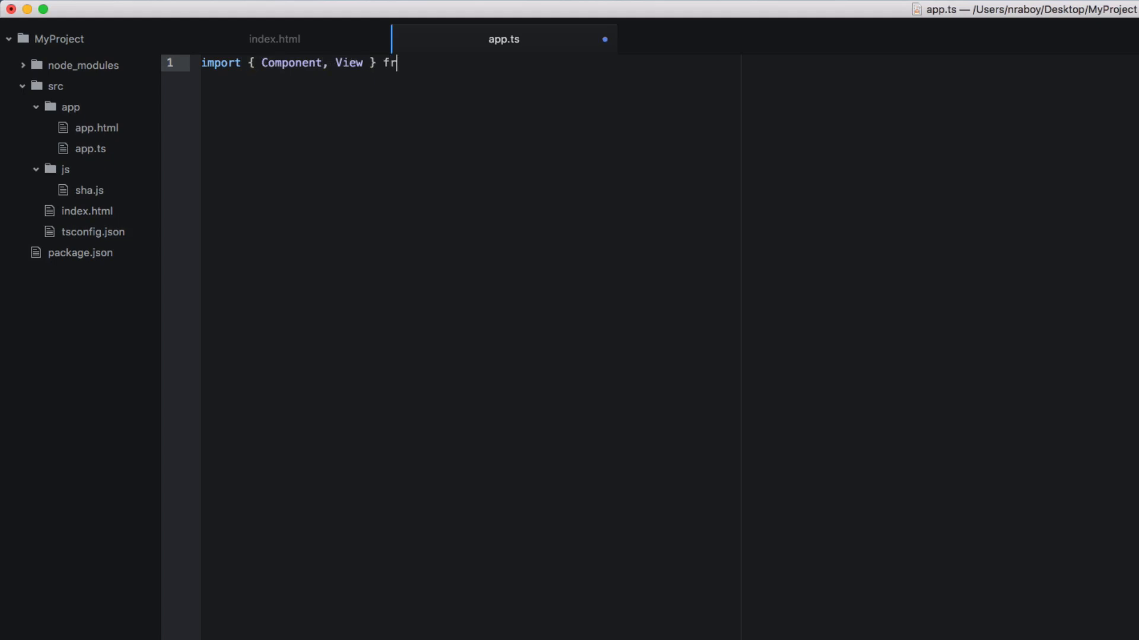
{"action": "type", "text": "om \"angular\""}
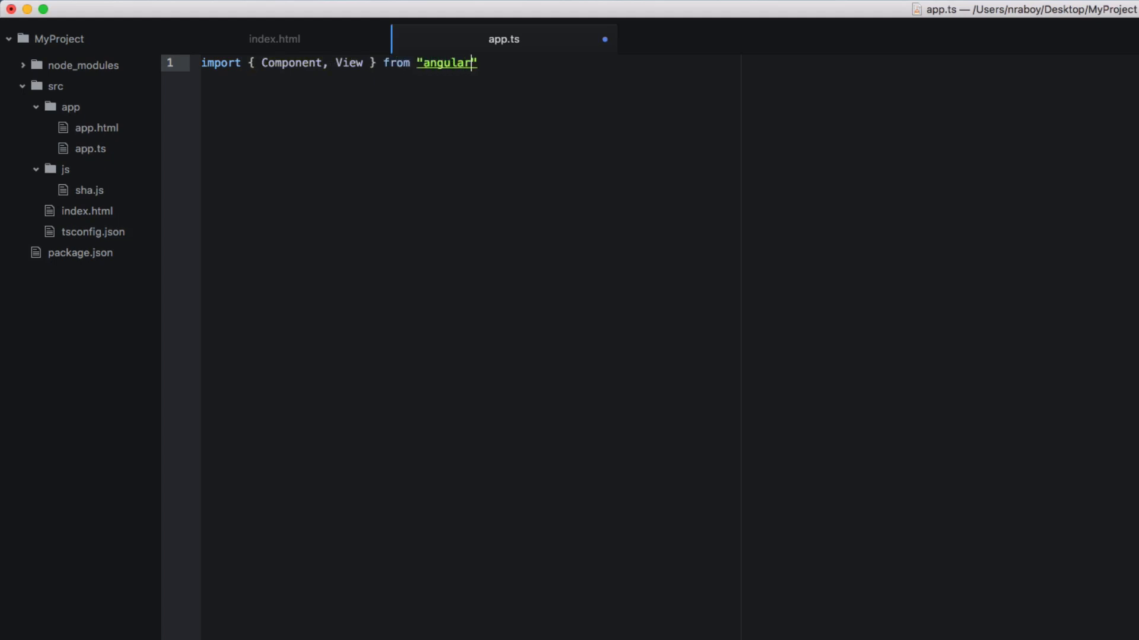
{"action": "type", "text": "2/core\";"}
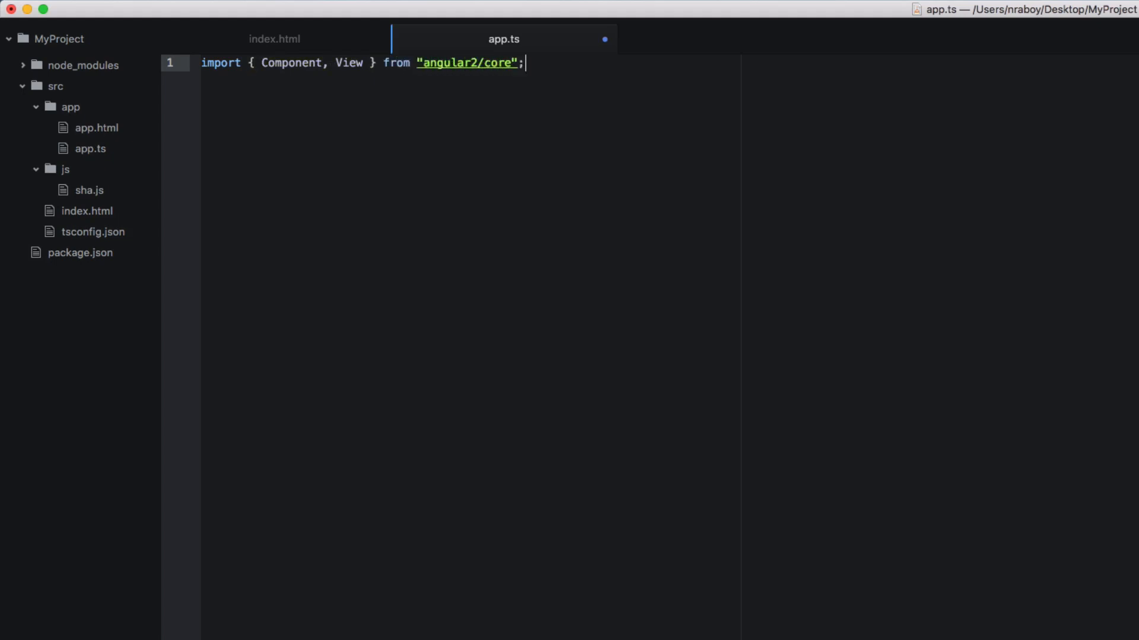
{"action": "key", "text": "enter"}
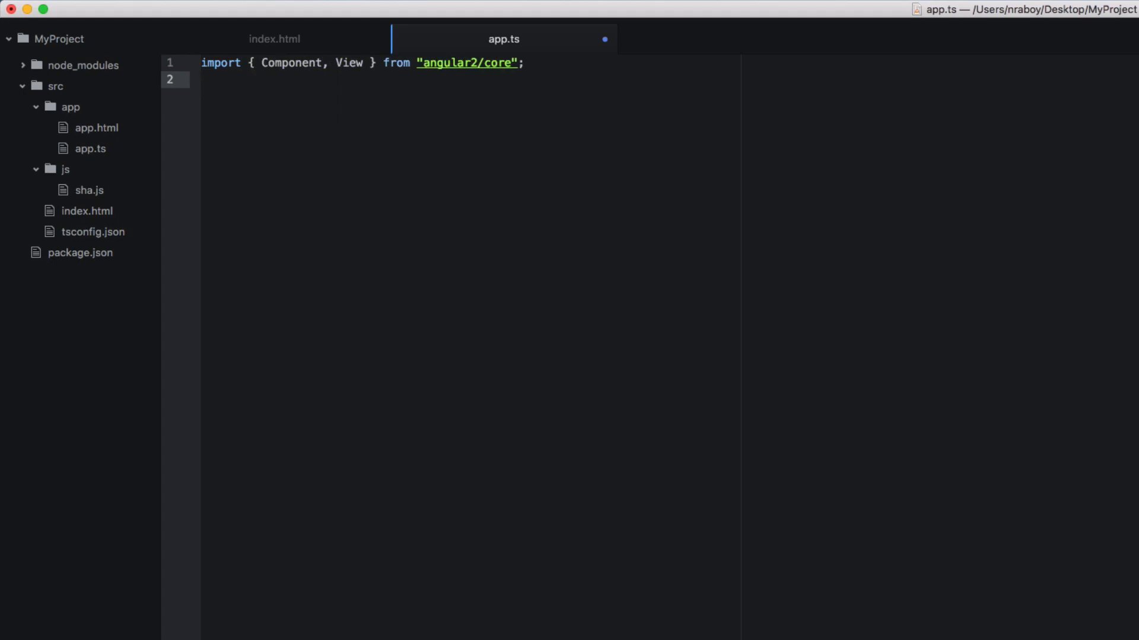
Import bootstrap from "angular2/platform/browser" on line 2.
{"action": "type", "text": "import"}
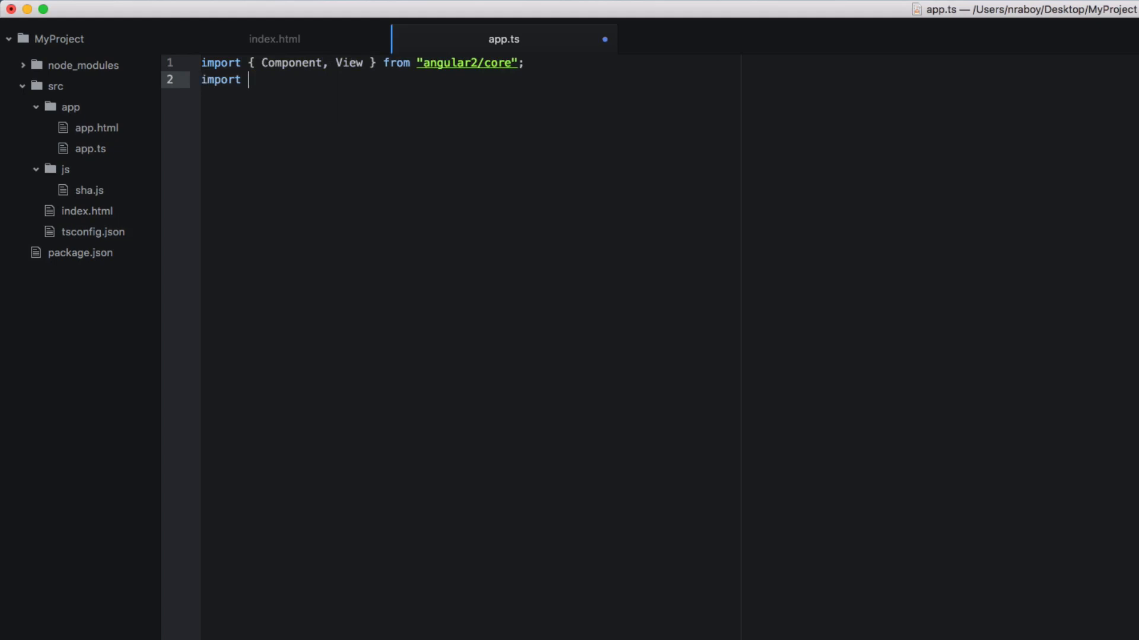
{"action": "type", "text": "{ B"}
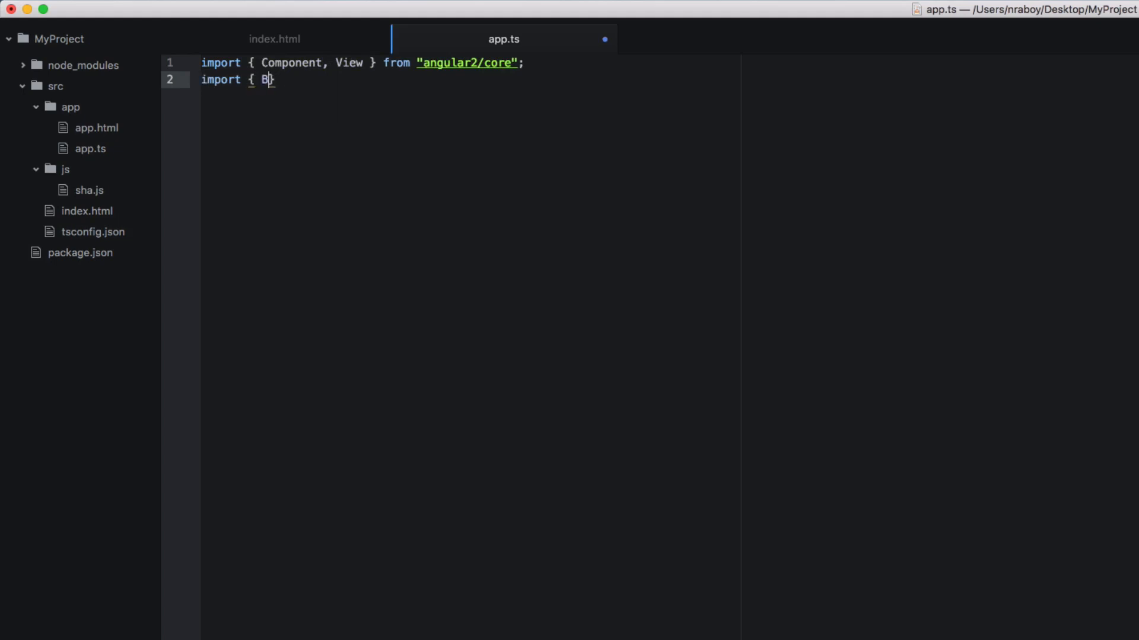
{"action": "type", "text": "ootstrap}"}
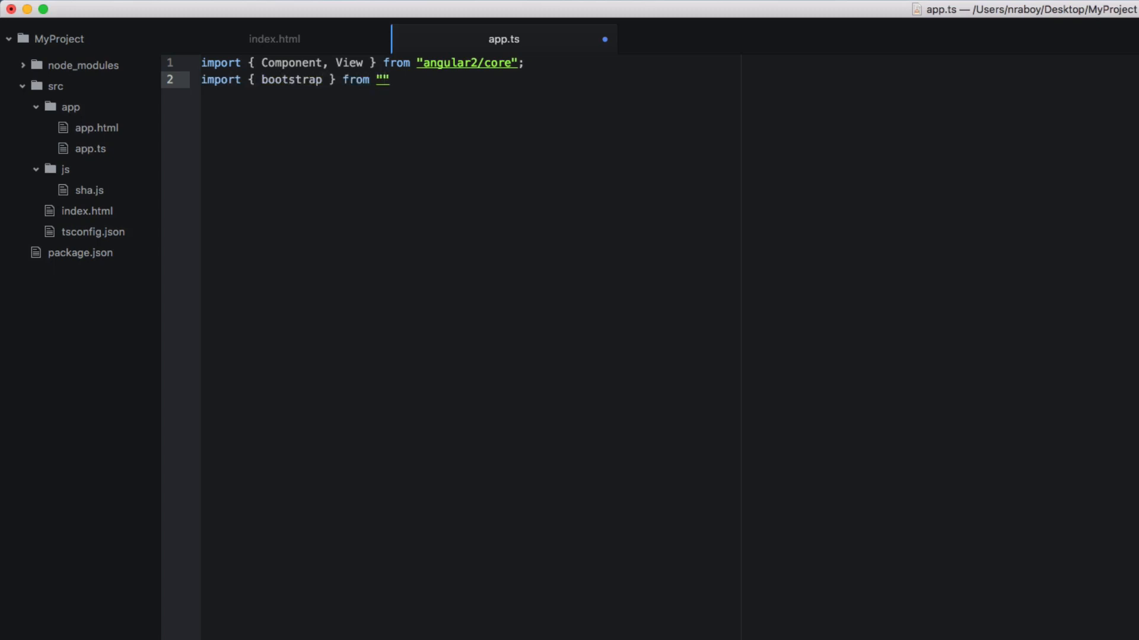
{"action": "type", "text": "angular2"}
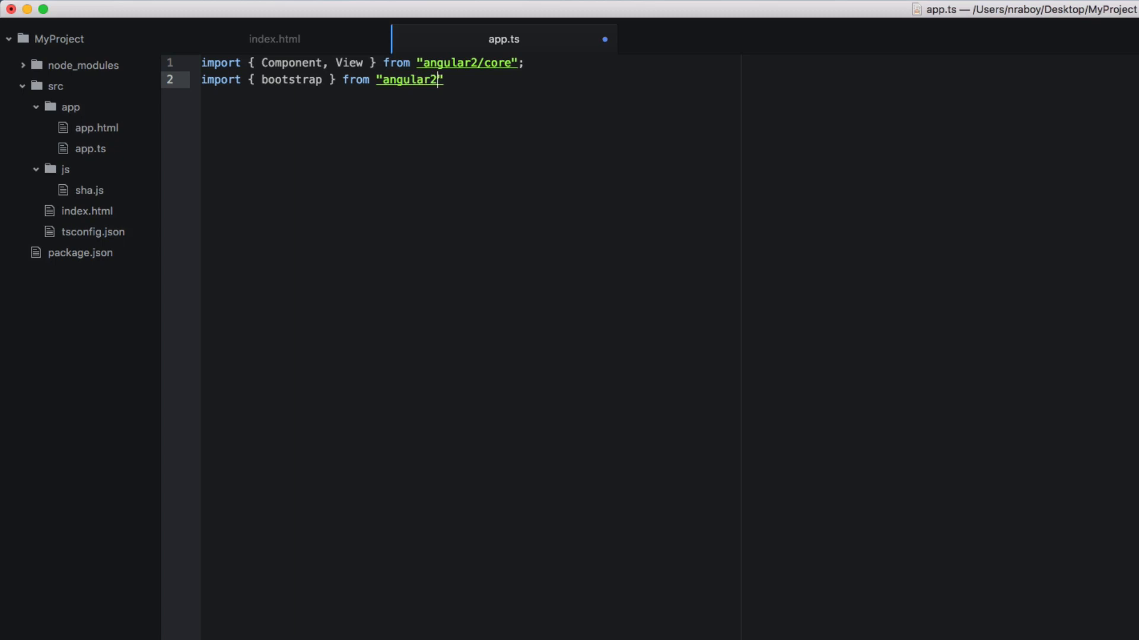
{"action": "type", "text": "/platform"}
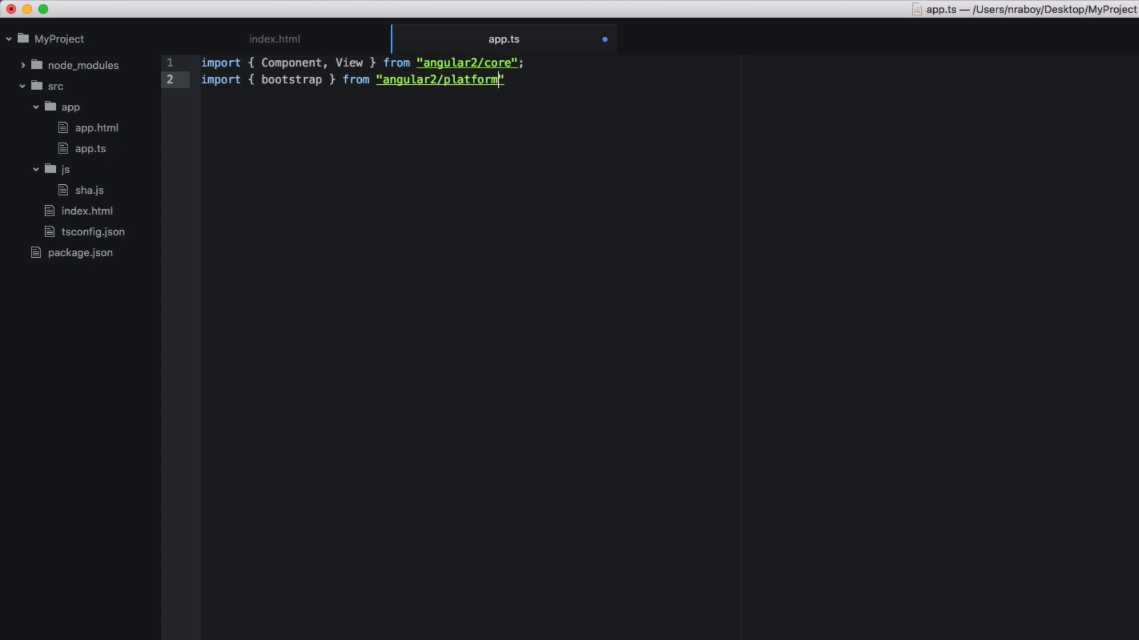
{"action": "type", "text": "/browser"}
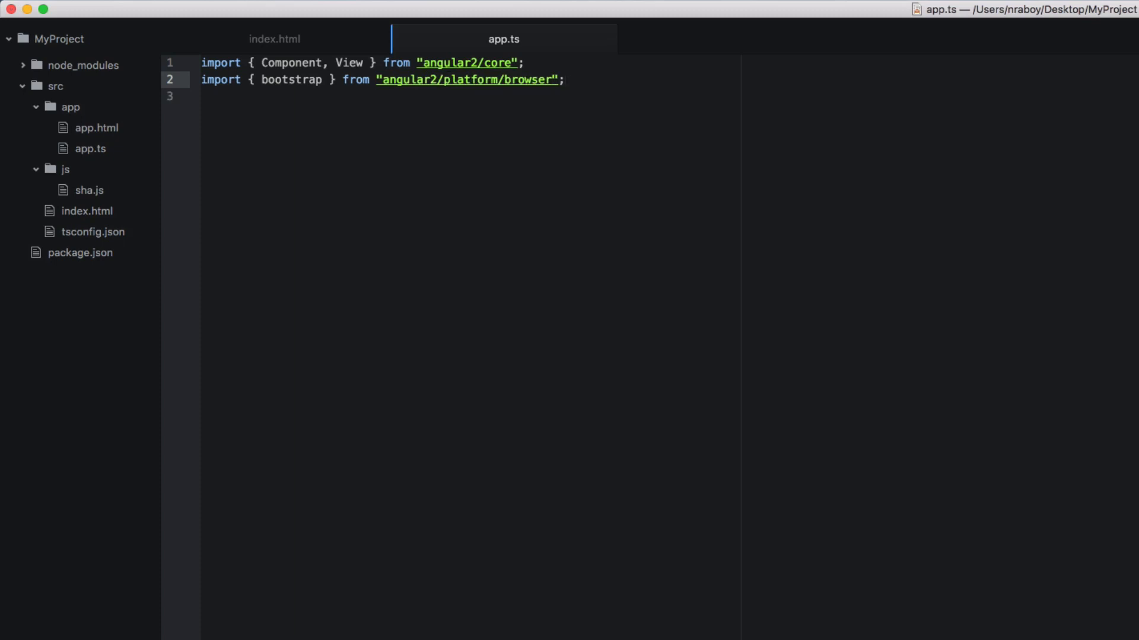
{"action": "left_click", "coordinate": [567, 80]}
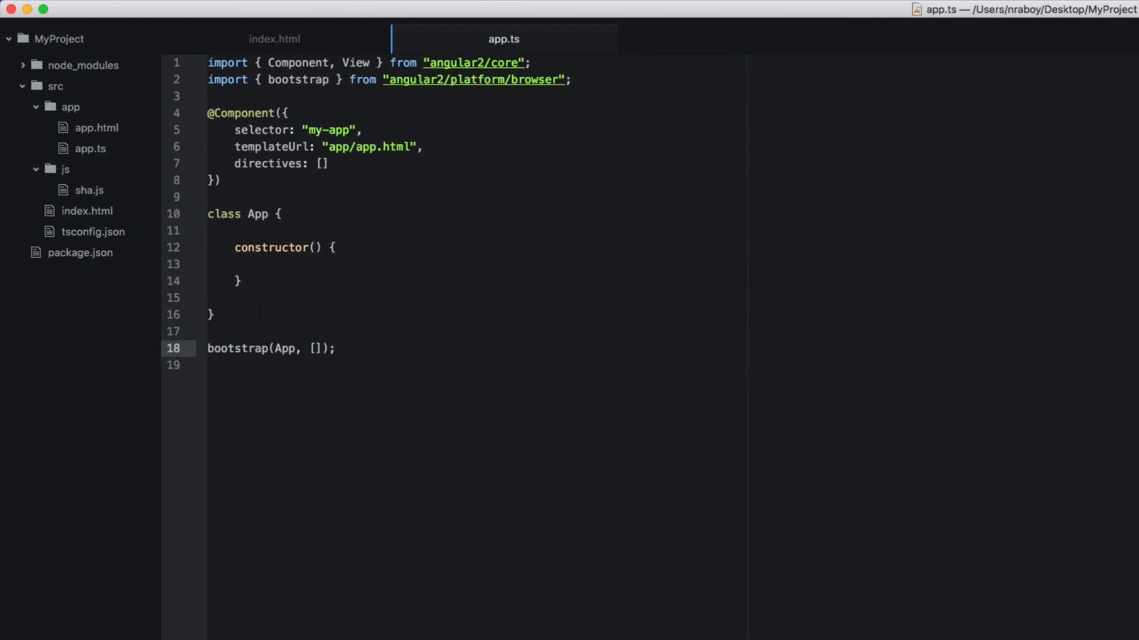
{"action": "mouse_move", "coordinate": [366, 178]}
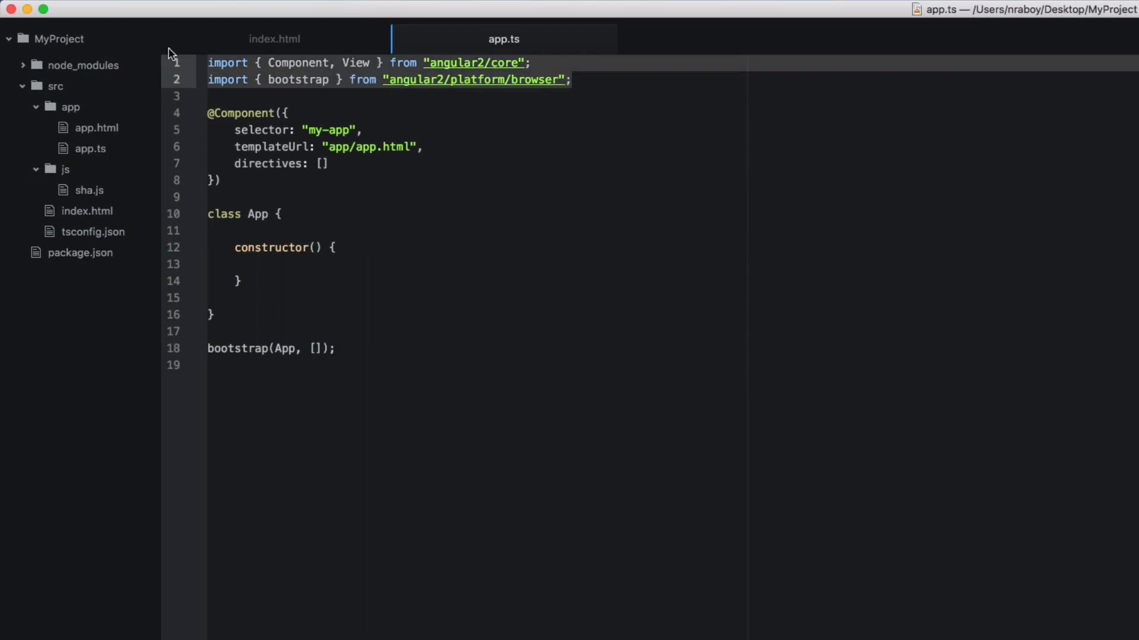
{"action": "left_click", "coordinate": [425, 147]}
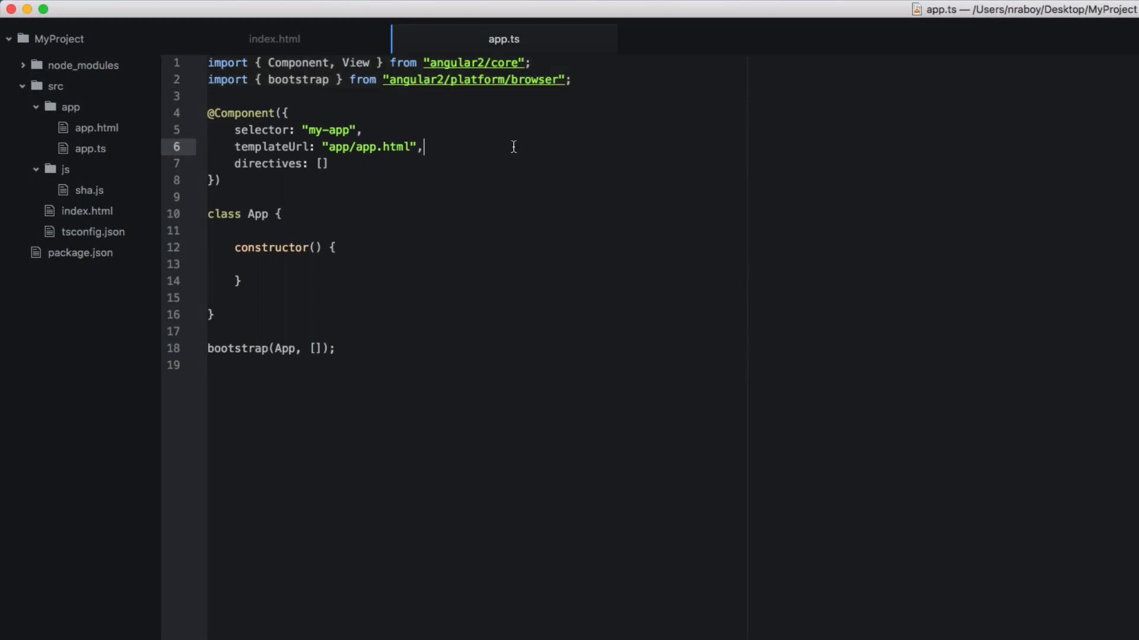
{"action": "mouse_move", "coordinate": [348, 134]}
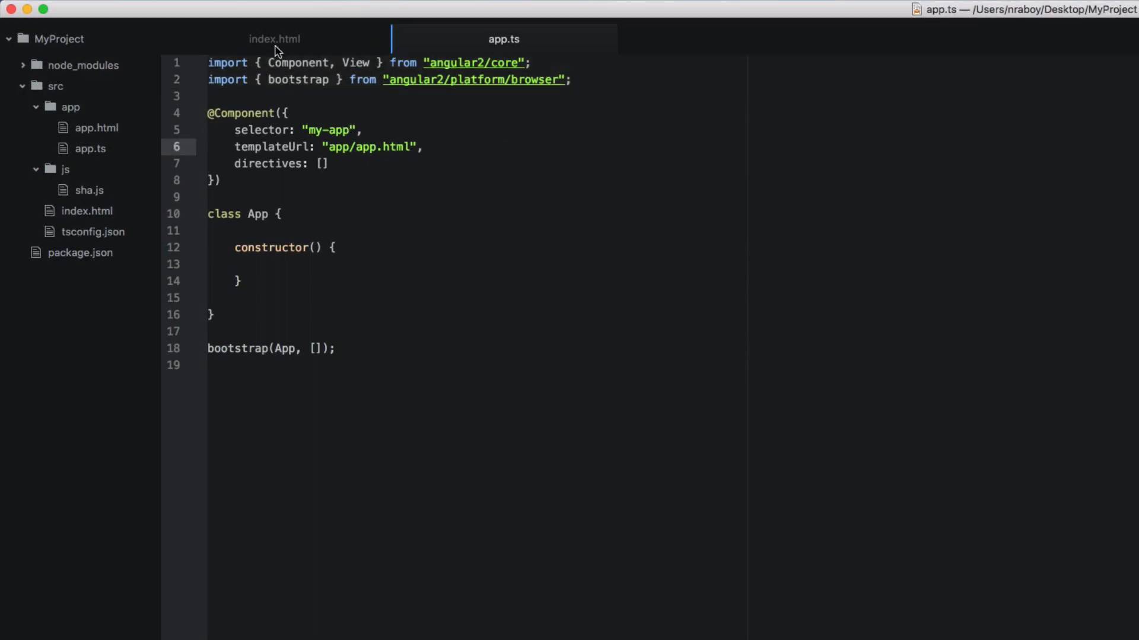
{"action": "left_click", "coordinate": [274, 38]}
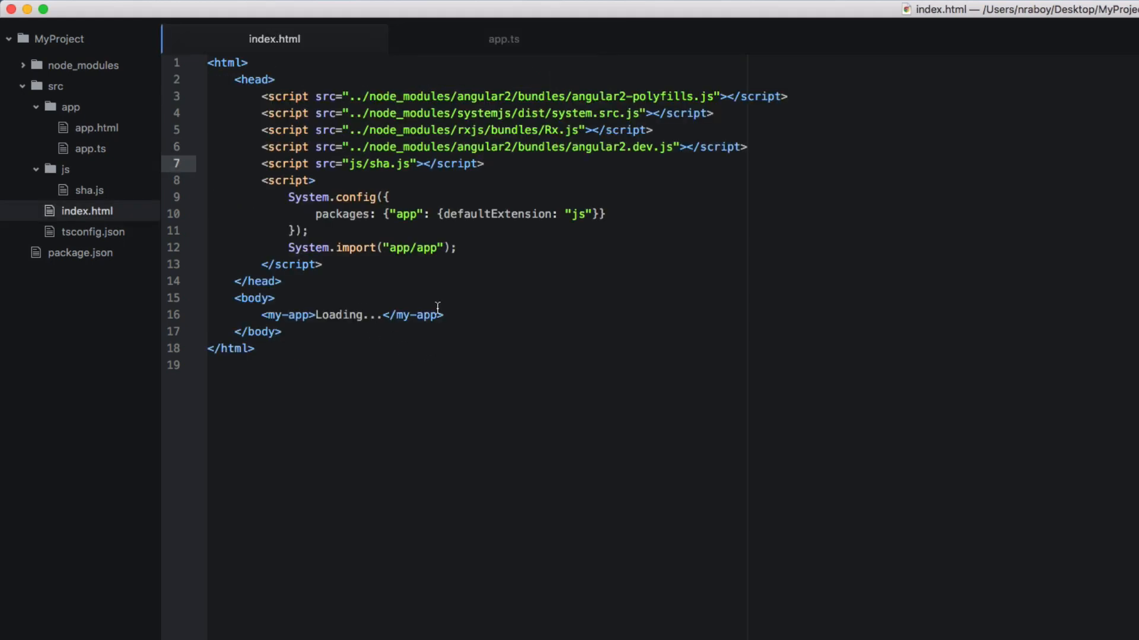
{"action": "left_click", "coordinate": [484, 164]}
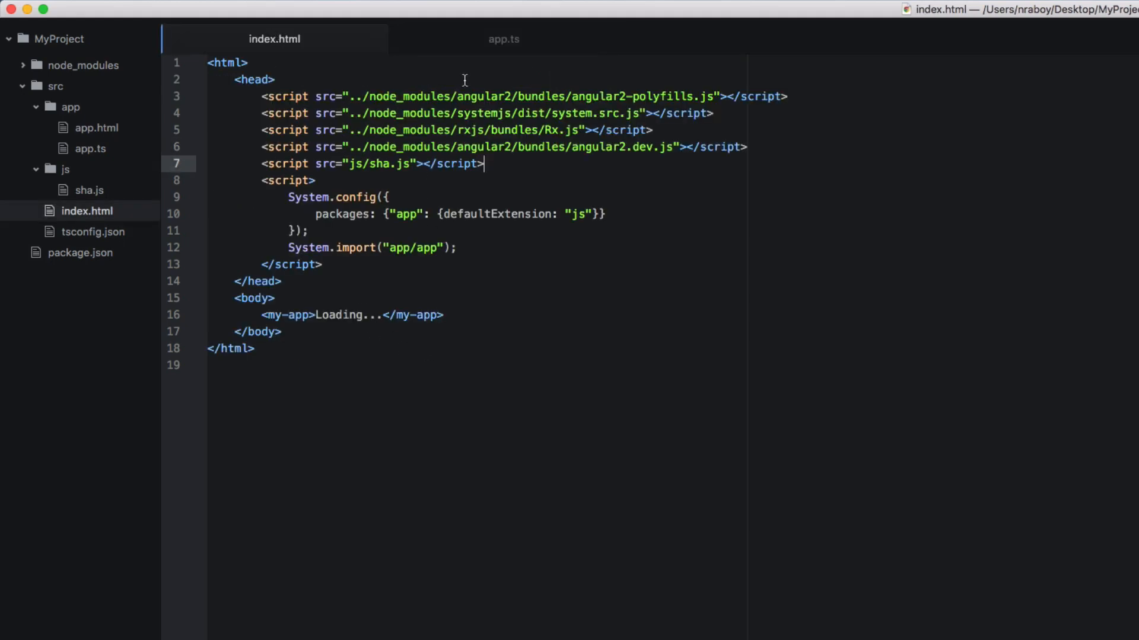
{"action": "mouse_move", "coordinate": [478, 56]}
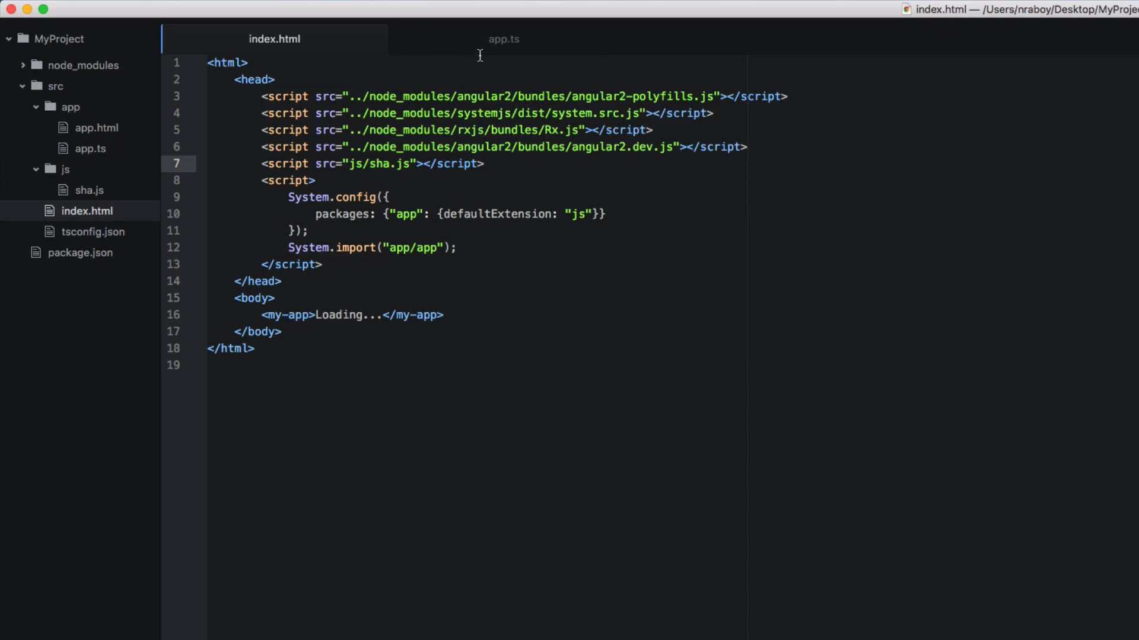
Return to app.ts and leave blank lines after the import statements.
{"action": "left_click", "coordinate": [503, 38]}
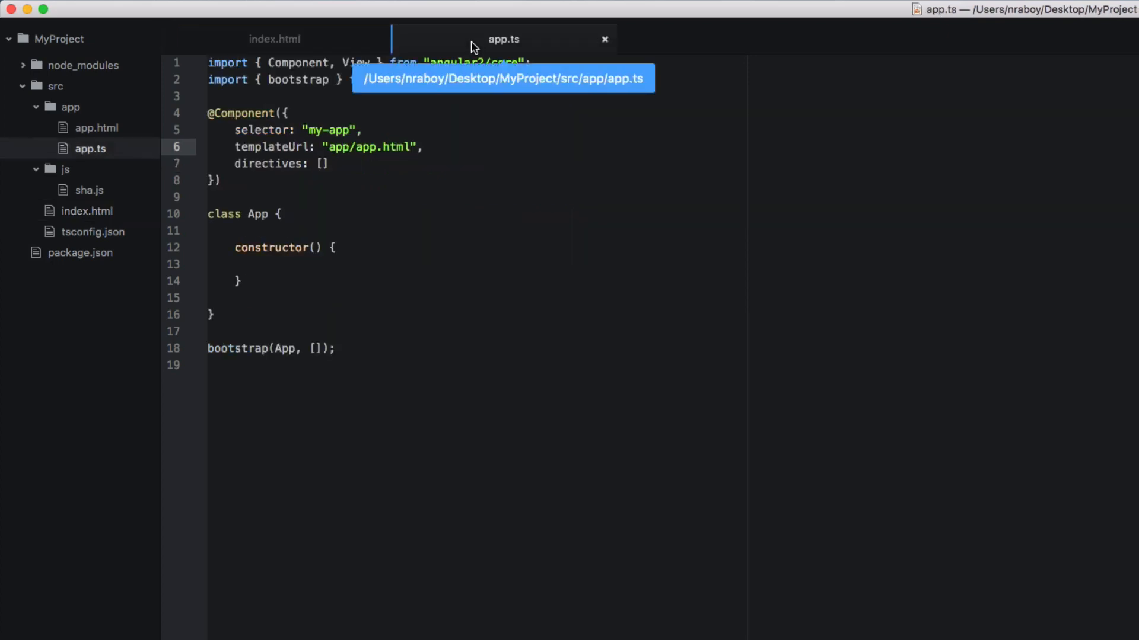
{"action": "mouse_move", "coordinate": [70, 148]}
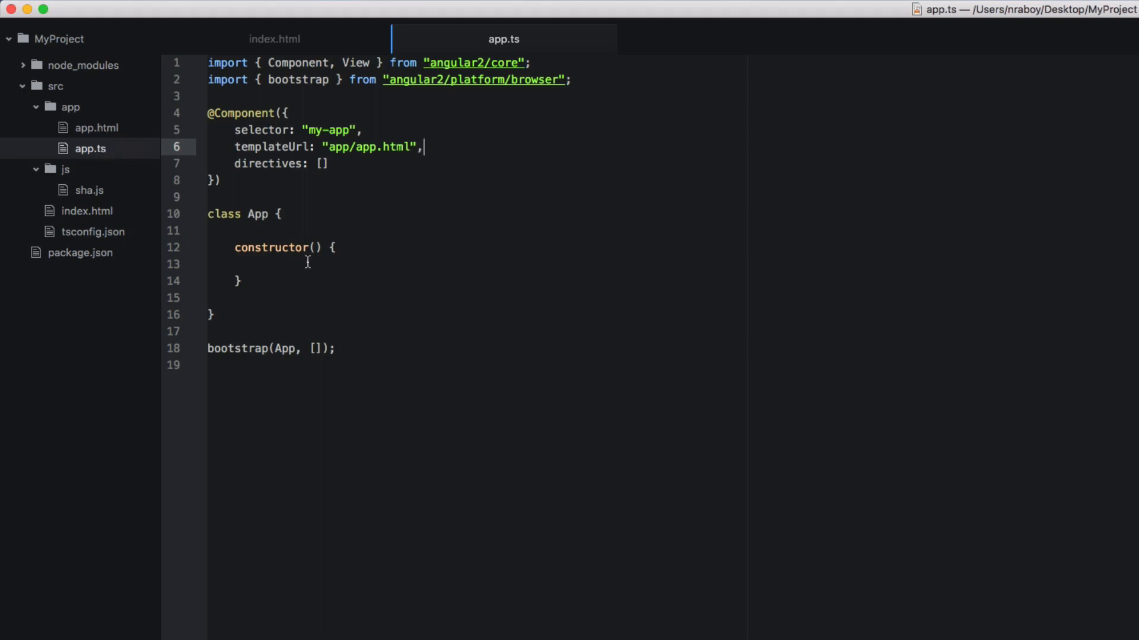
{"action": "left_click", "coordinate": [278, 348]}
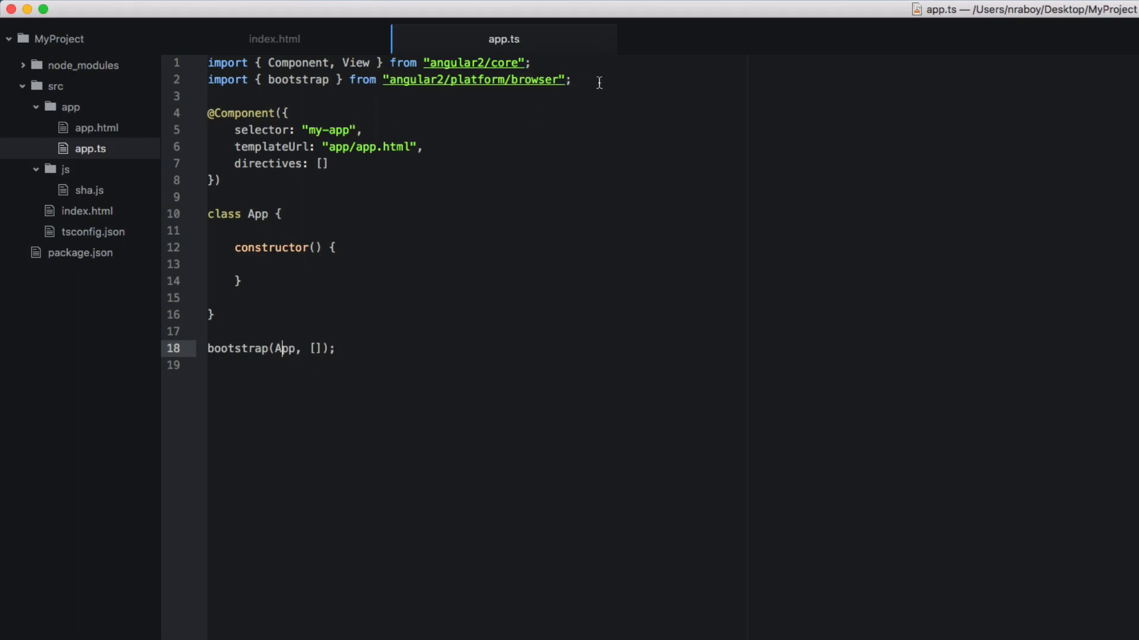
{"action": "left_click", "coordinate": [572, 79]}
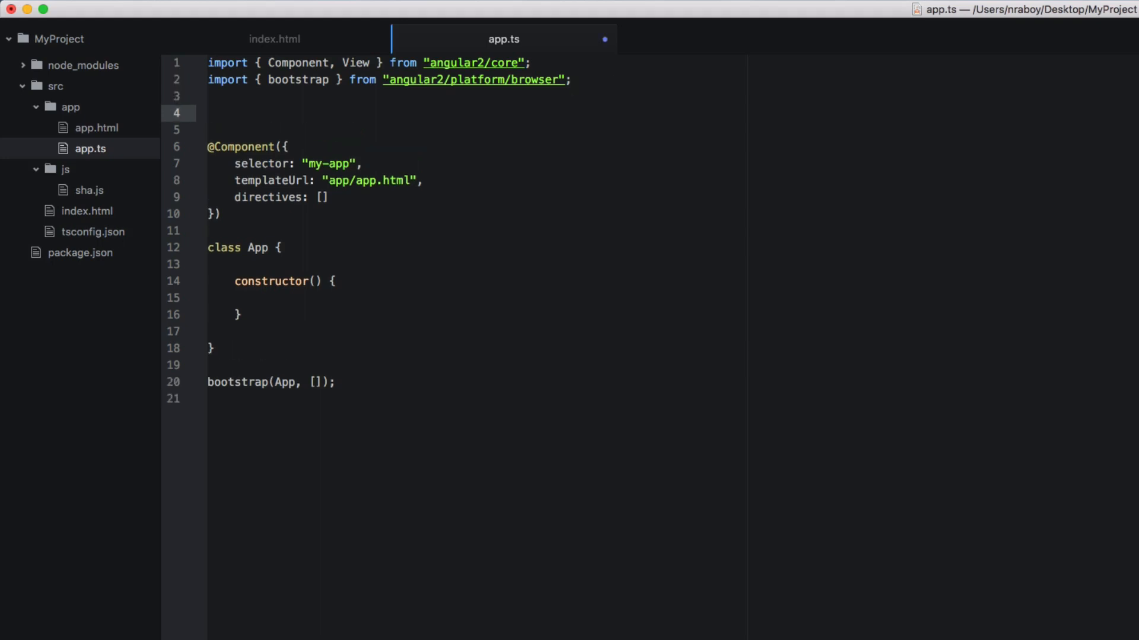
Add `declare var jsSHA: any;` on line 4 below the imports.
{"action": "type", "text": "decl"}
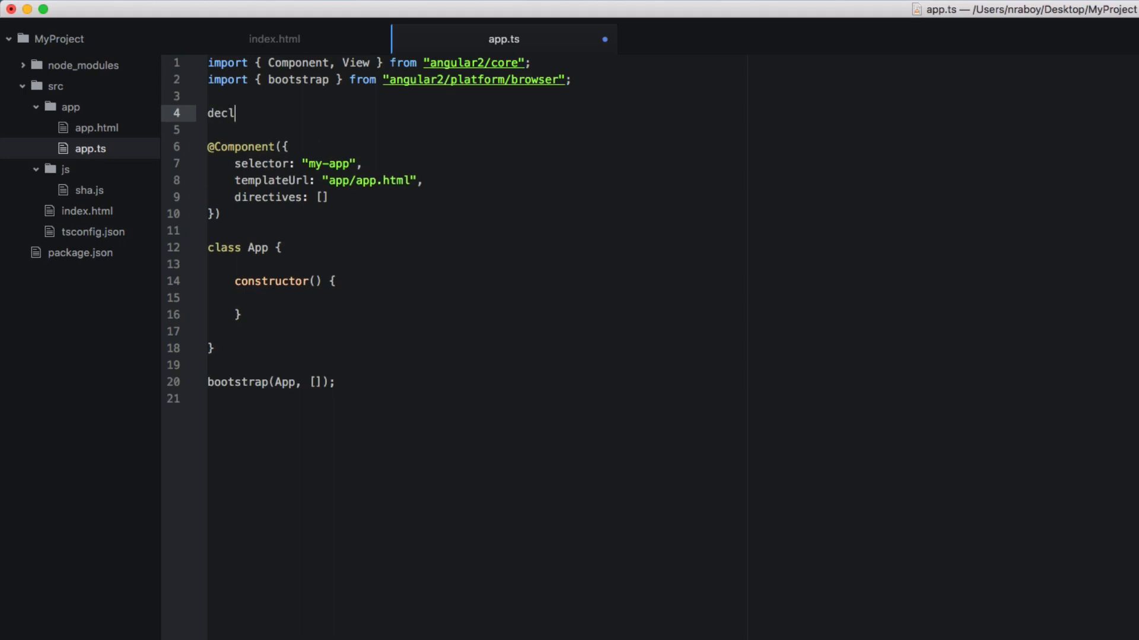
{"action": "type", "text": "are var"}
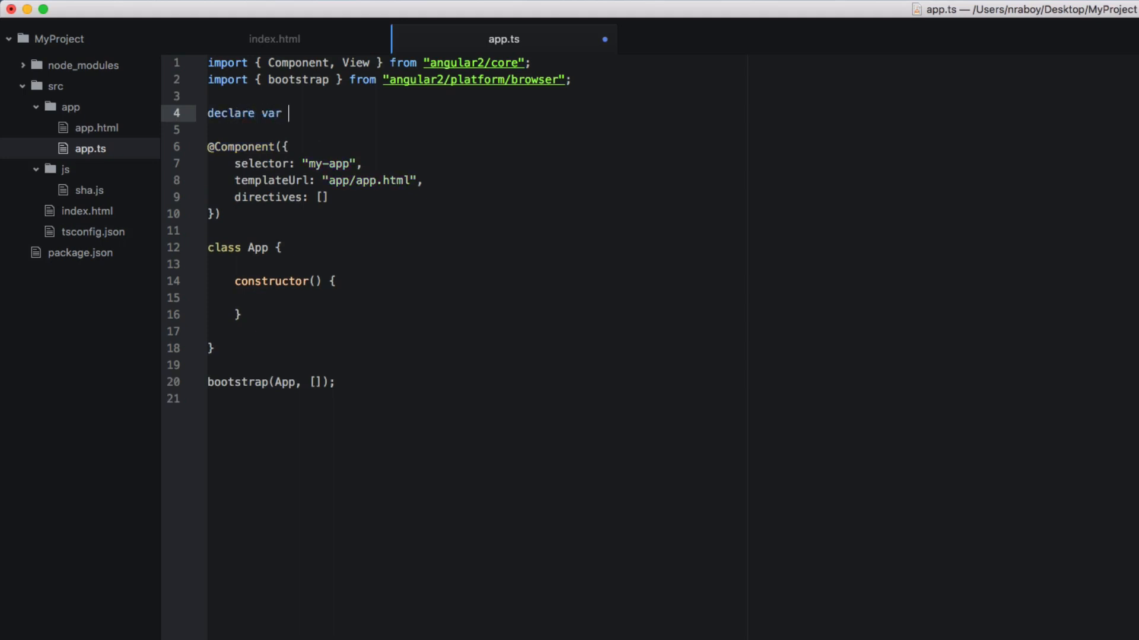
{"action": "type", "text": "jsSHA"}
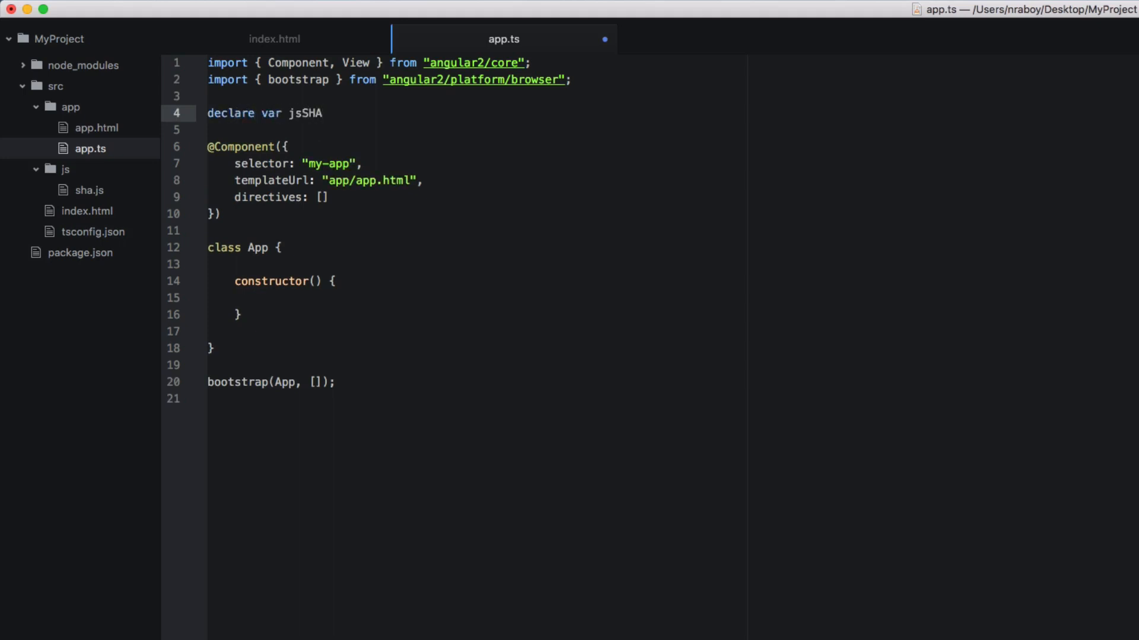
{"action": "type", "text": ": any;"}
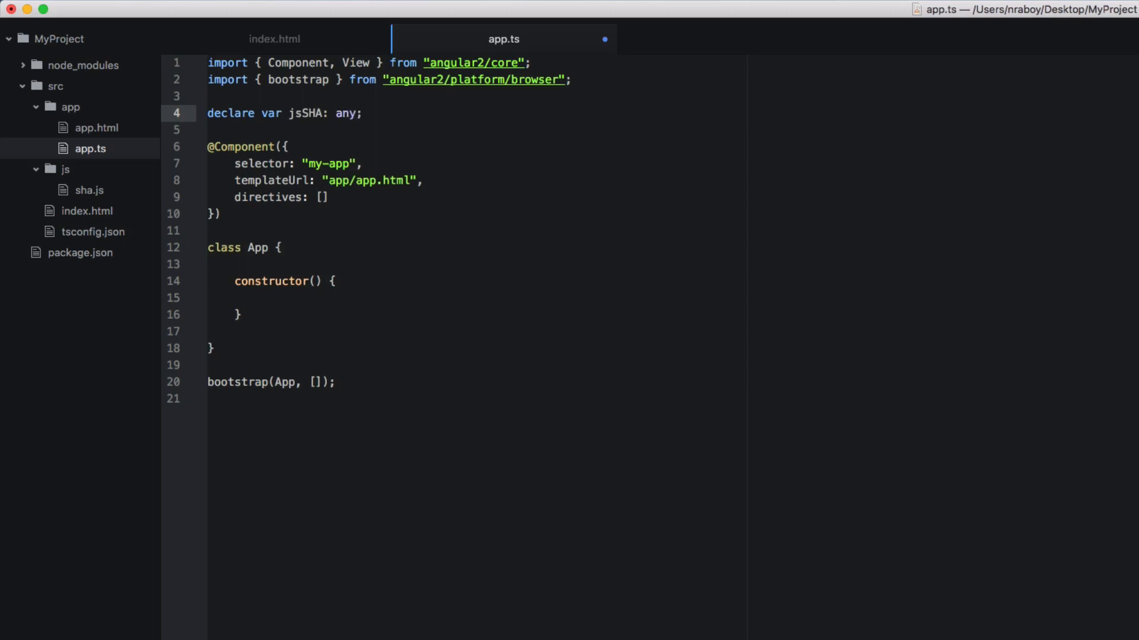
{"action": "left_click", "coordinate": [362, 113]}
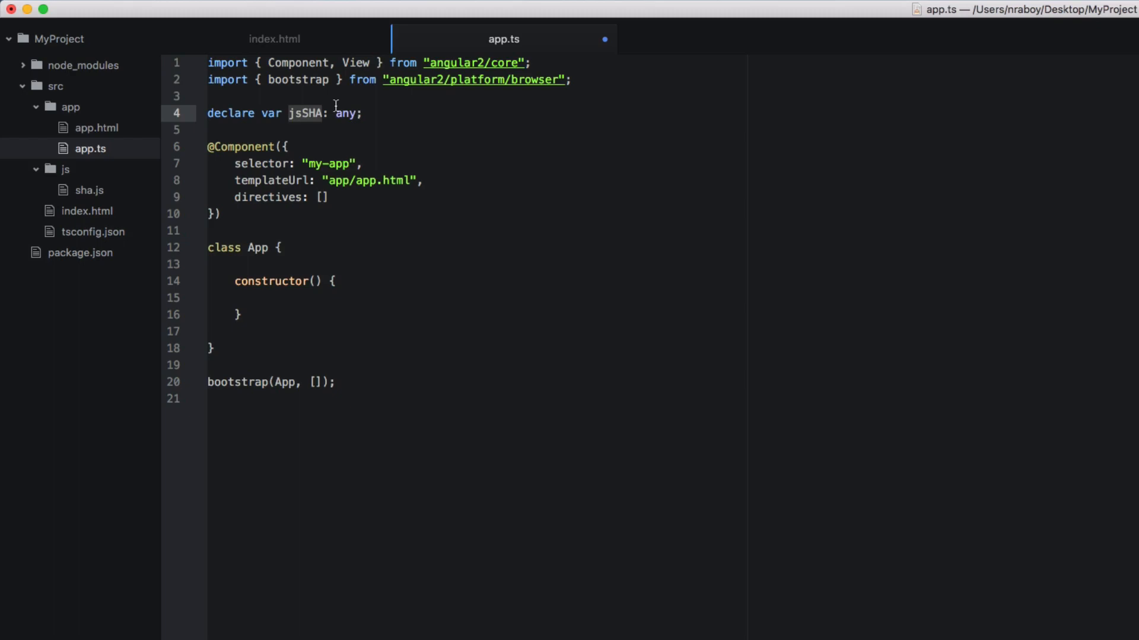
{"action": "mouse_move", "coordinate": [327, 283]}
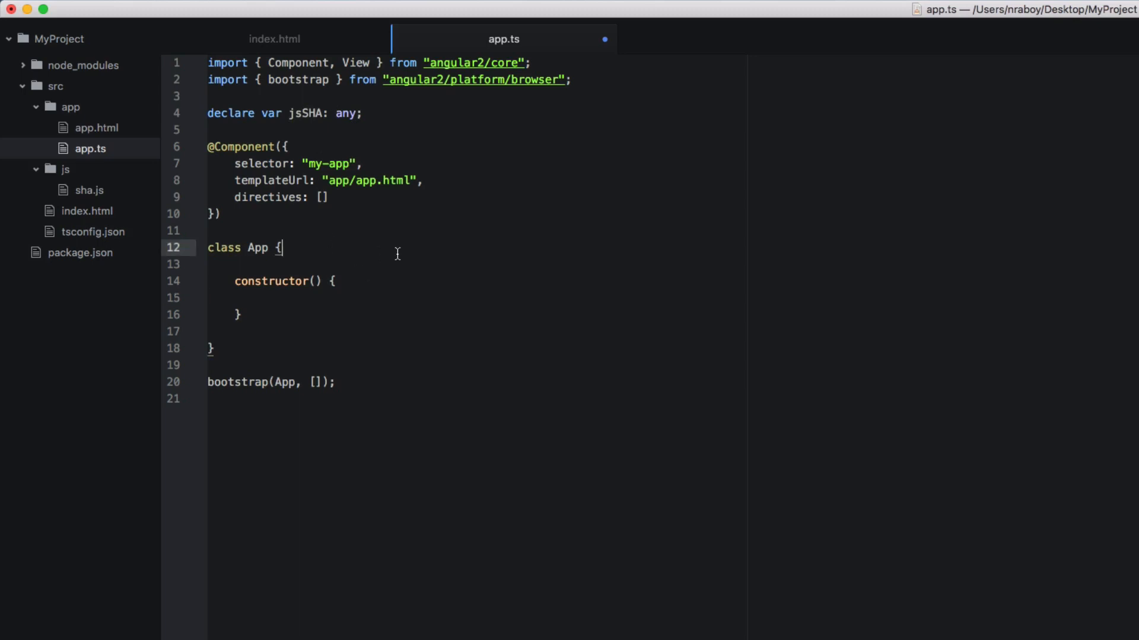
Give class App the fields shaObj: any and hash: string.
{"action": "type", "text": "s"}
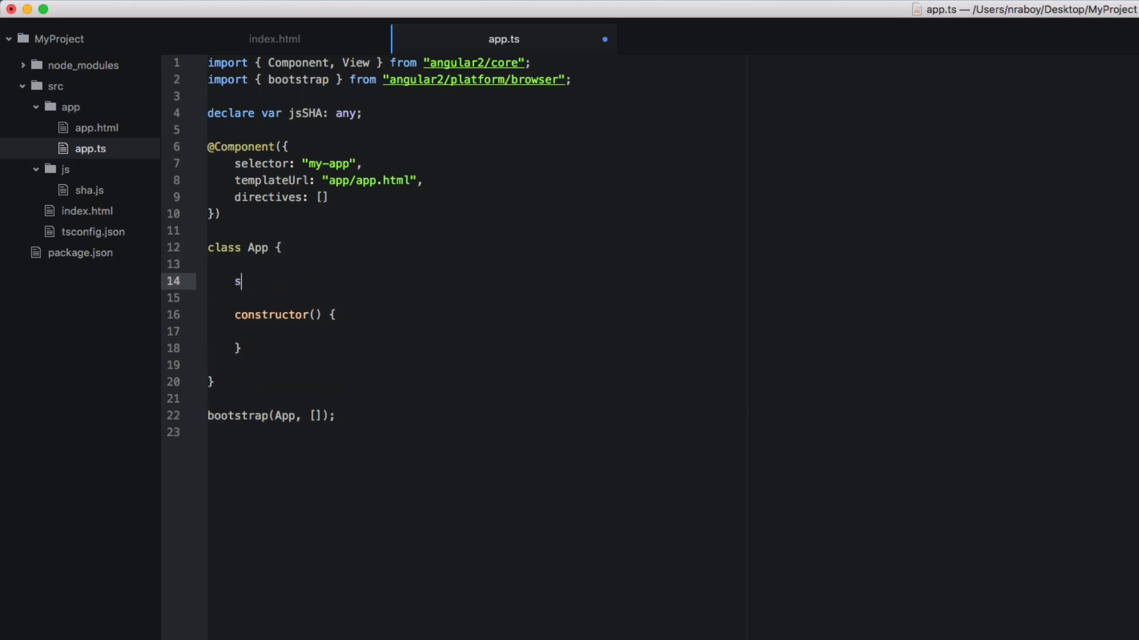
{"action": "type", "text": "haObj: an"}
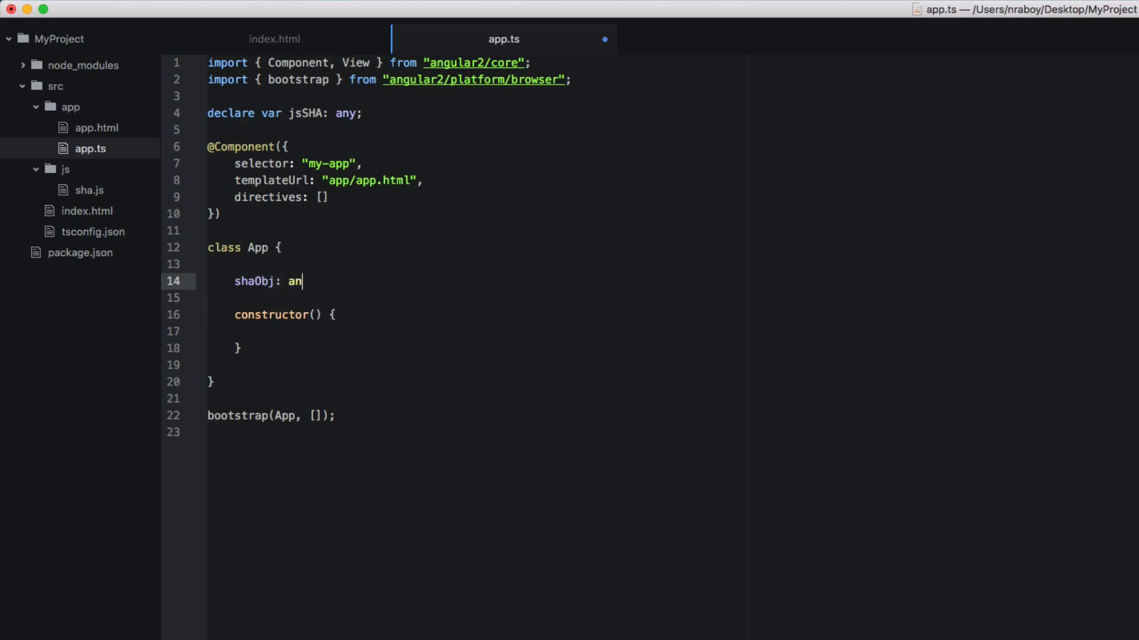
{"action": "type", "text": "y;"}
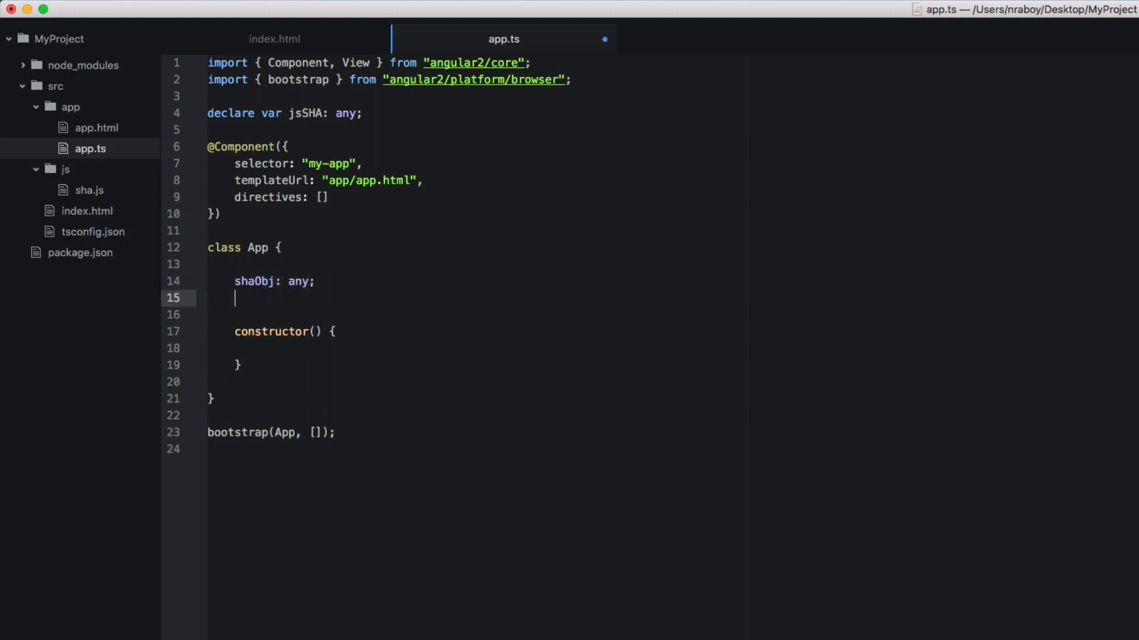
{"action": "type", "text": "hash: string;"}
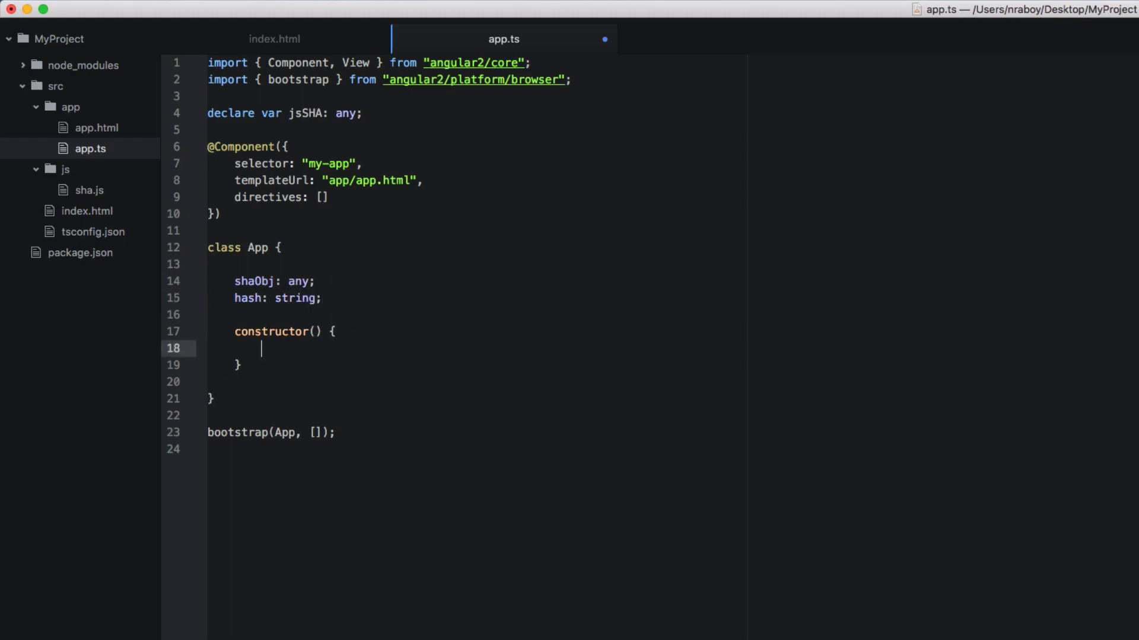
In the constructor set this.shaObj to new jsSHA("SHA-512", "TEXT").
{"action": "type", "text": "this."}
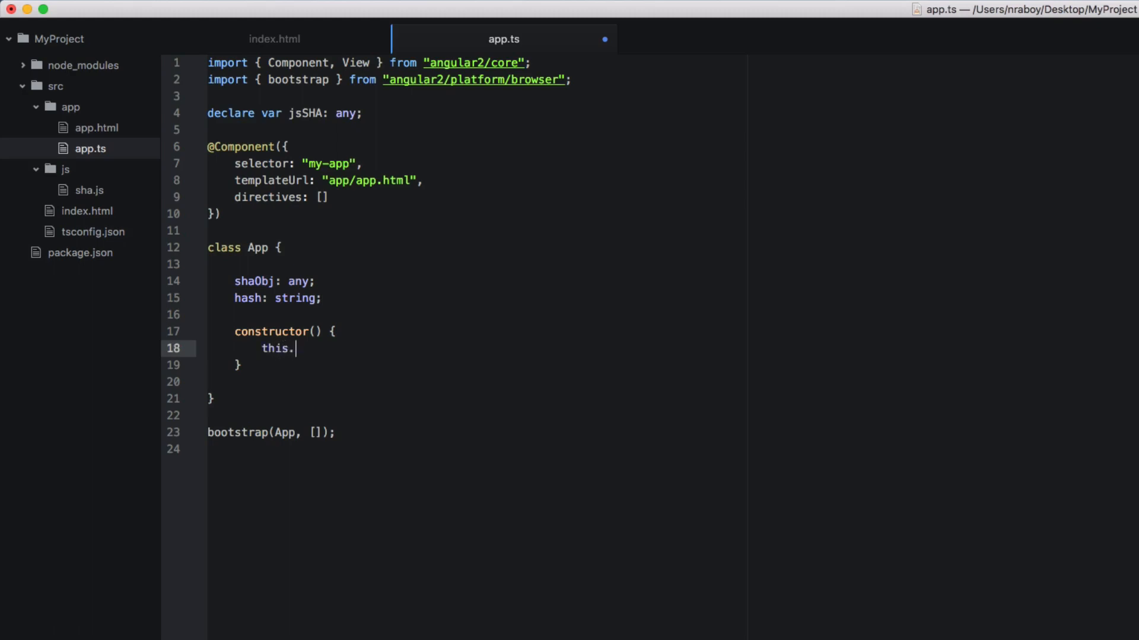
{"action": "type", "text": "shaObj = new js"}
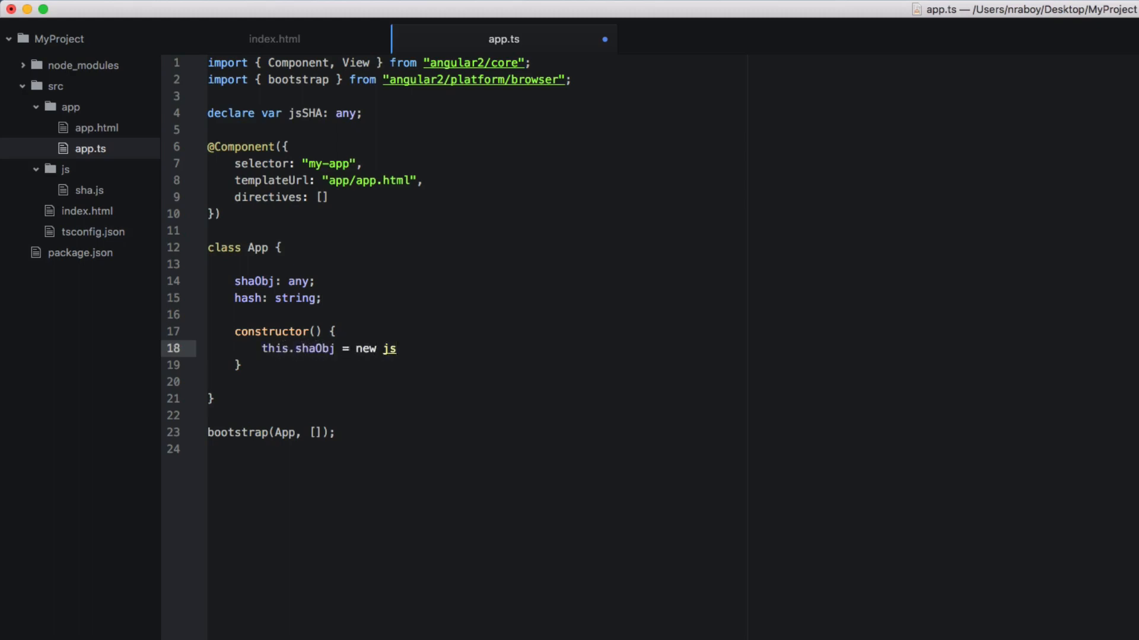
{"action": "type", "text": "SHA"}
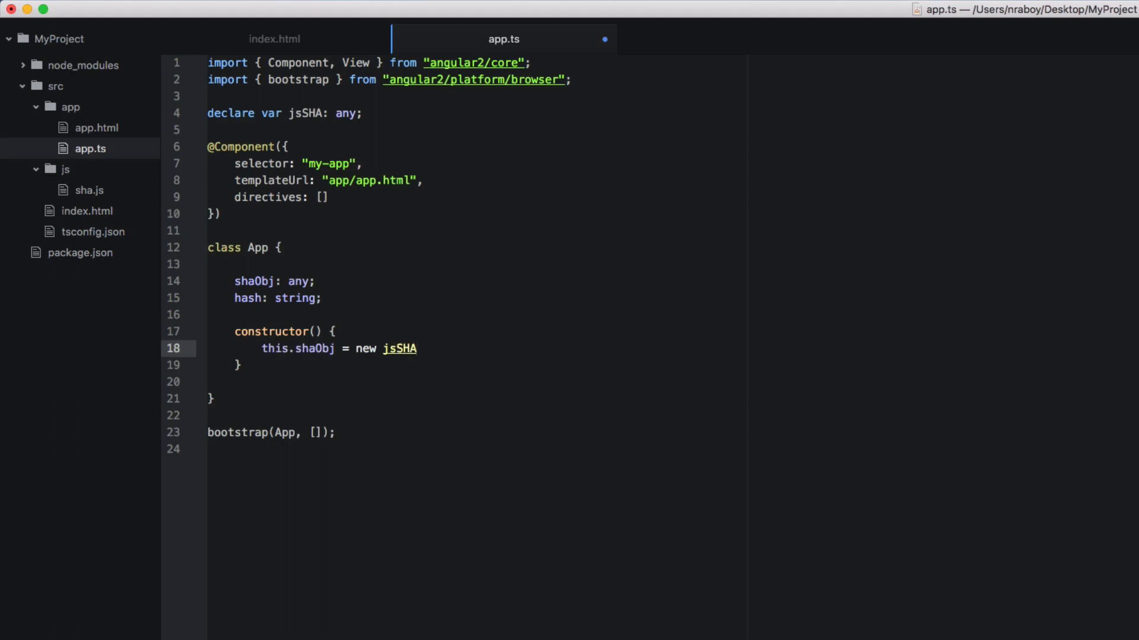
{"action": "type", "text": "()"}
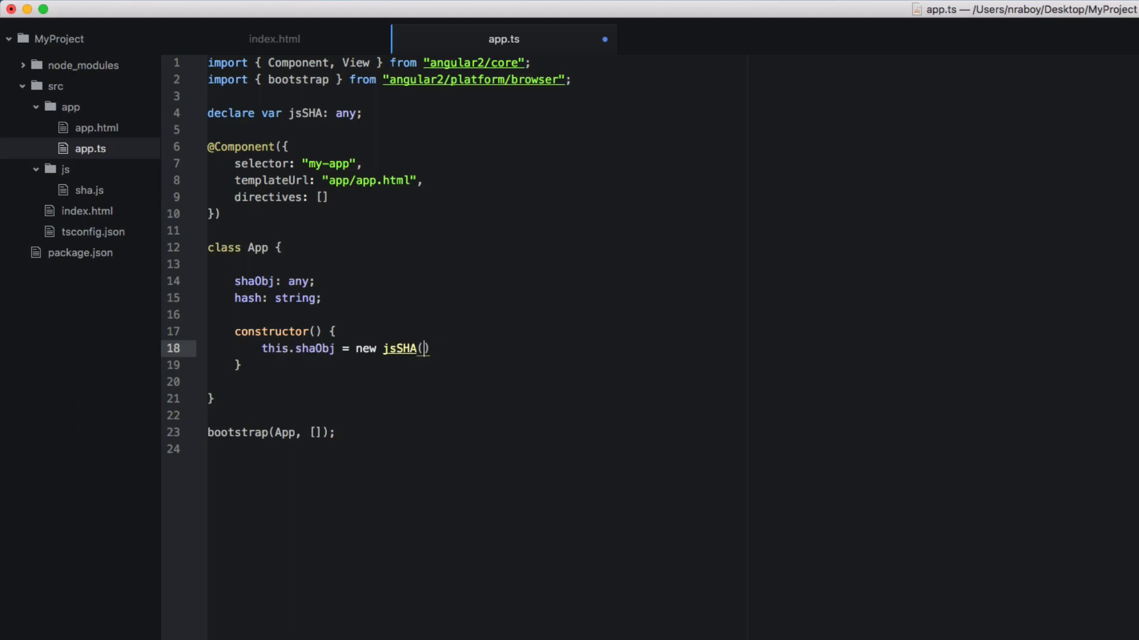
{"action": "type", "text": "\"SHA-\""}
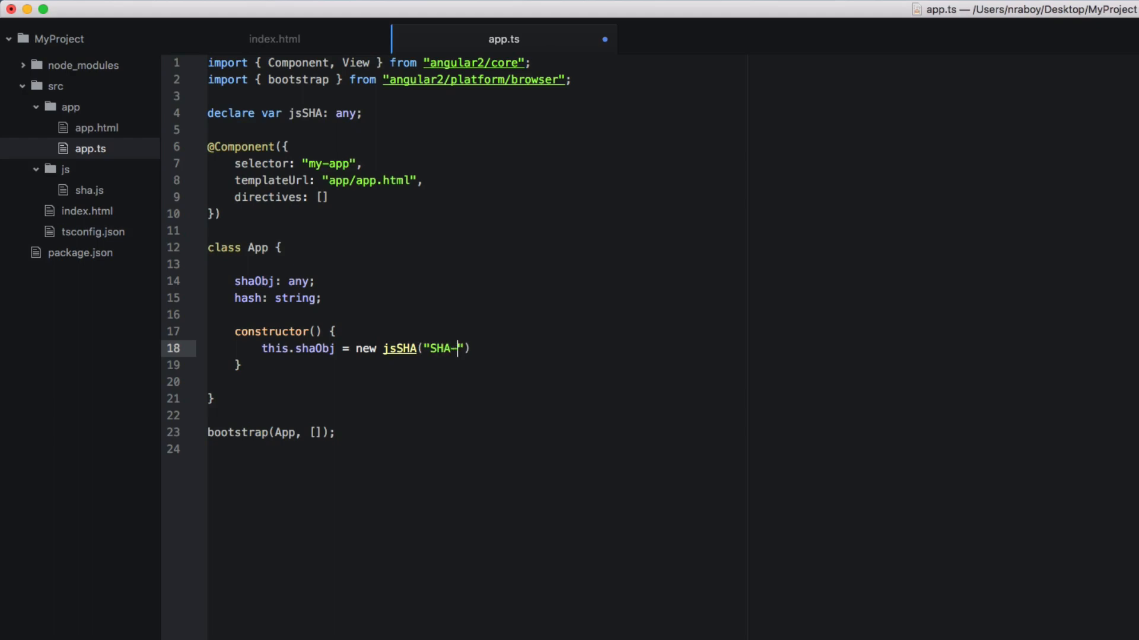
{"action": "type", "text": "512"}
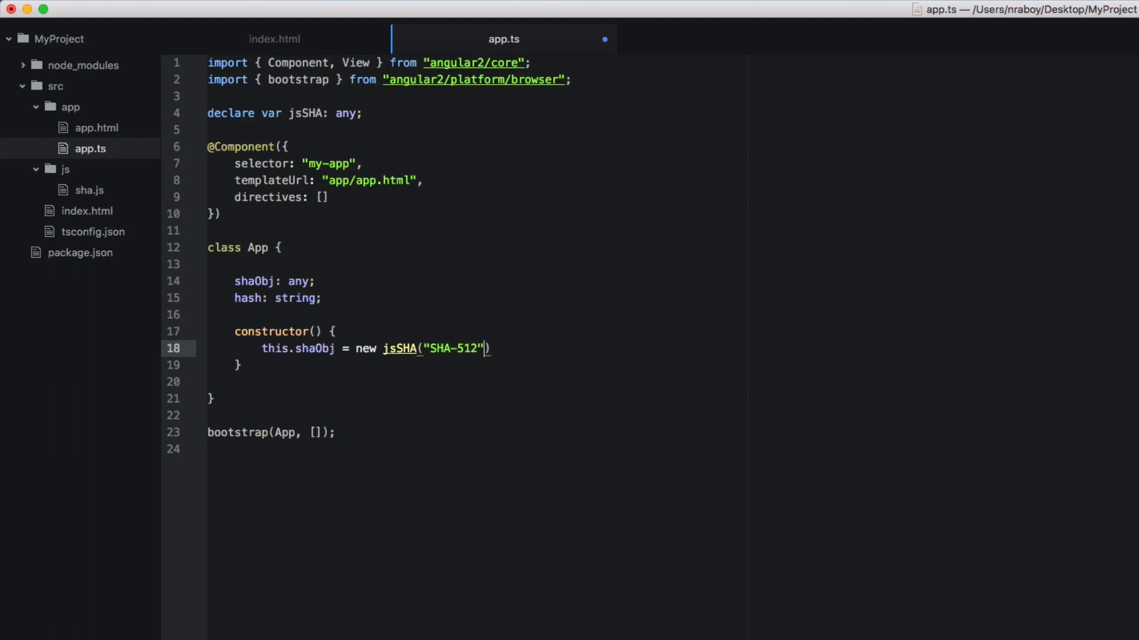
{"action": "type", "text": ", \"T"}
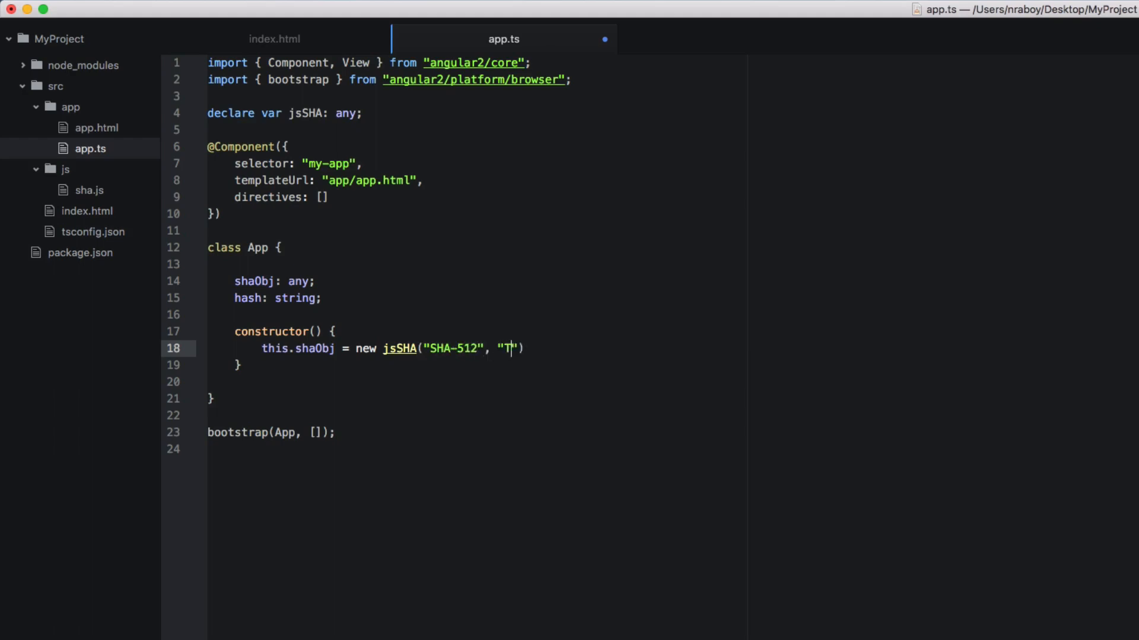
{"action": "type", "text": "EXT);"}
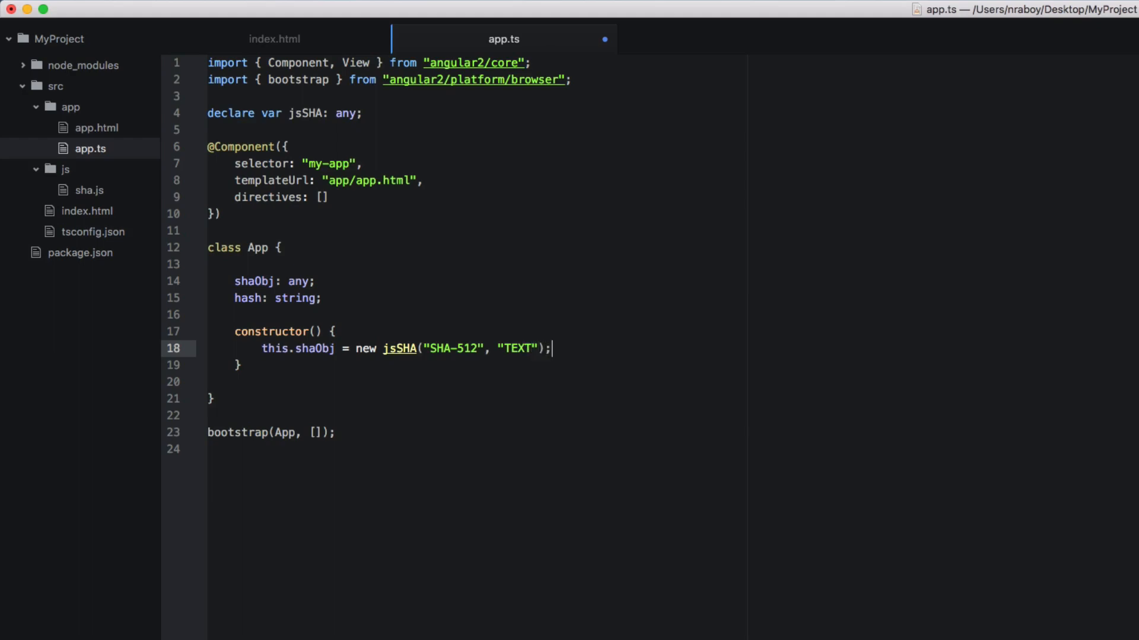
Call this.shaObj.update("This is a test") in the constructor.
{"action": "type", "text": "this."}
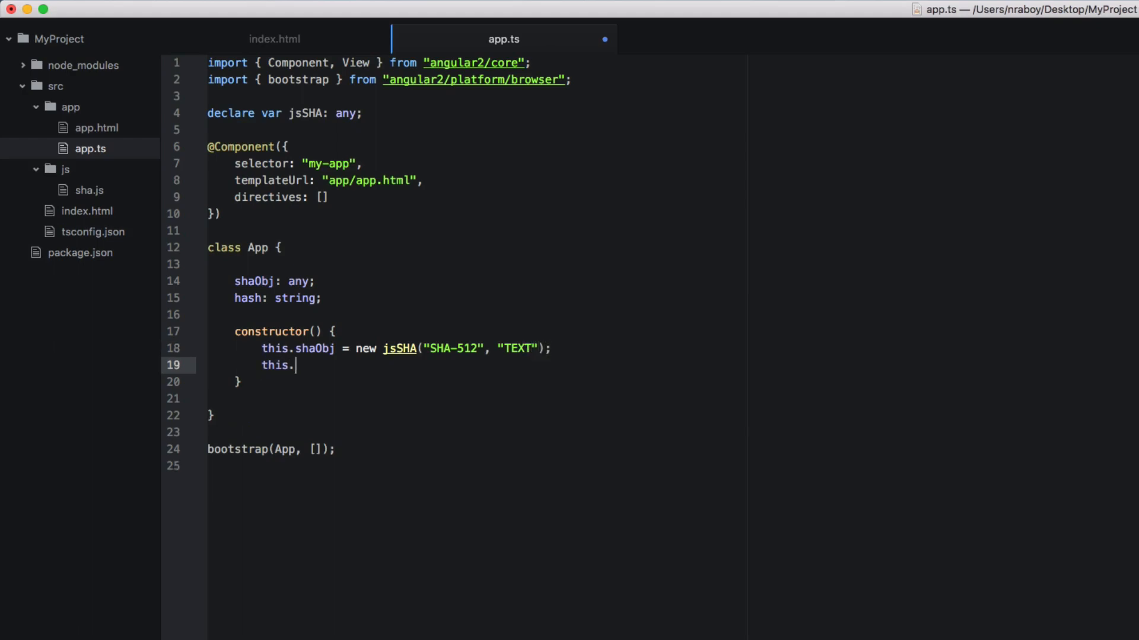
{"action": "type", "text": "shaObj"}
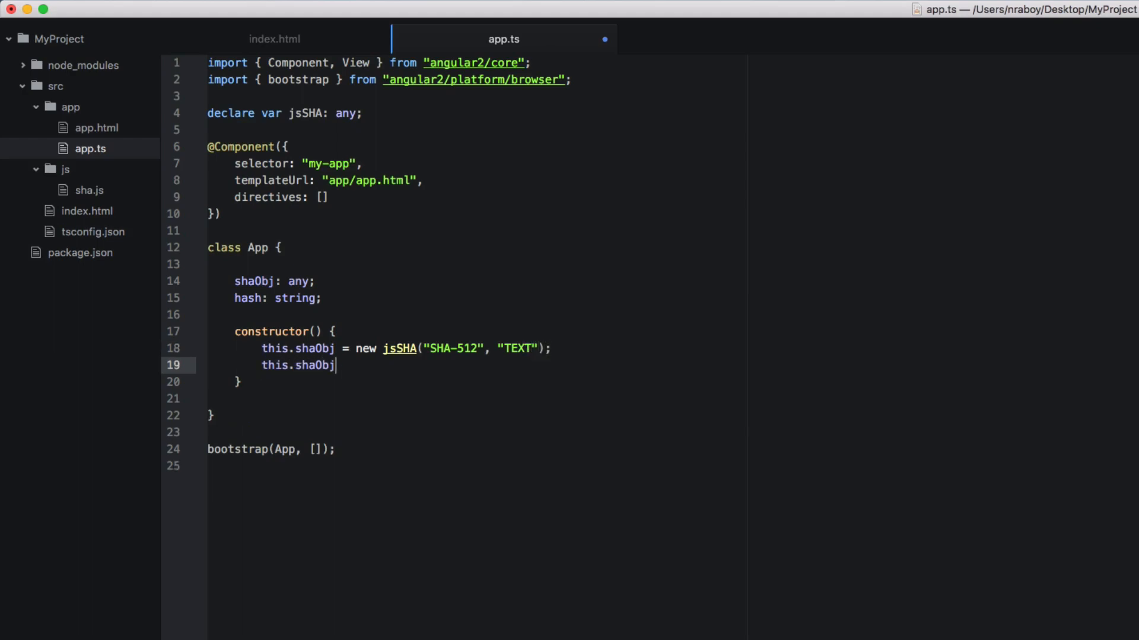
{"action": "type", "text": "="}
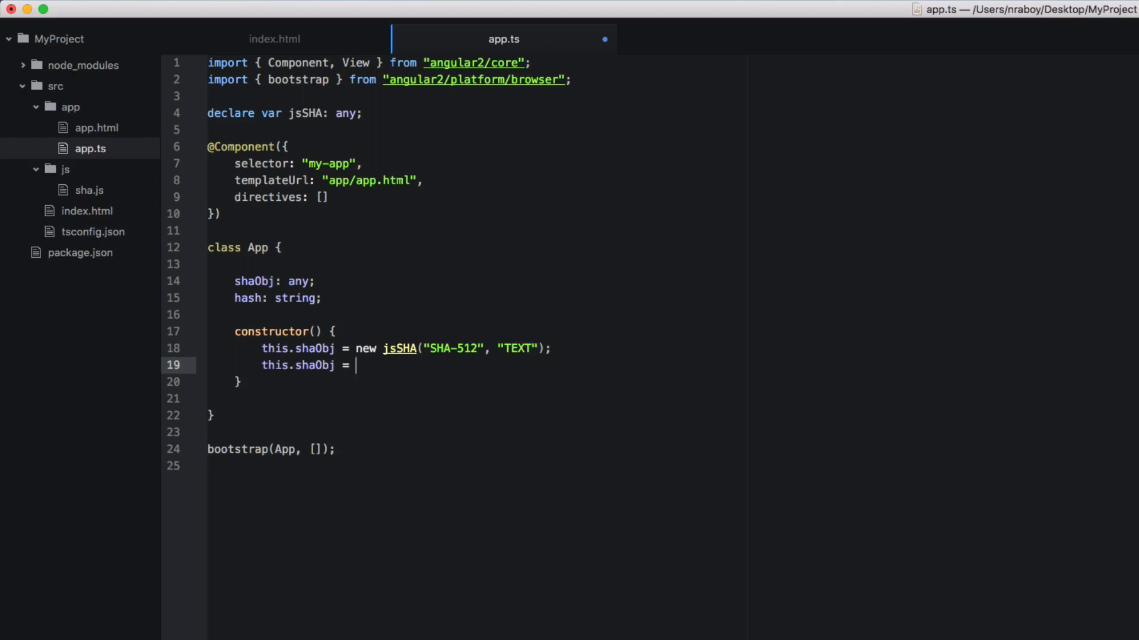
{"action": "key", "text": "Backspace"}
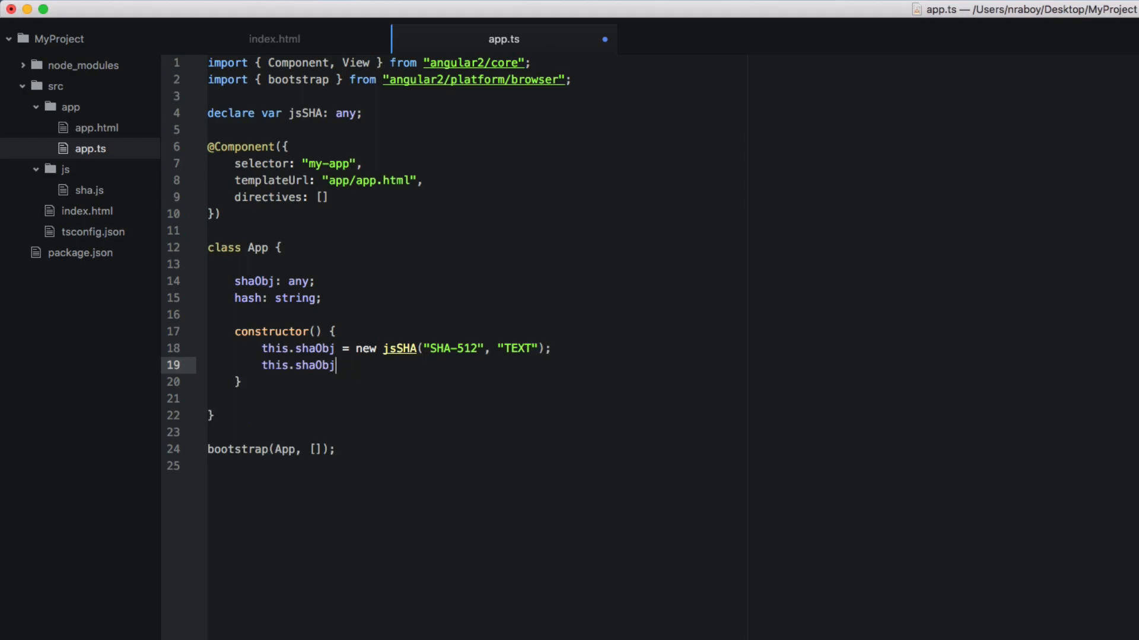
{"action": "type", "text": ".update()"}
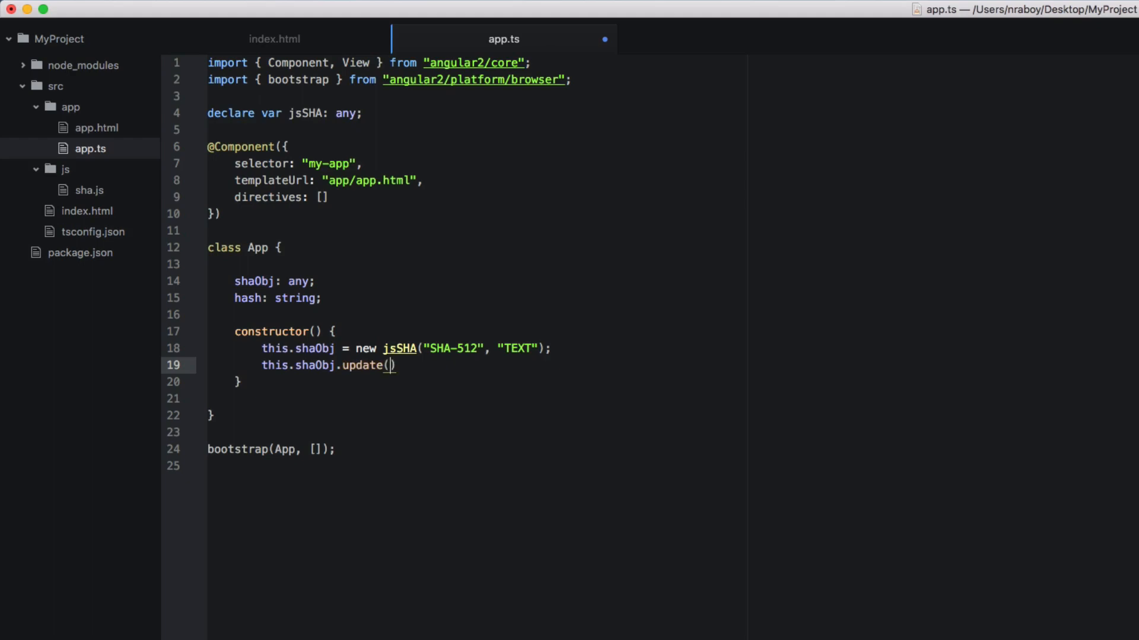
{"action": "type", "text": "\"This is a te"}
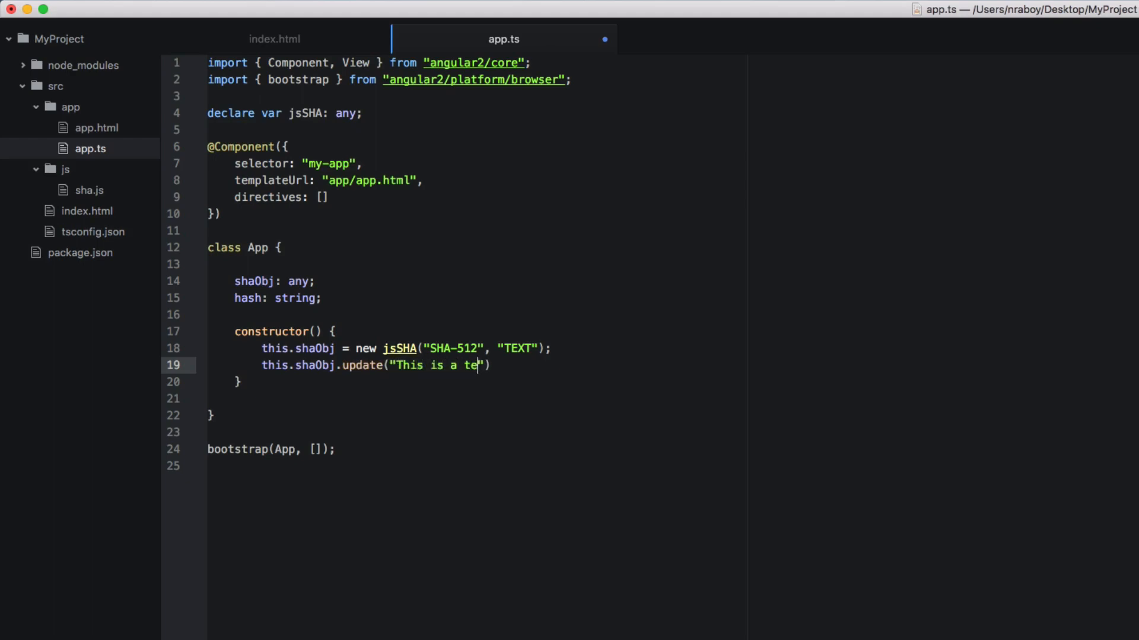
{"action": "type", "text": "st);"}
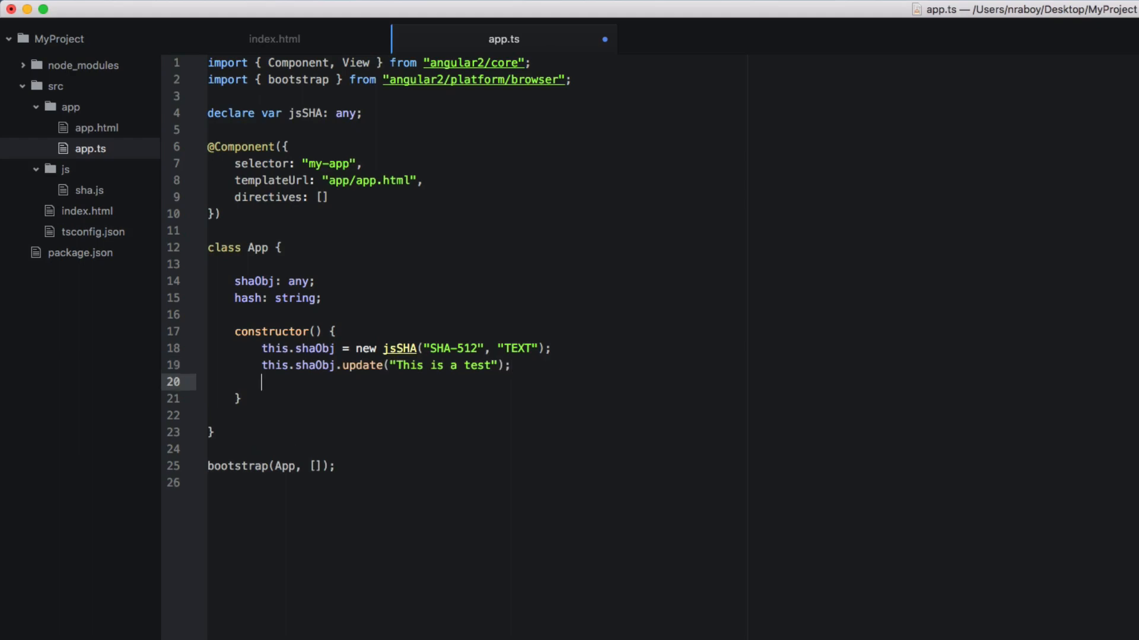
Store this.shaObj.getHash("HEX") in this.hash.
{"action": "type", "text": "this.hash ="}
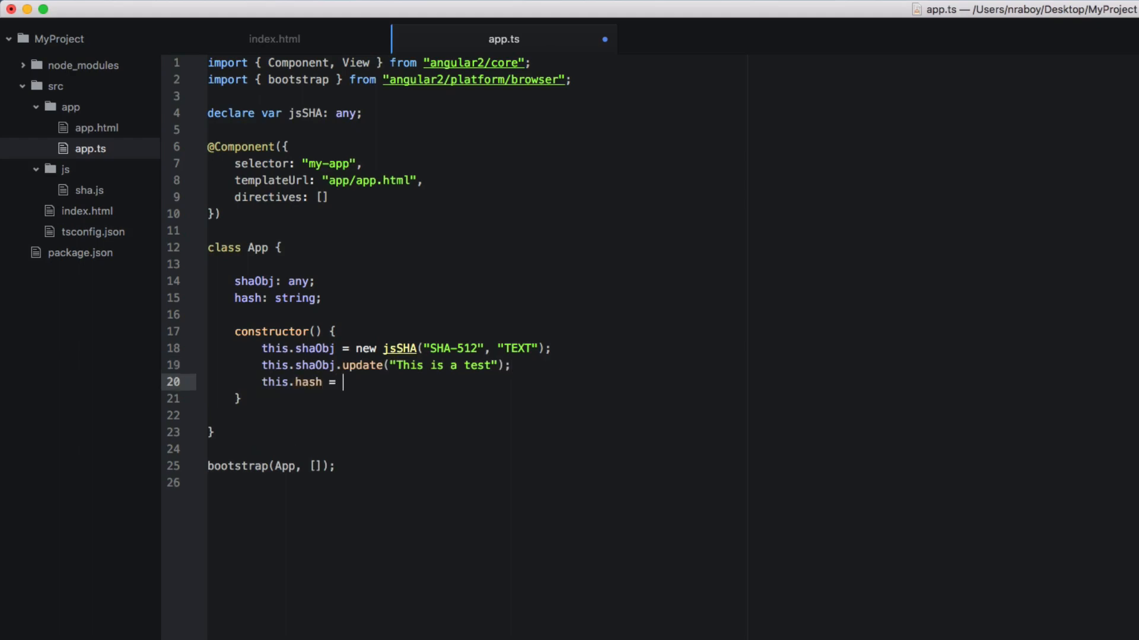
{"action": "type", "text": "this."}
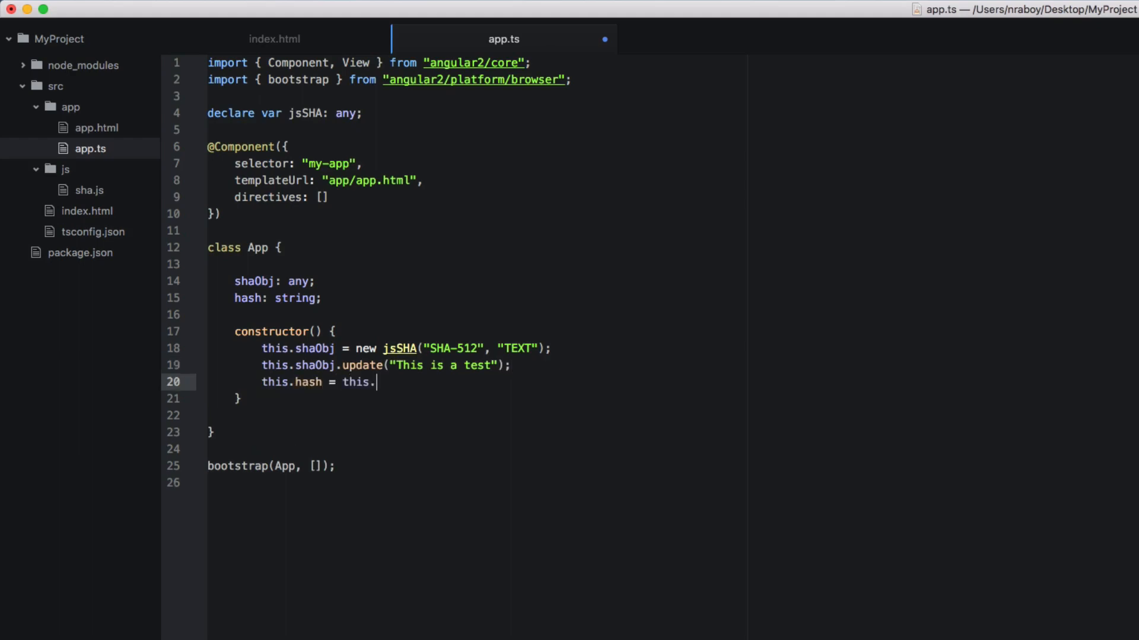
{"action": "type", "text": "shaObj"}
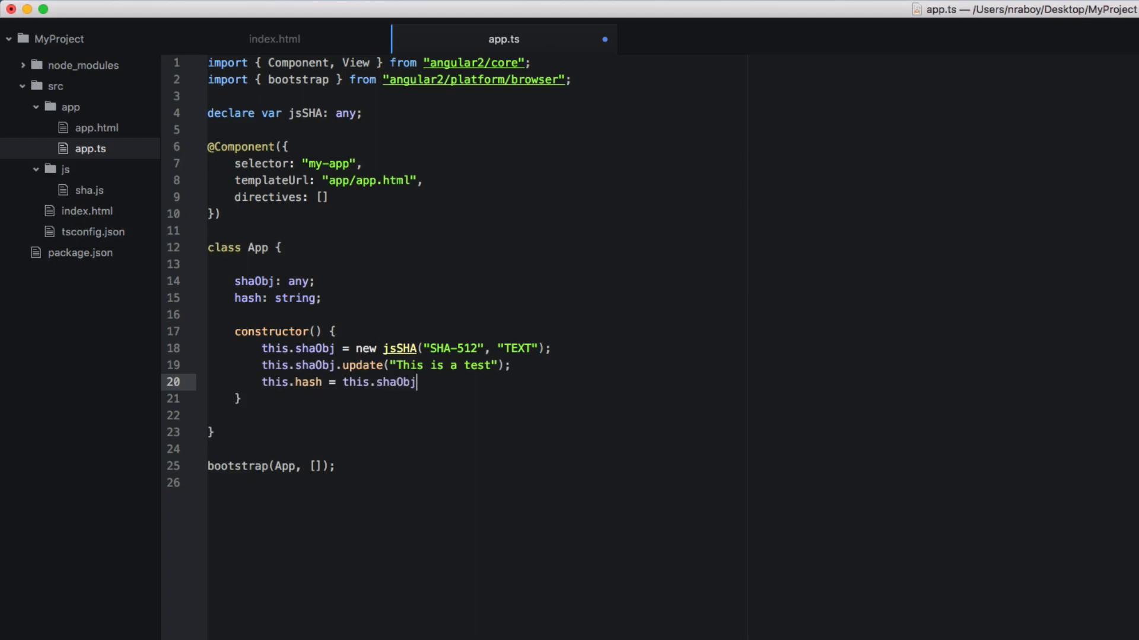
{"action": "type", "text": ".getHash(\"\")"}
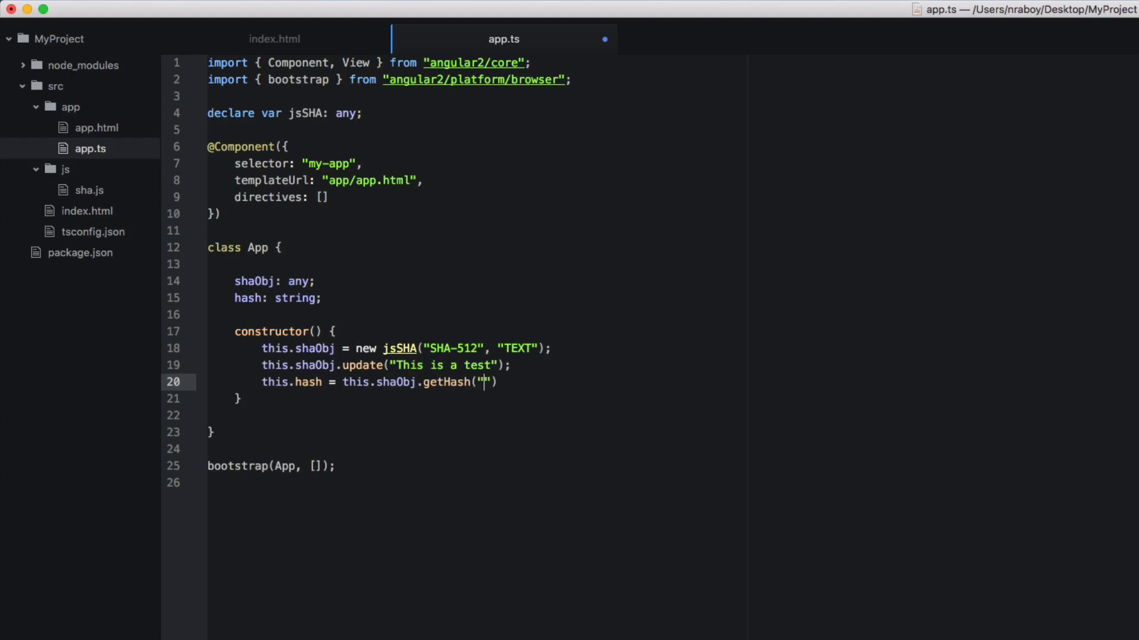
{"action": "type", "text": "HEX"}
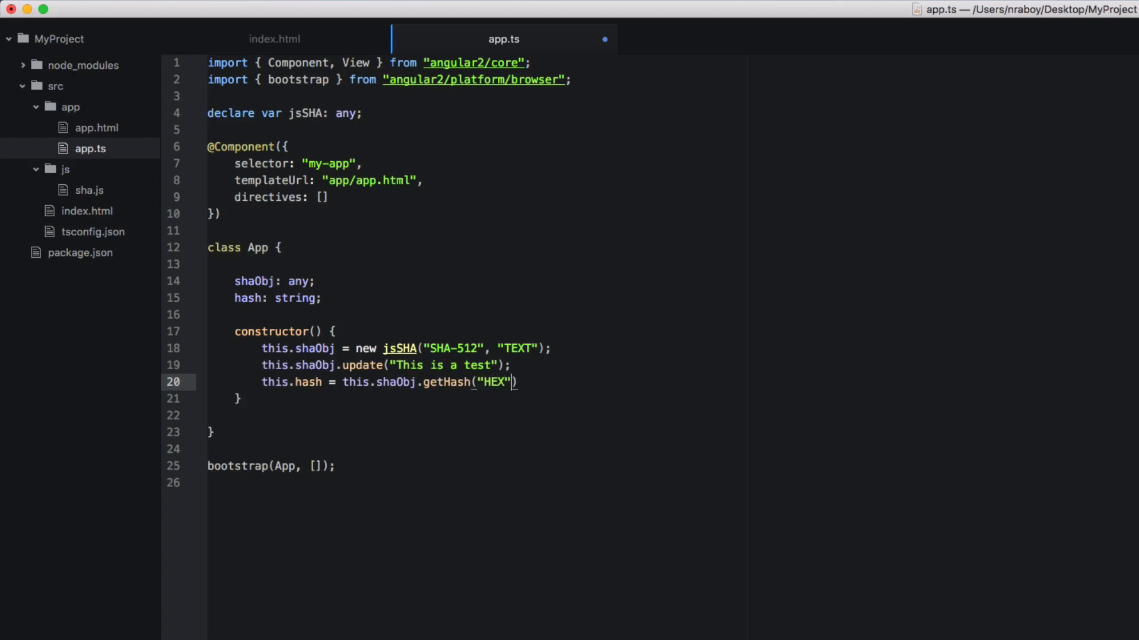
{"action": "type", "text": ";"}
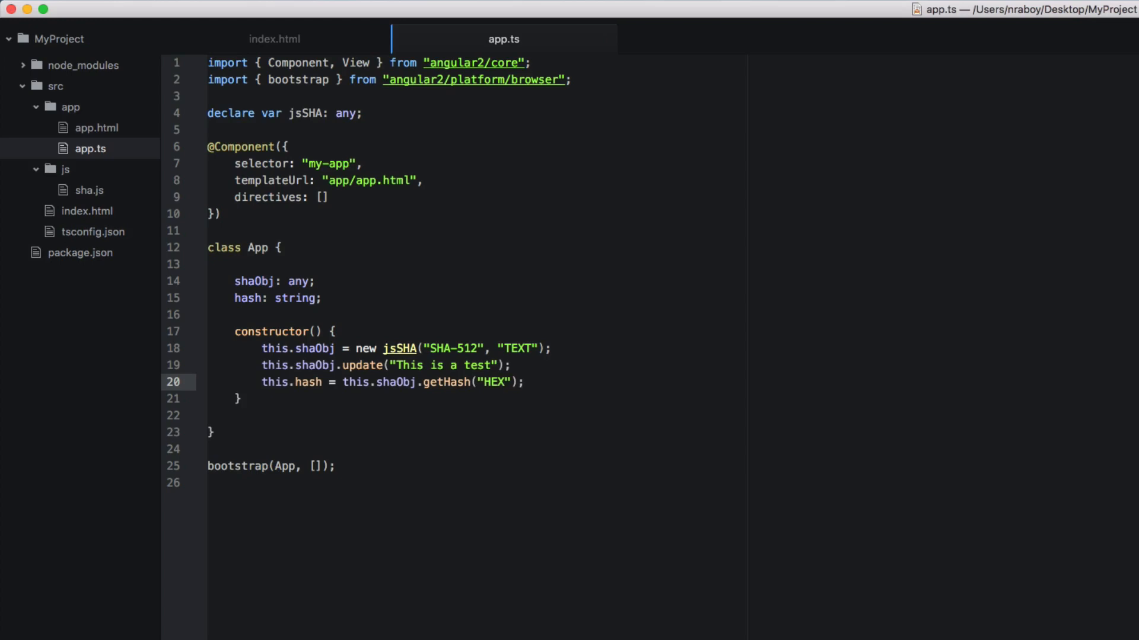
{"action": "mouse_move", "coordinate": [274, 38]}
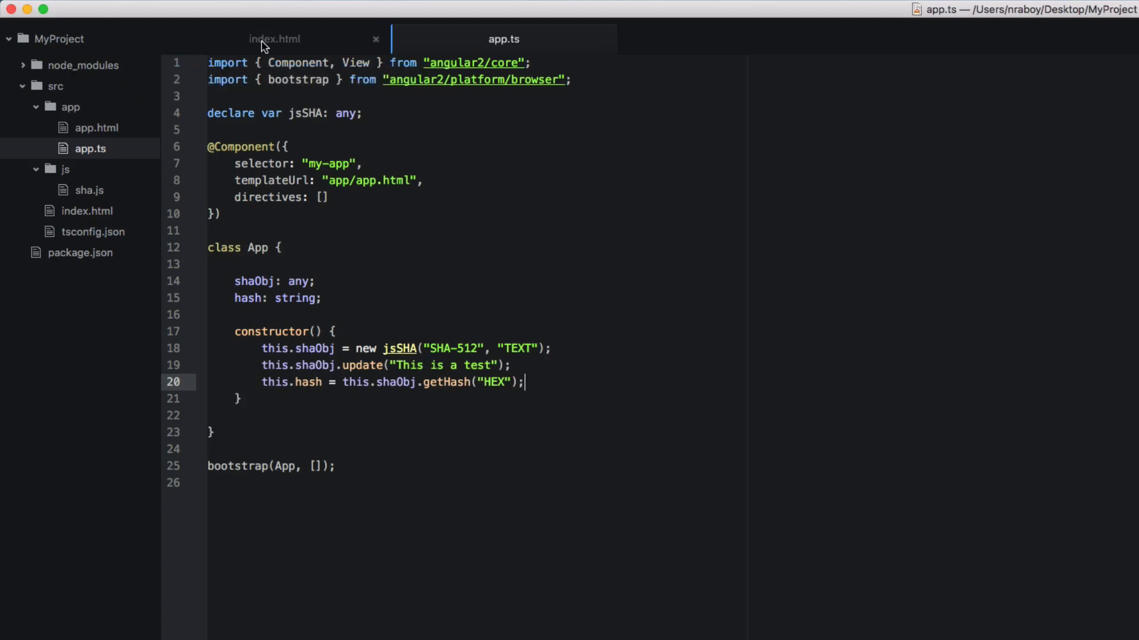
In app.html add the paragraph <p>String: This is a test</p>.
{"action": "left_click", "coordinate": [274, 38]}
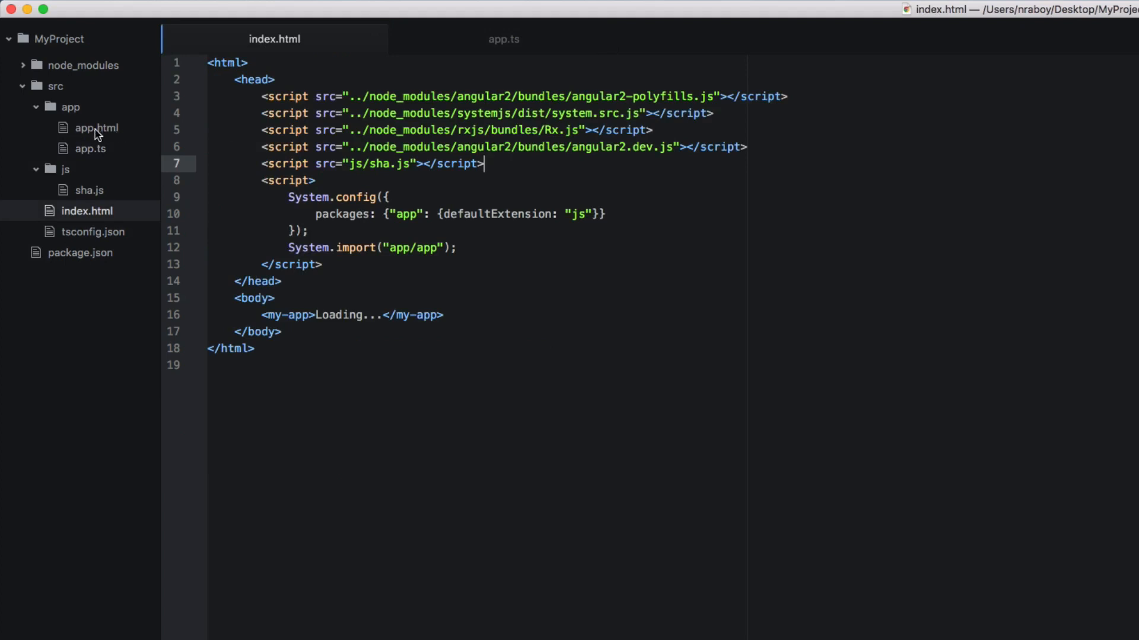
{"action": "left_click", "coordinate": [95, 128]}
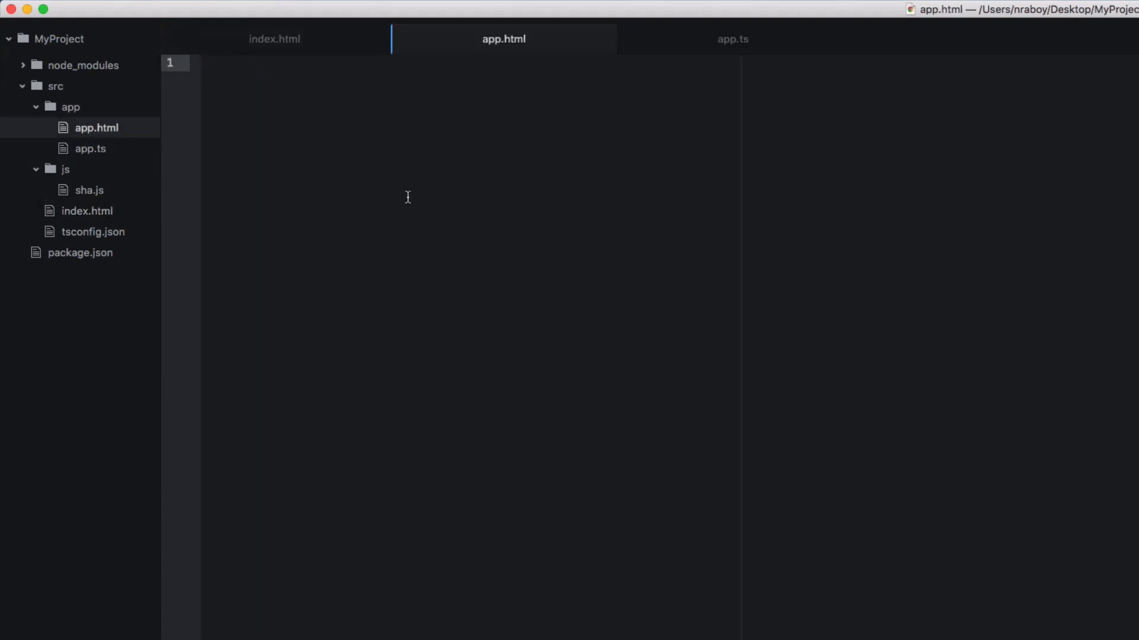
{"action": "type", "text": "<h"}
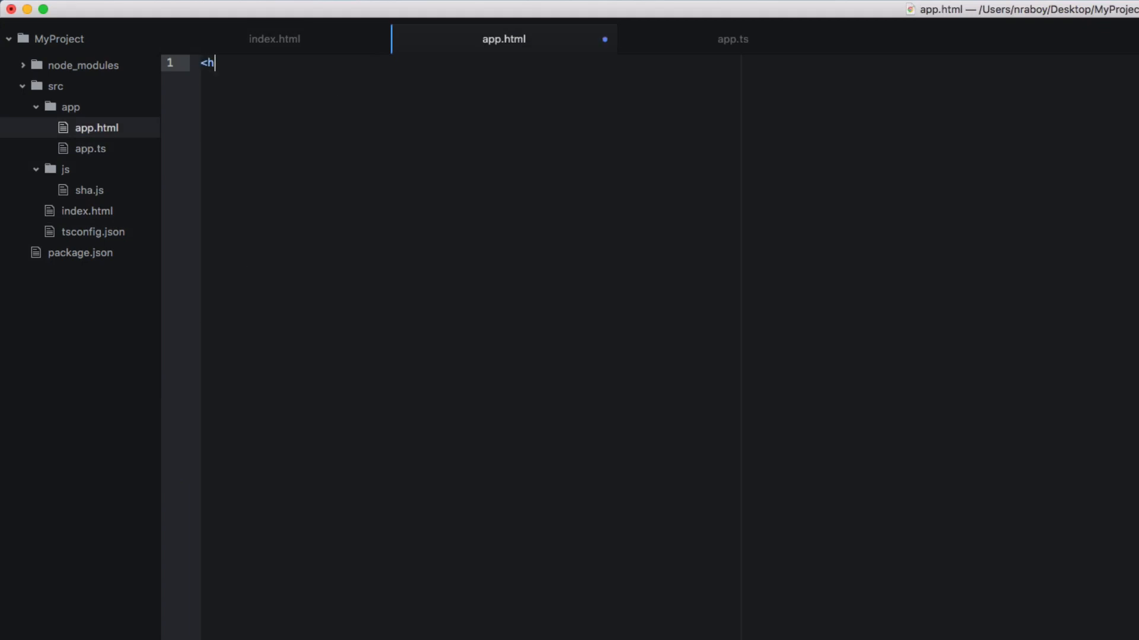
{"action": "key", "text": "cmd+z"}
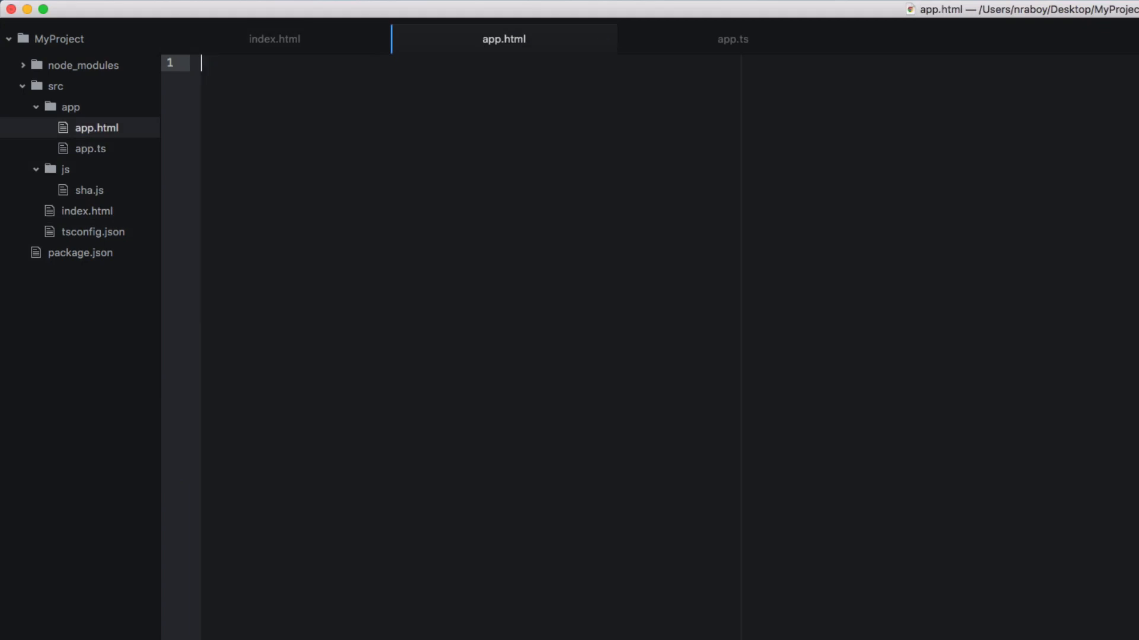
{"action": "type", "text": "<p>"}
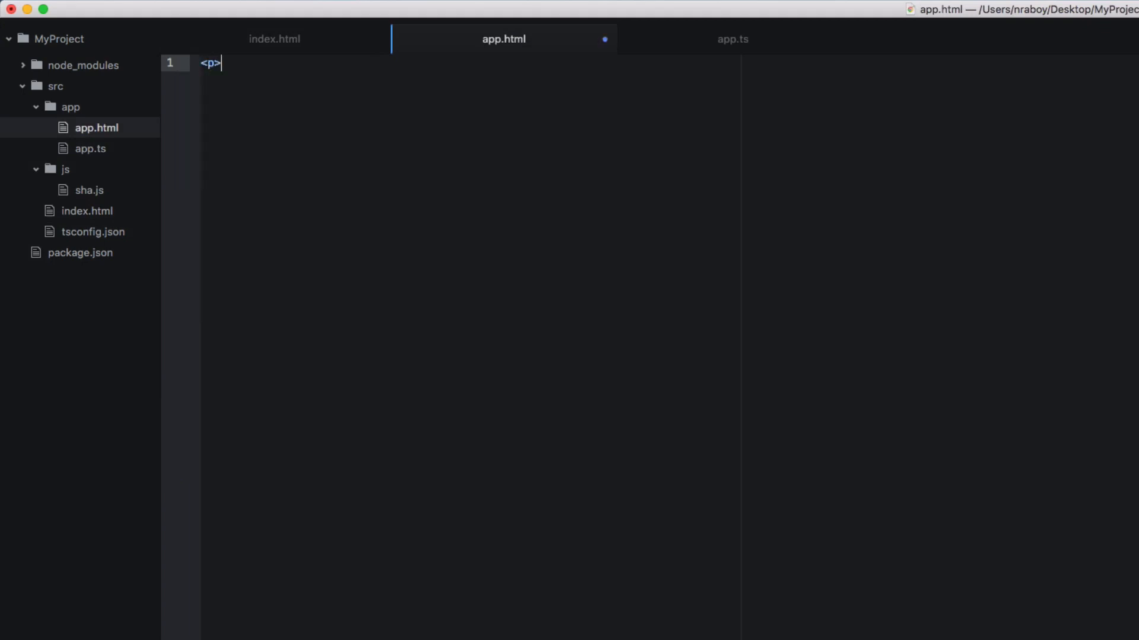
{"action": "type", "text": "String: This is"}
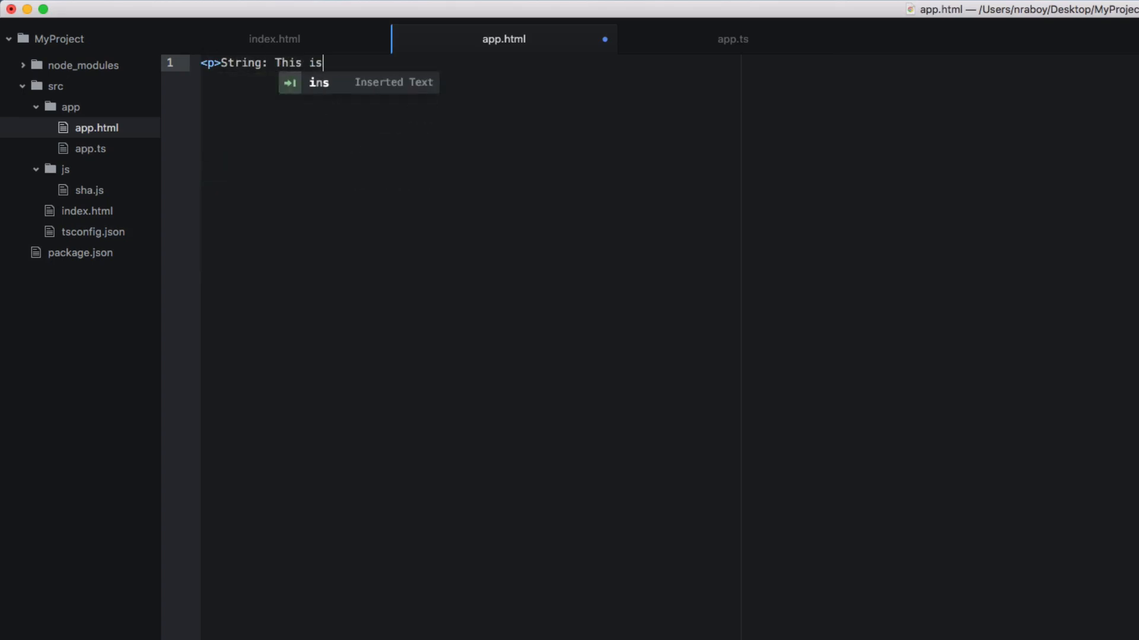
{"action": "type", "text": "a test</"}
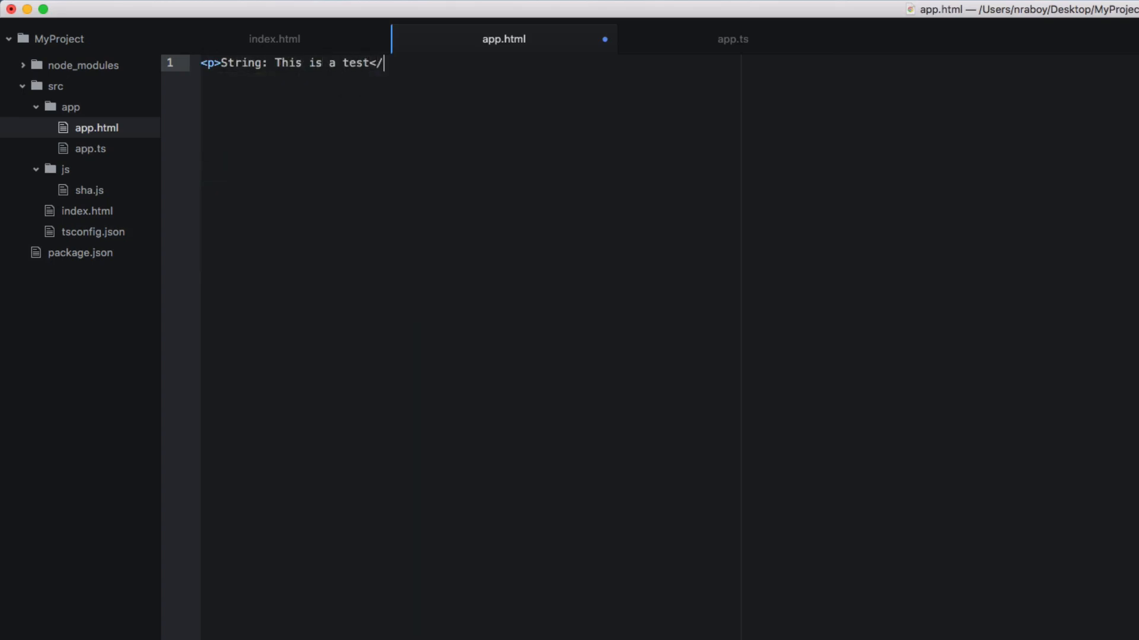
{"action": "type", "text": "p>"}
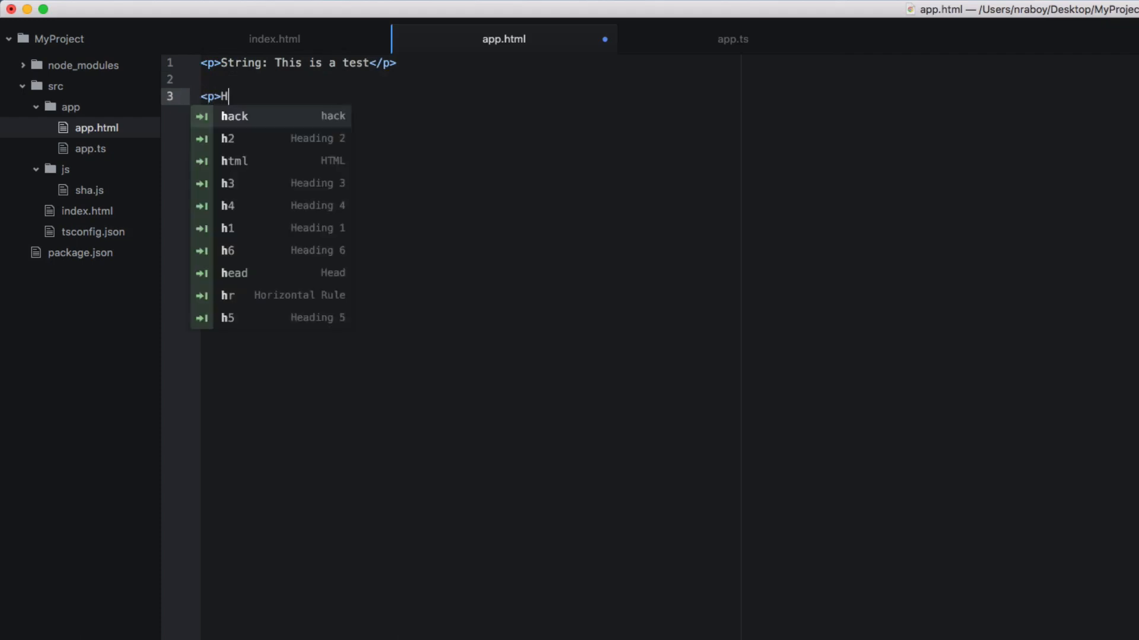
Add a second paragraph <p>HEX: {{hash}}</p> bound to the hash value.
{"action": "type", "text": "EX:"}
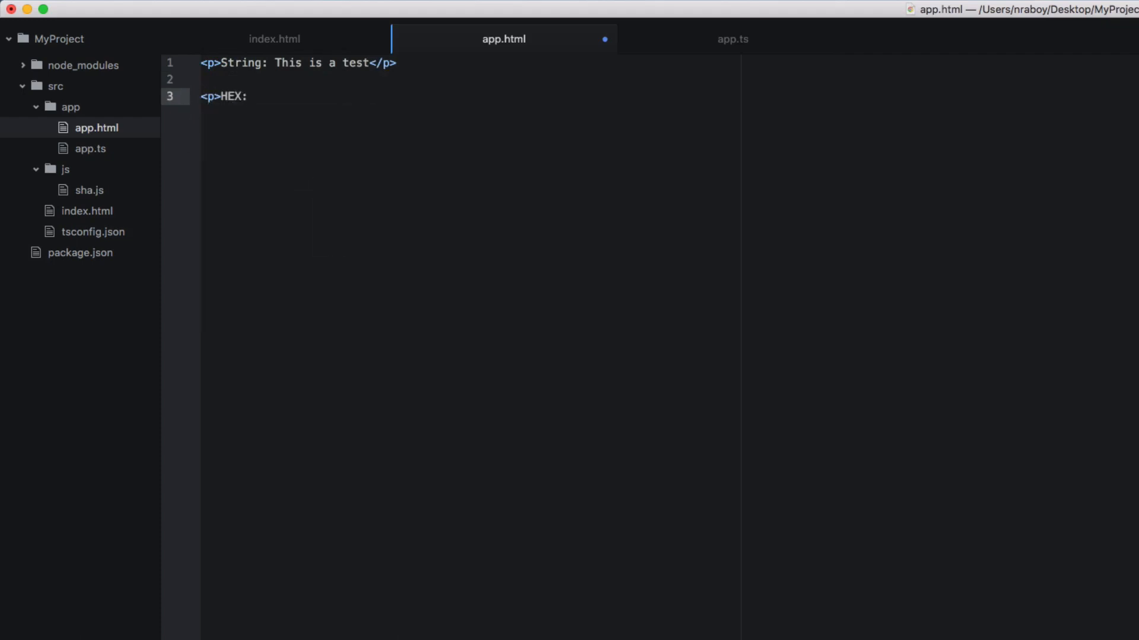
{"action": "type", "text": "{{}}"}
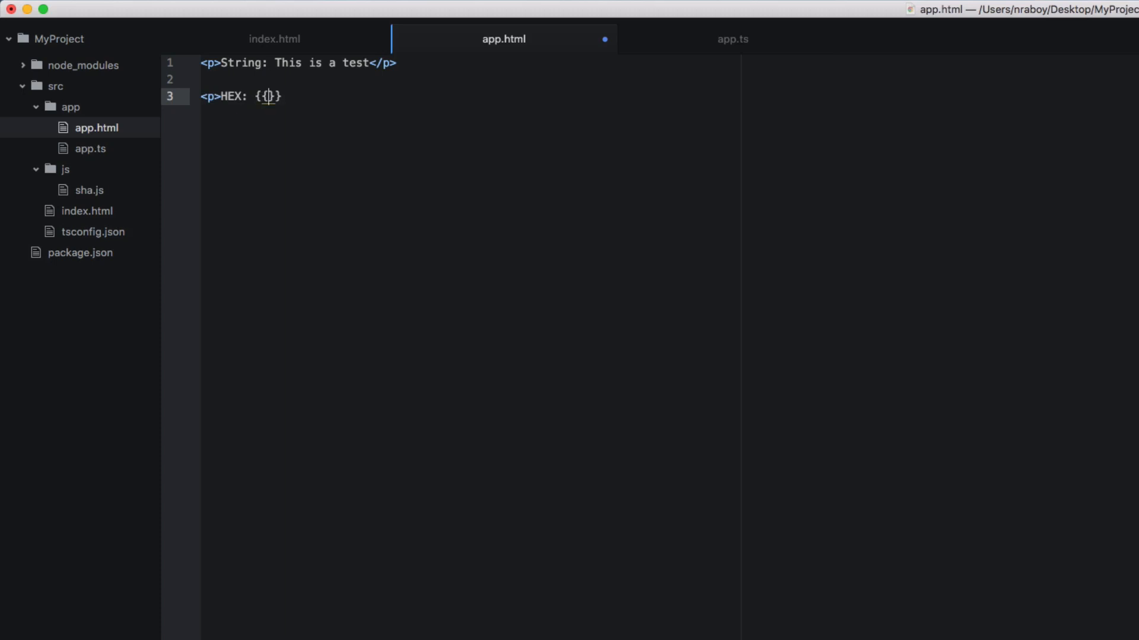
{"action": "type", "text": "hash}}</p>"}
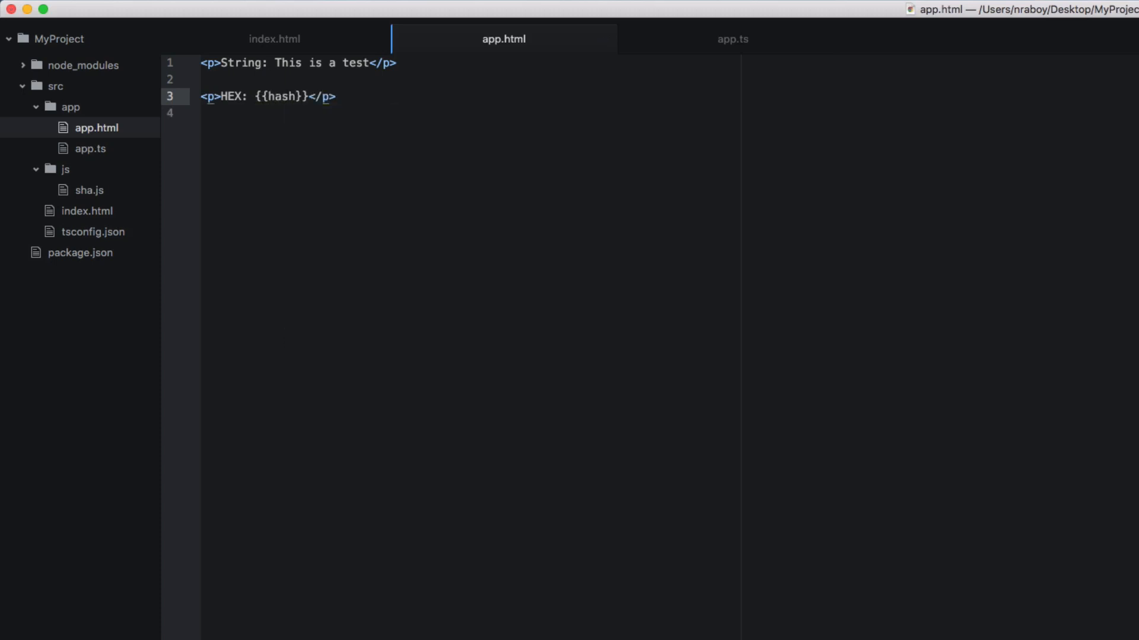
Clear the Terminal and run npm run tsc, which fails on emitDecoratorMetaData.
{"action": "left_click", "coordinate": [336, 96]}
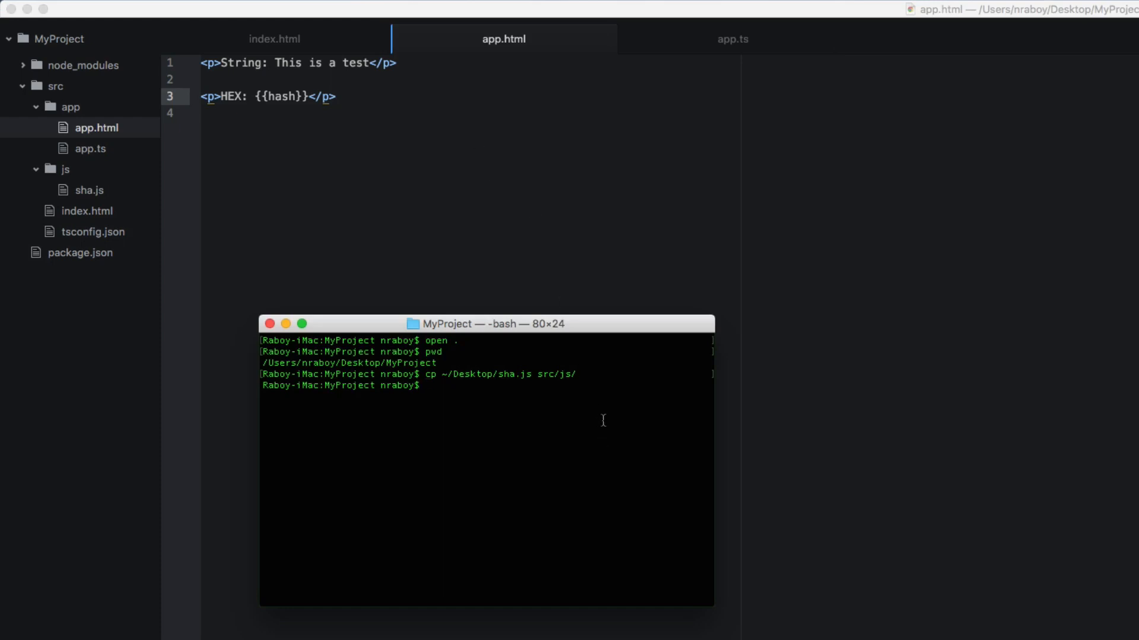
{"action": "mouse_move", "coordinate": [519, 447]}
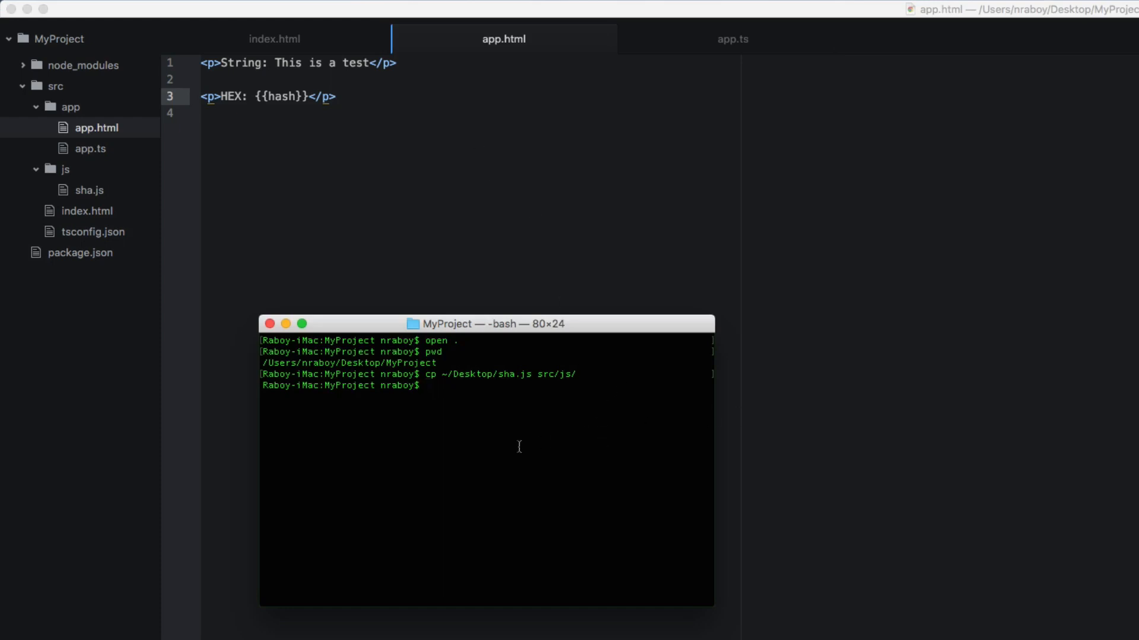
{"action": "type", "text": "clear"}
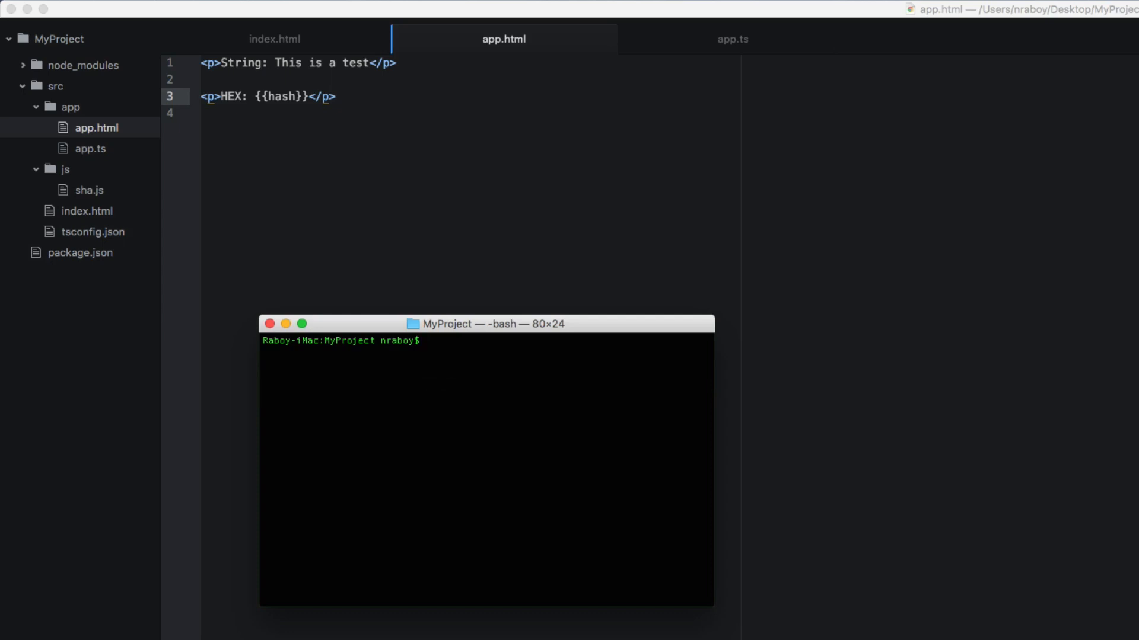
{"action": "type", "text": "npm"}
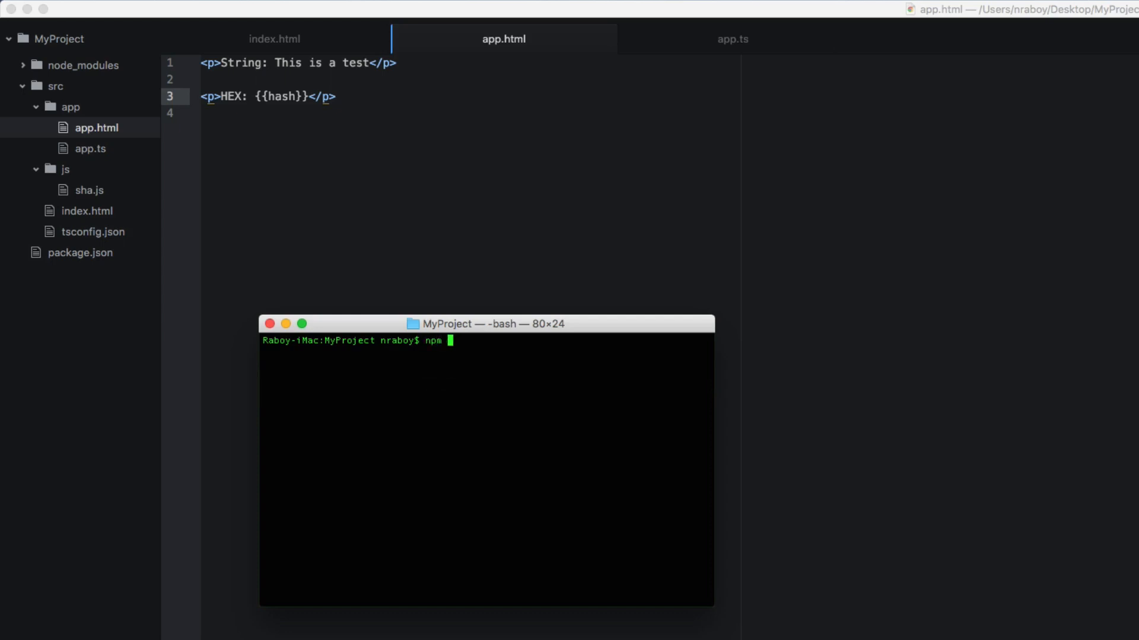
{"action": "type", "text": "run tsc"}
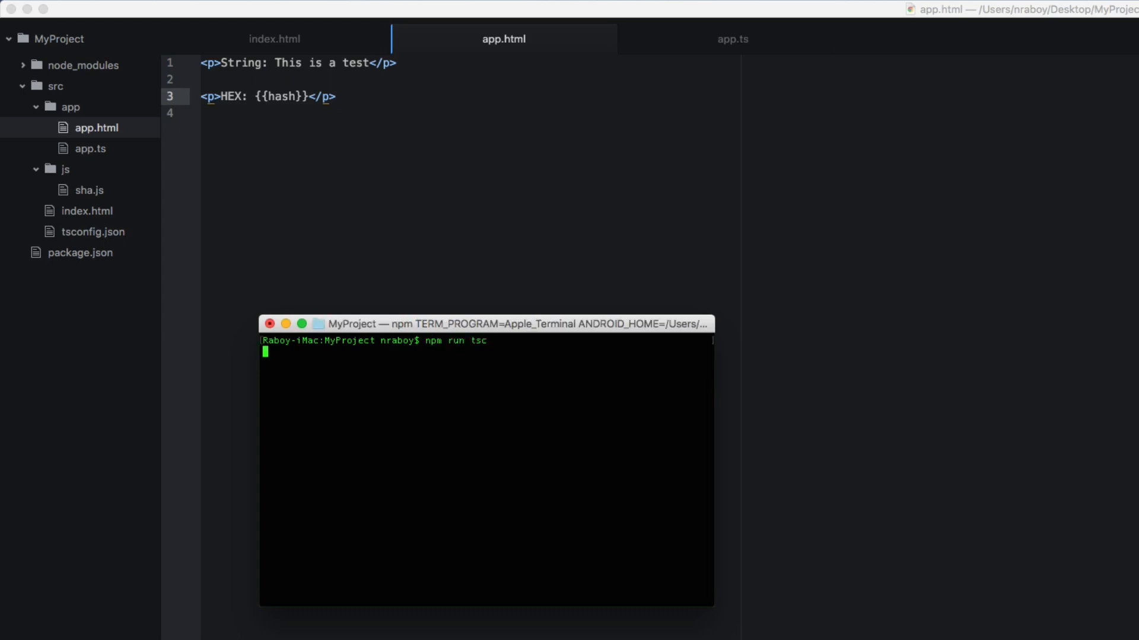
{"action": "key", "text": "Return"}
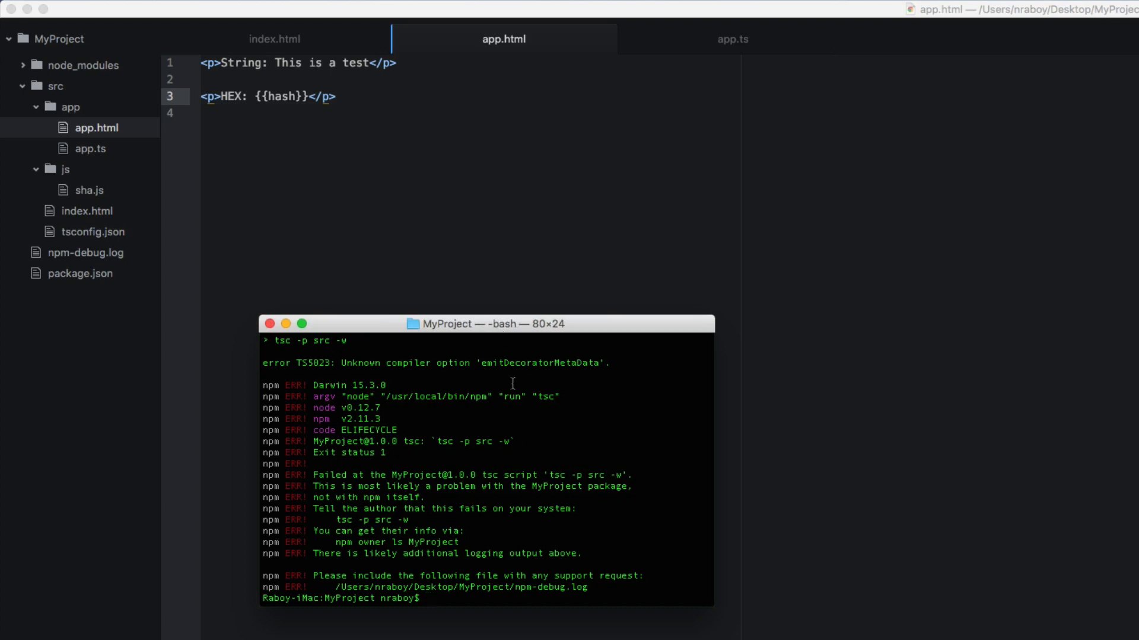
{"action": "mouse_move", "coordinate": [577, 378]}
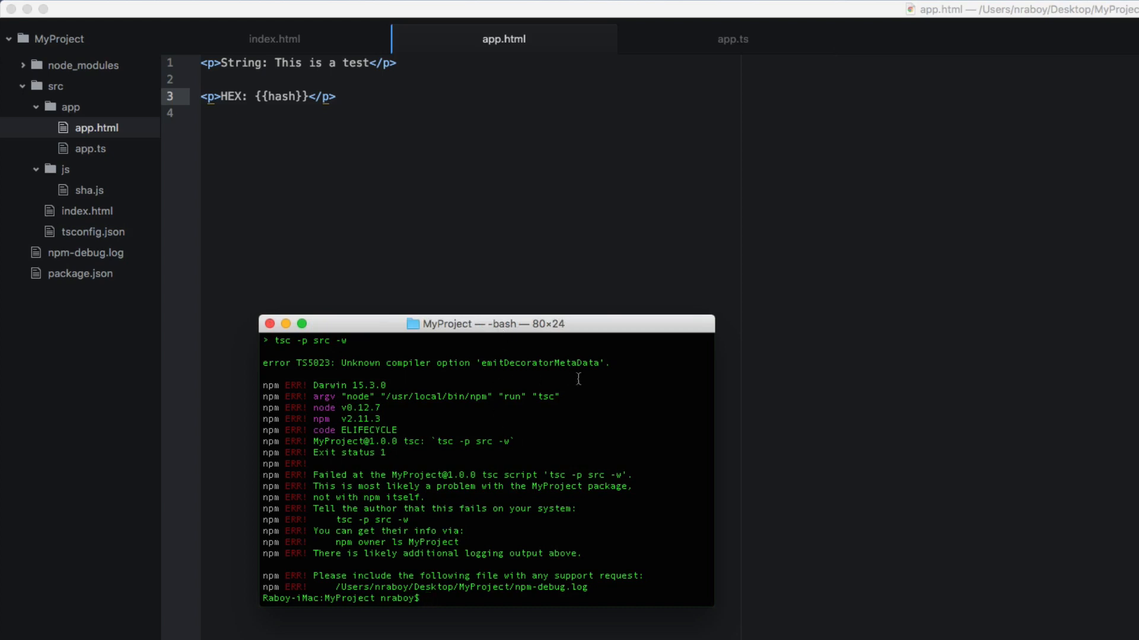
{"action": "mouse_move", "coordinate": [110, 254]}
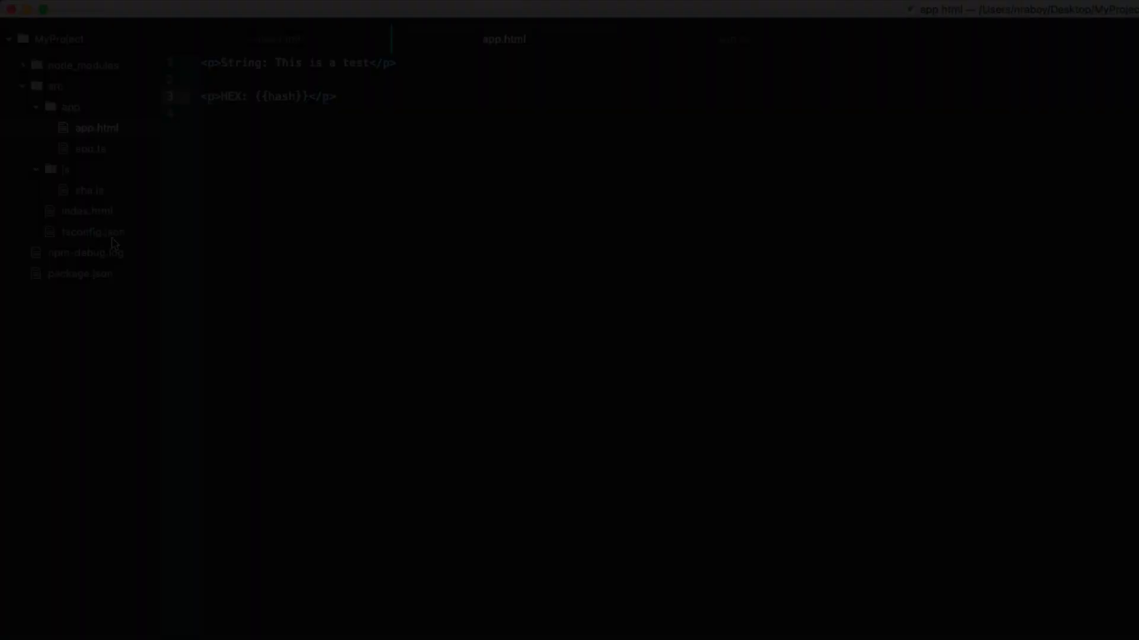
Fix tsconfig.json so the option reads emitDecoratorMetadata.
{"action": "left_click", "coordinate": [92, 231]}
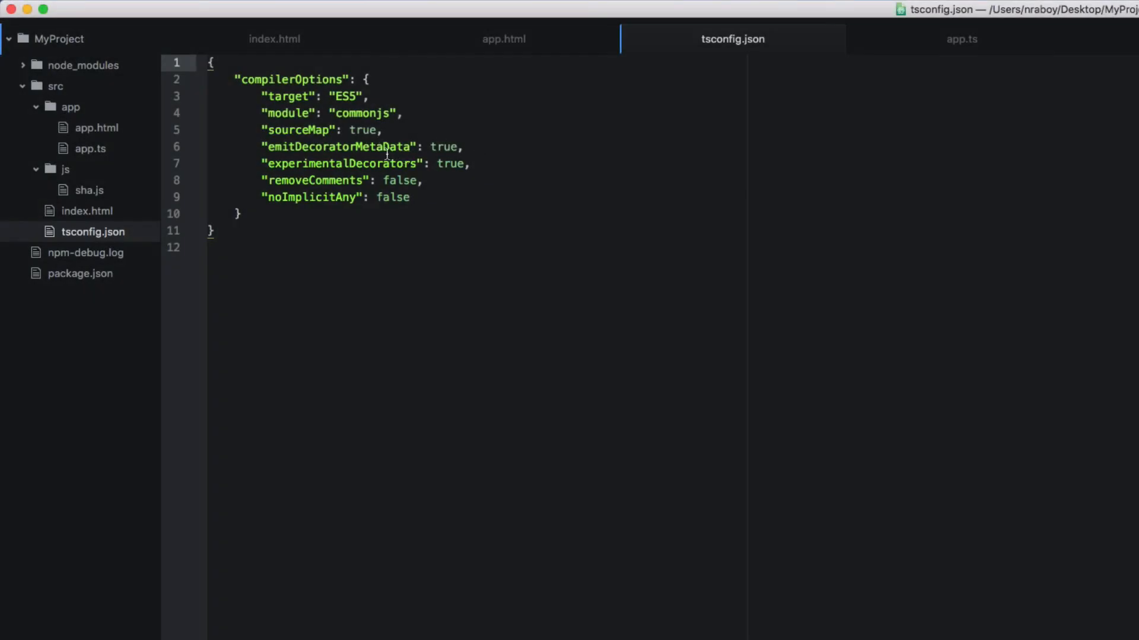
{"action": "left_click", "coordinate": [392, 147]}
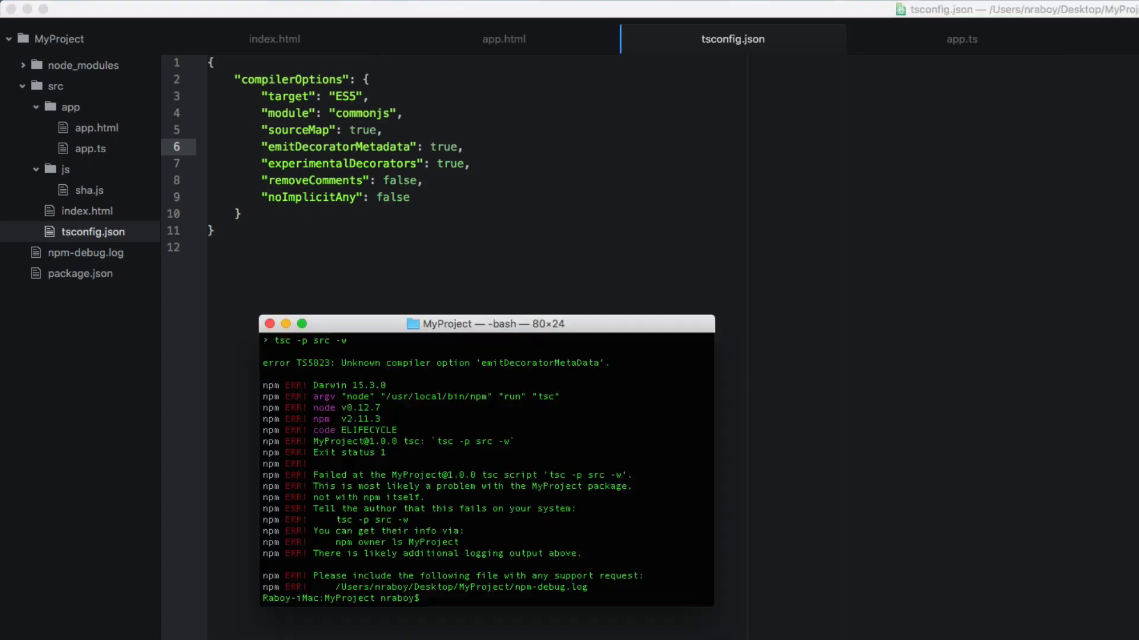
Rerun npm run tsc so compilation completes and app.js and app.js.map are generated.
{"action": "type", "text": "npm run tsc"}
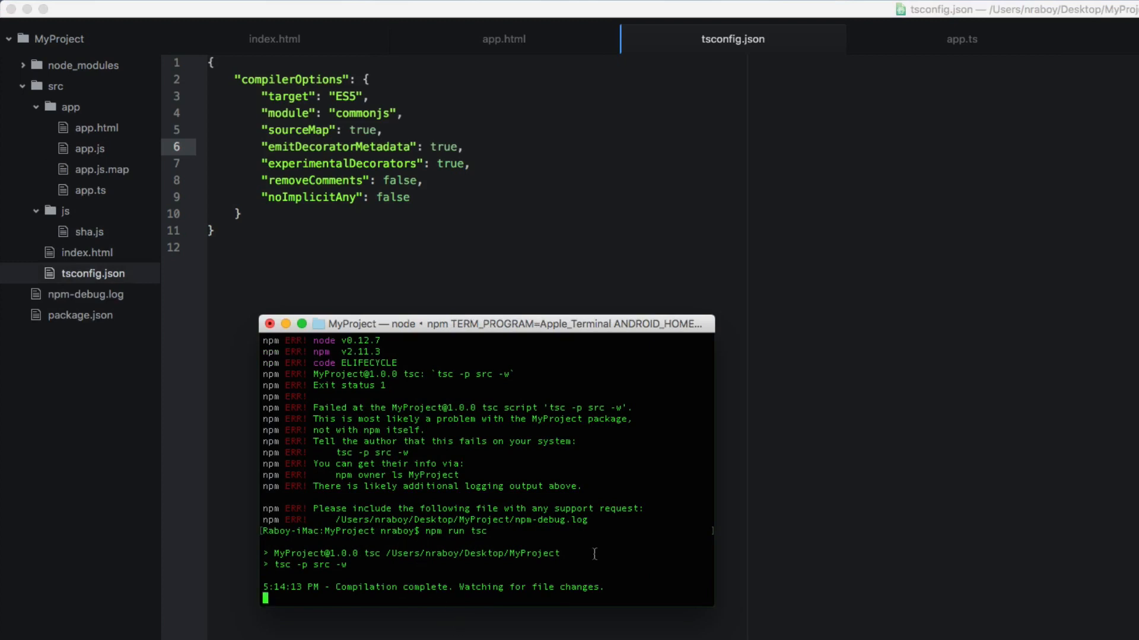
{"action": "mouse_move", "coordinate": [332, 328]}
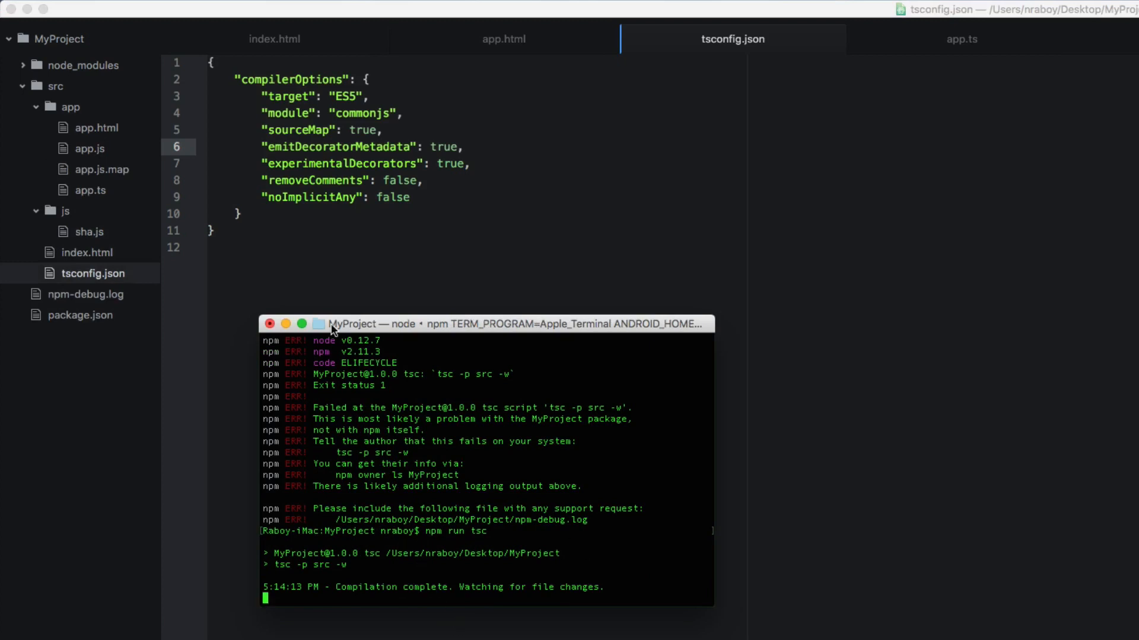
{"action": "mouse_move", "coordinate": [93, 163]}
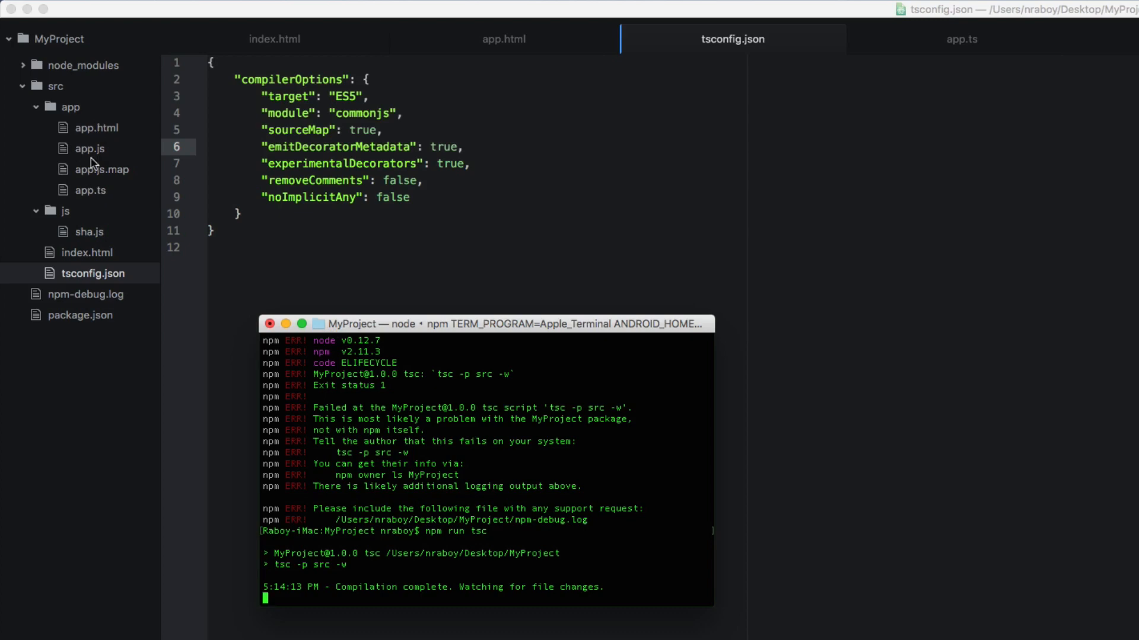
{"action": "mouse_move", "coordinate": [243, 216]}
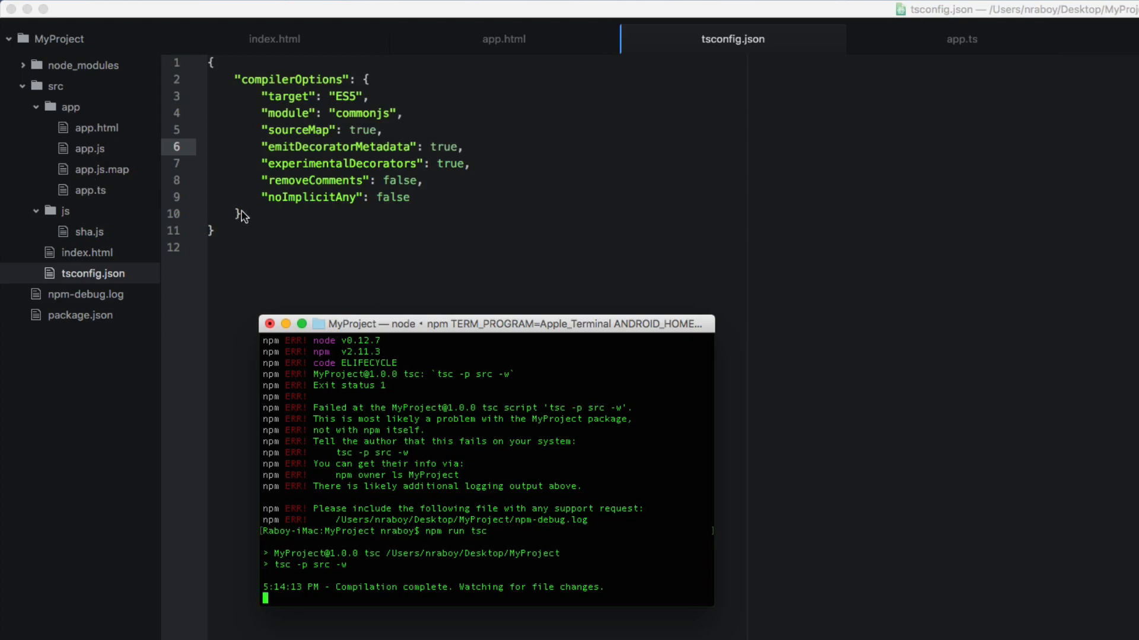
{"action": "mouse_move", "coordinate": [80, 153]}
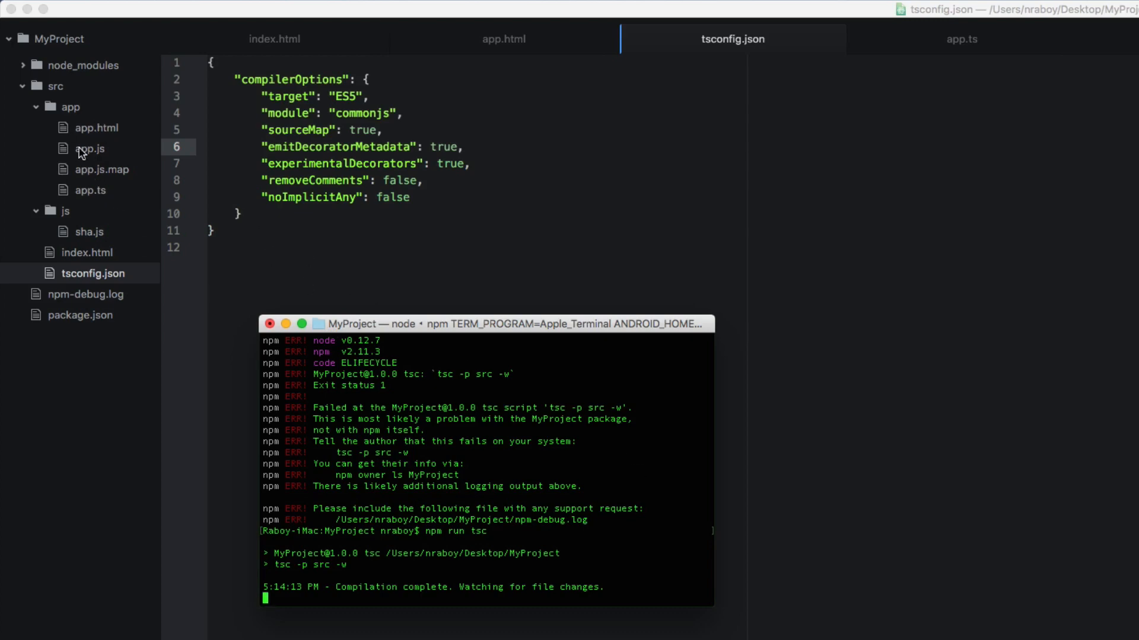
{"action": "mouse_move", "coordinate": [613, 520]}
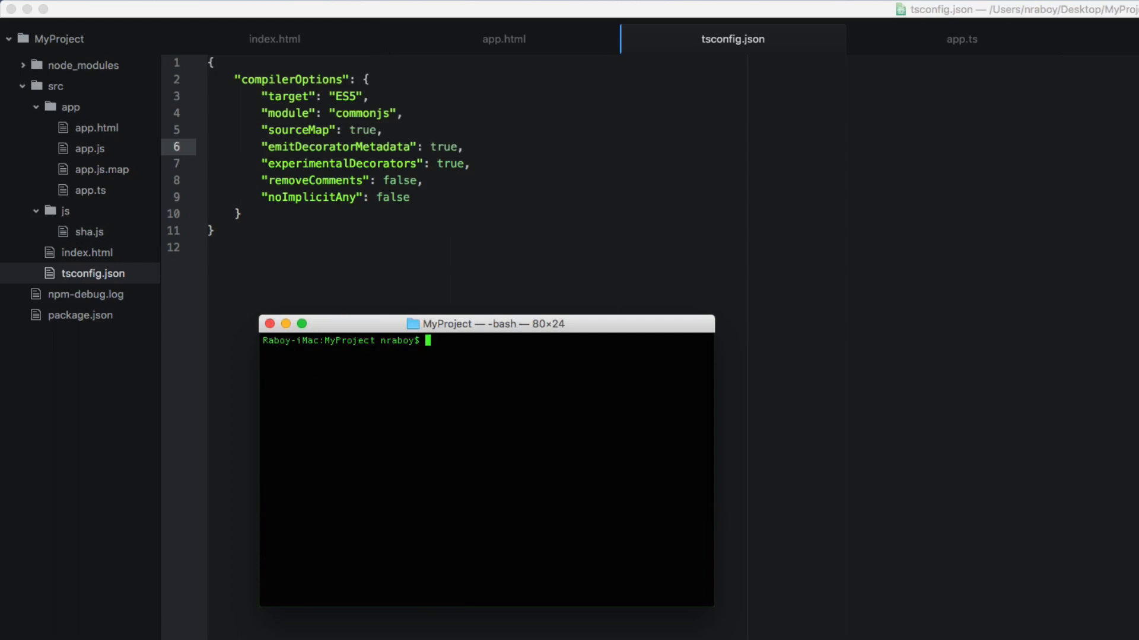
Run the serve script and view 127.0.0.1:8080/src/ showing the test string and its SHA-512 hash.
{"action": "type", "text": "npm ru"}
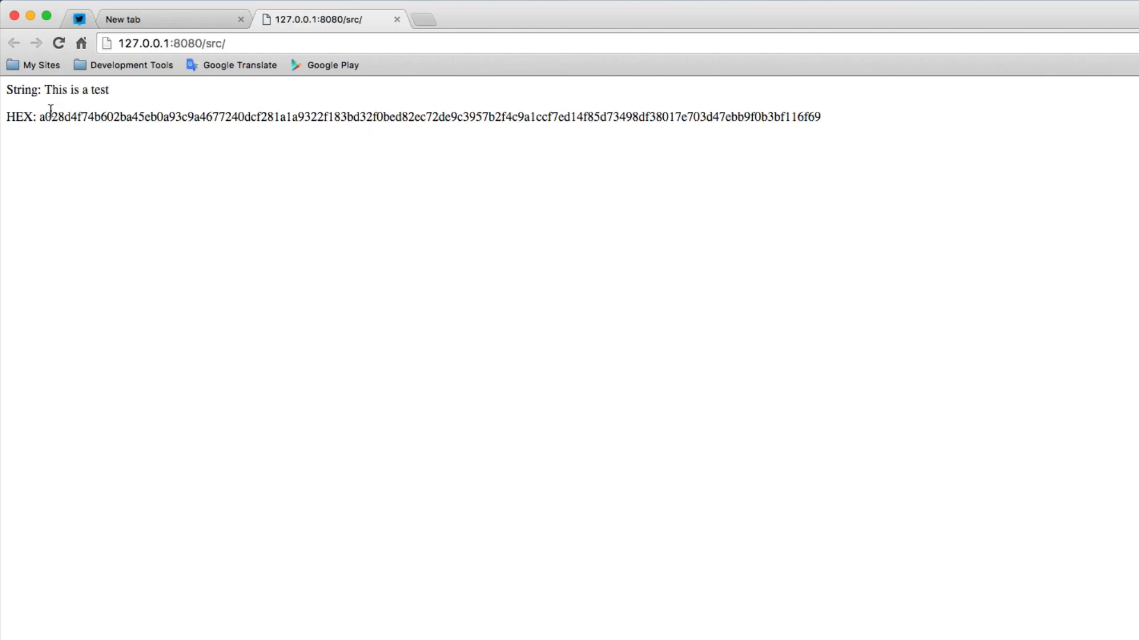
{"action": "mouse_move", "coordinate": [711, 111]}
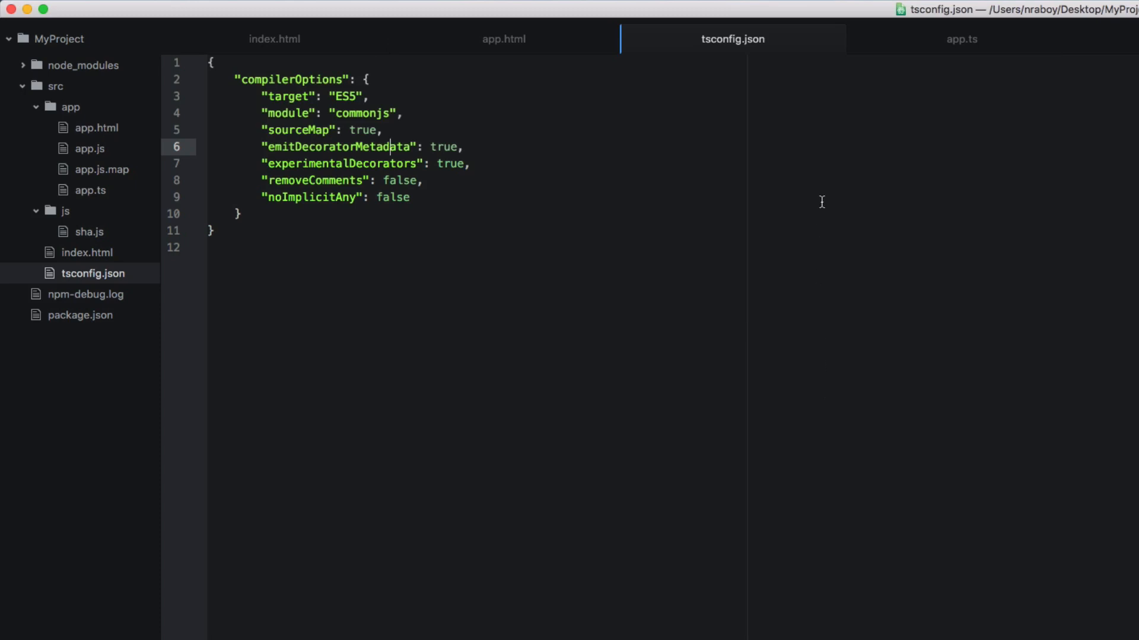
{"action": "mouse_move", "coordinate": [679, 123]}
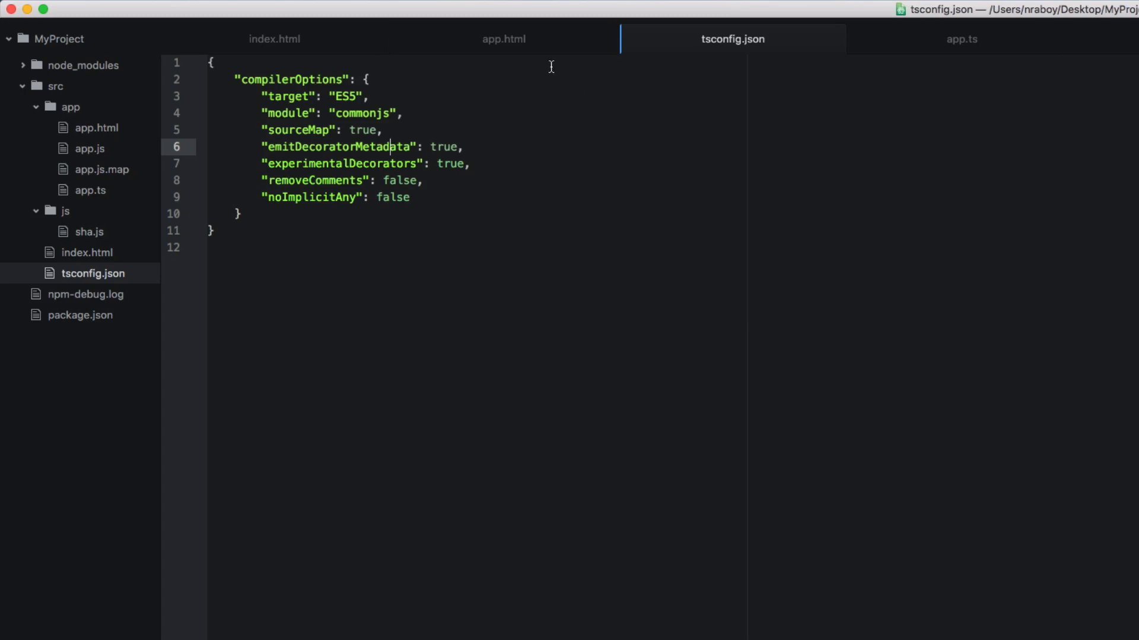
Return to the app.ts source to review the finished App component with its jsSHA SHA-512 call.
{"action": "left_click", "coordinate": [960, 38]}
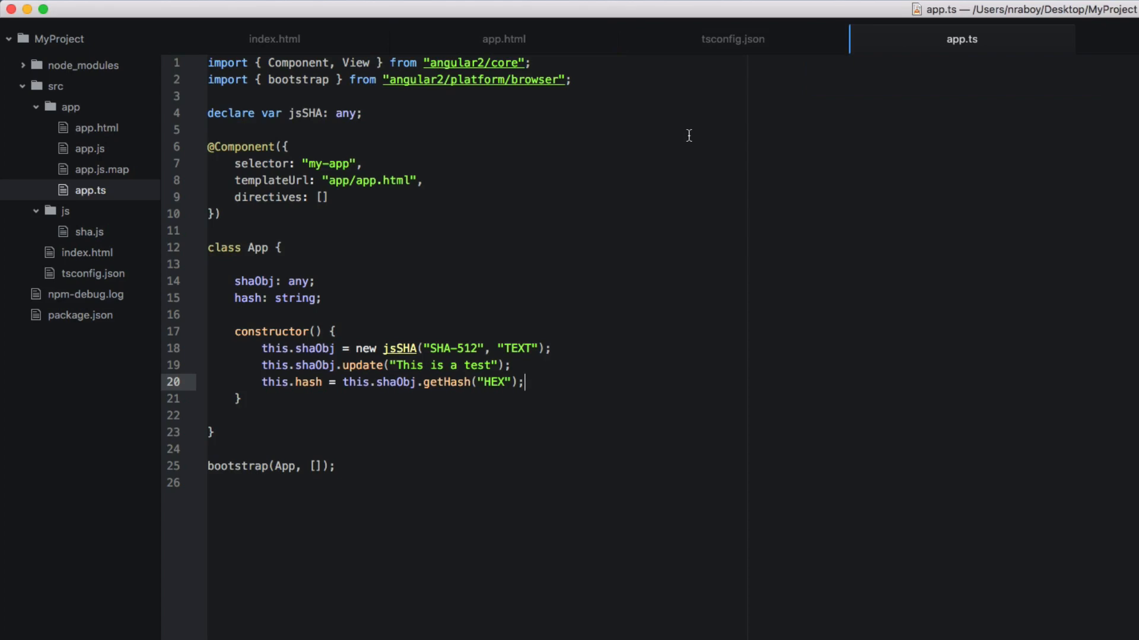
{"action": "mouse_move", "coordinate": [493, 140]}
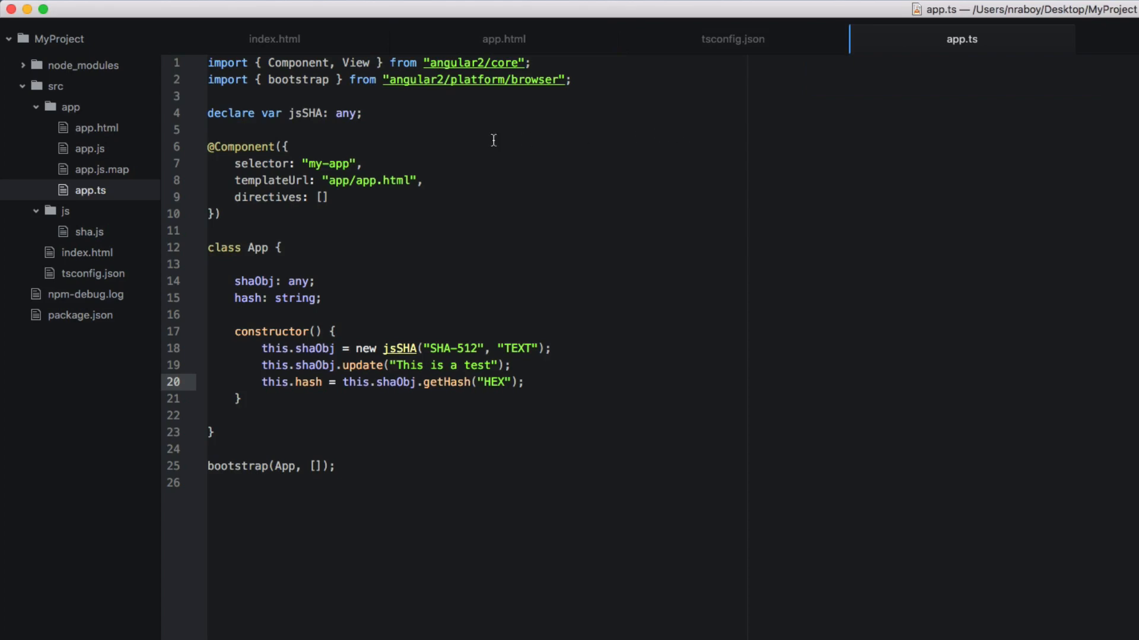